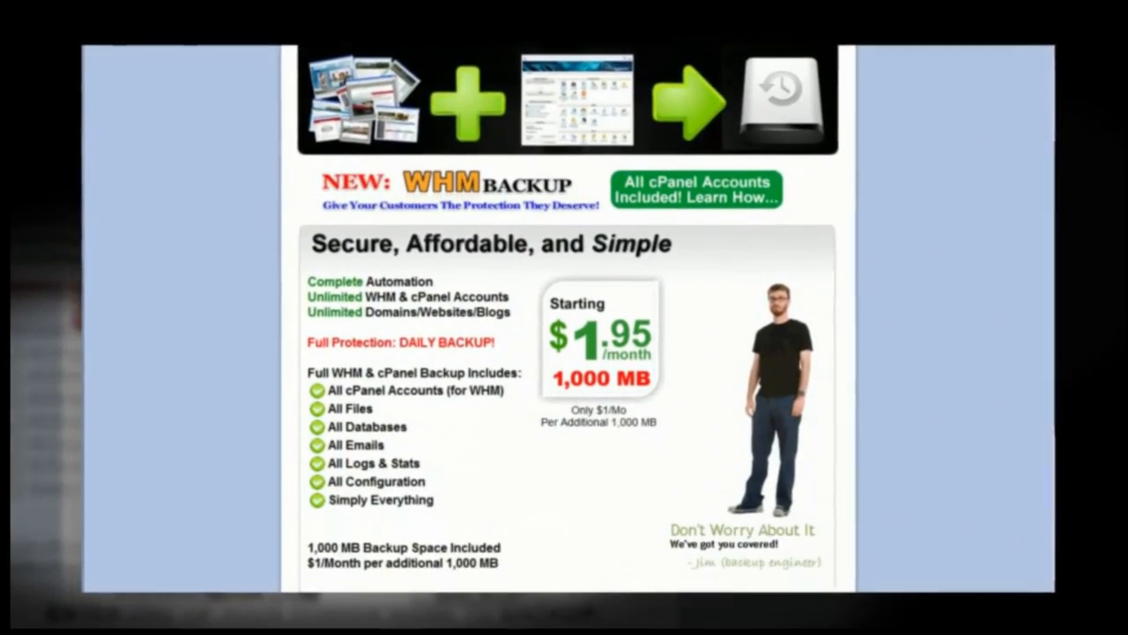
# Go from TLD pricing to My Account, then to the Refill Account page via Available Balance.
pyautogui.scroll(-3)
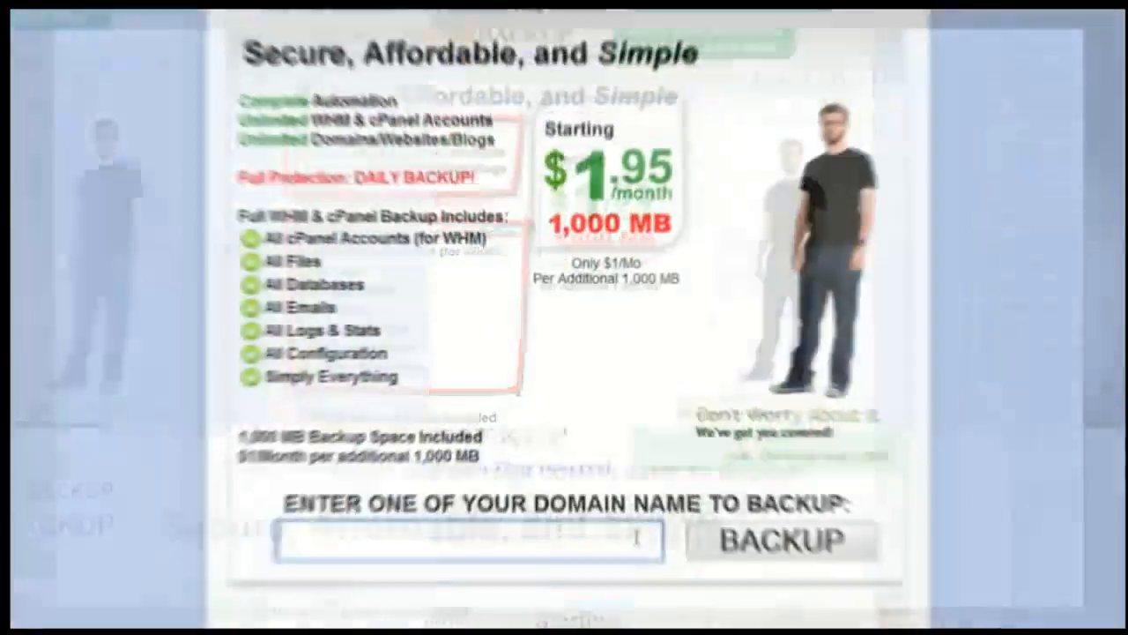
pyautogui.write('SITEAU')
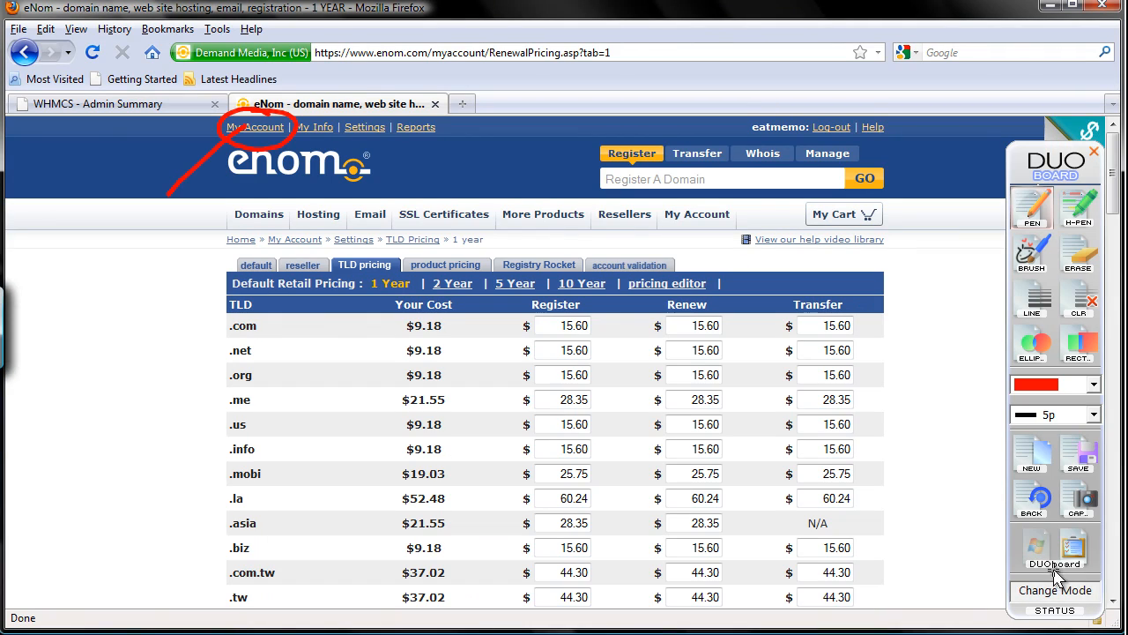
pyautogui.click(254, 127)
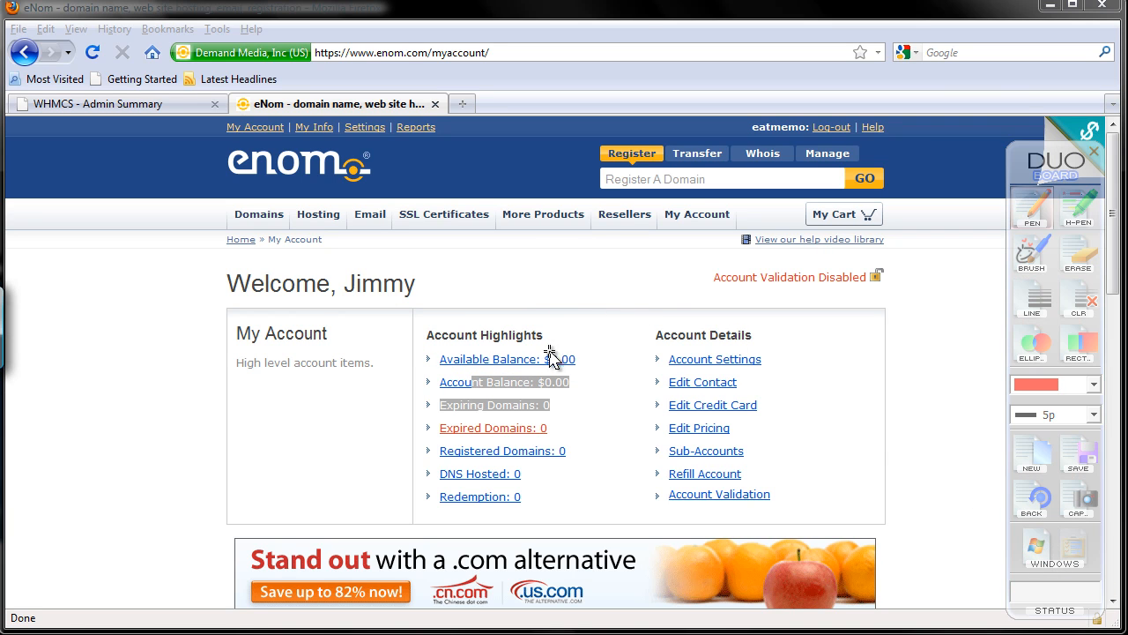
pyautogui.click(705, 472)
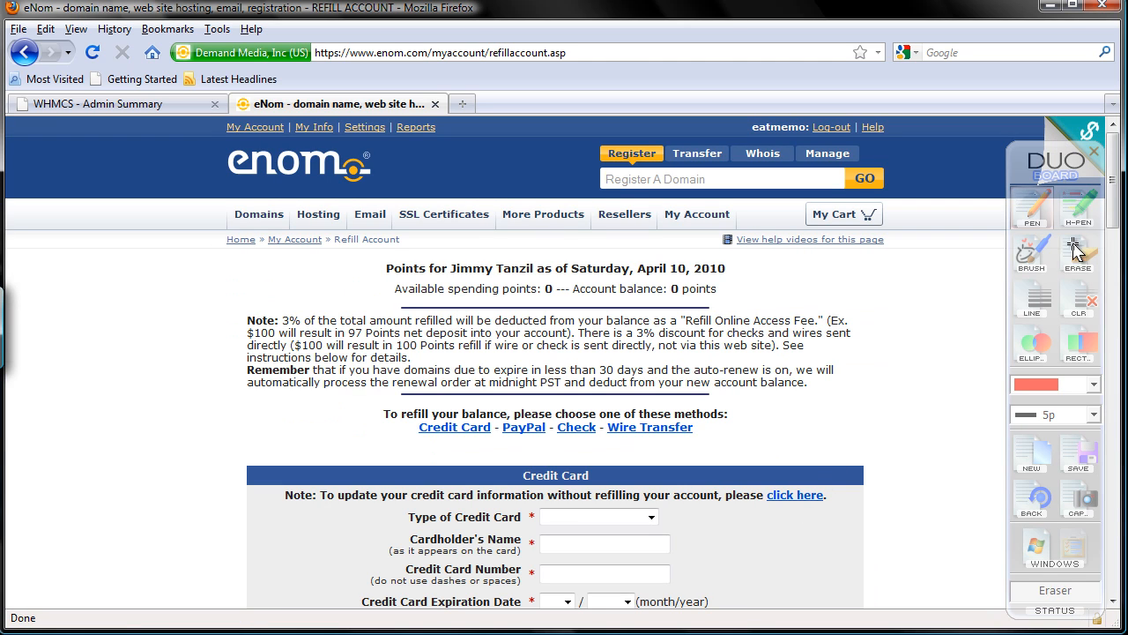
pyautogui.scroll(-3)
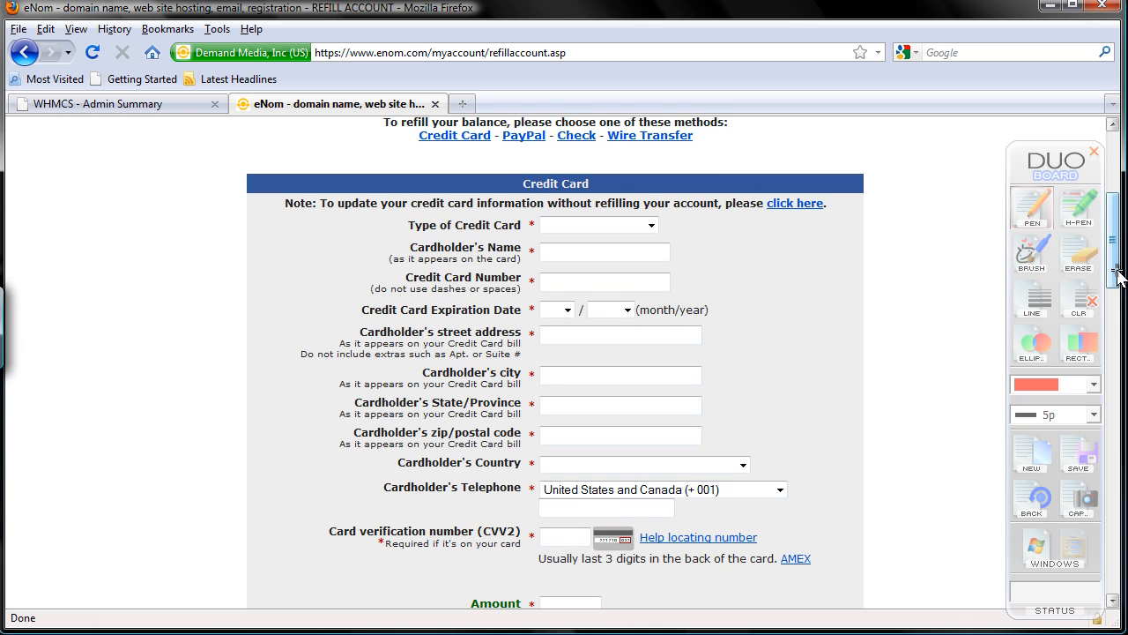
pyautogui.scroll(-3)
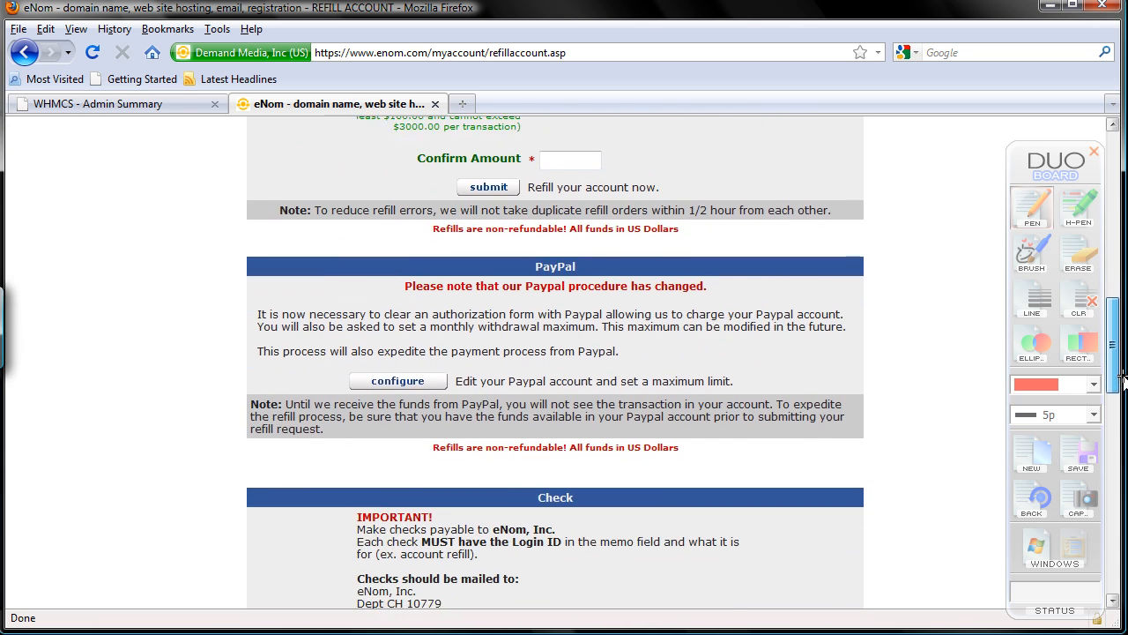
pyautogui.scroll(-3)
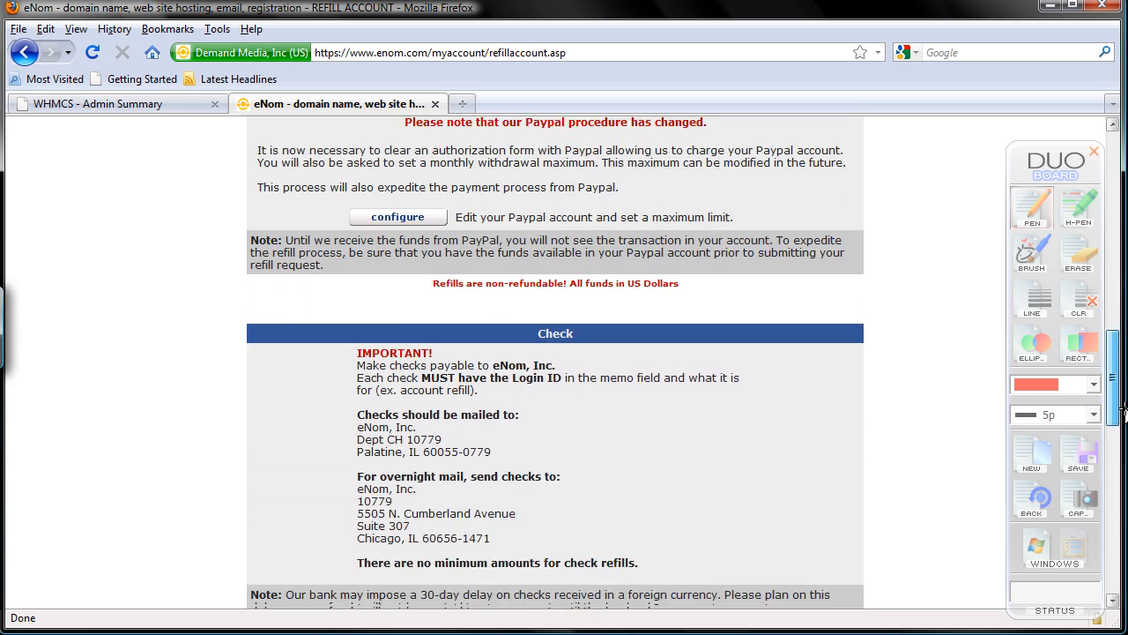
pyautogui.scroll(-3)
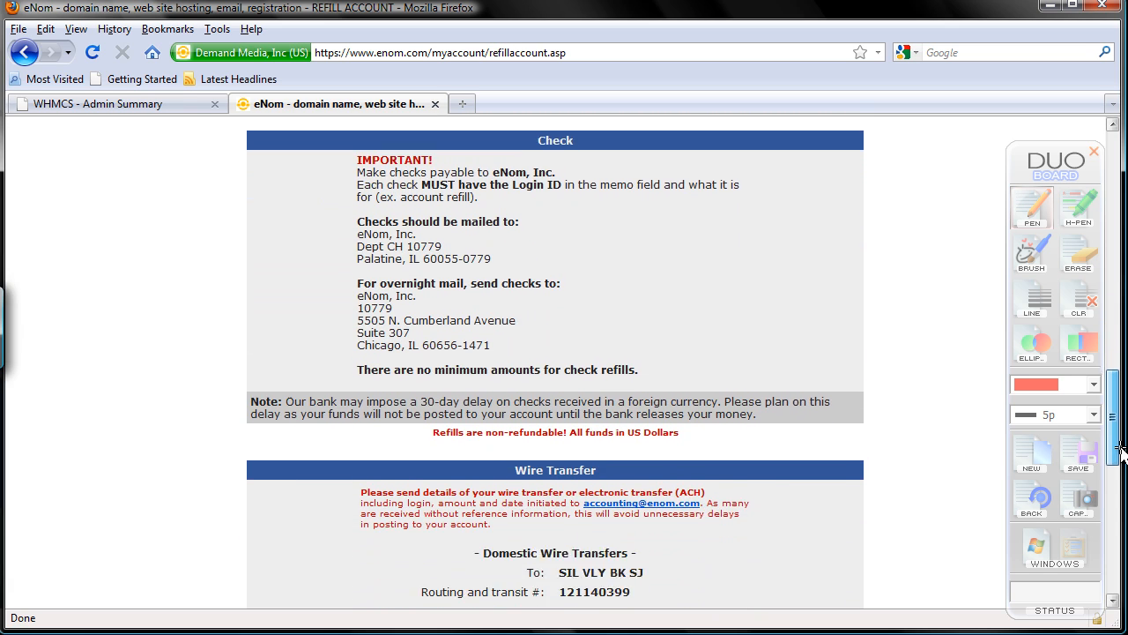
pyautogui.scroll(-3)
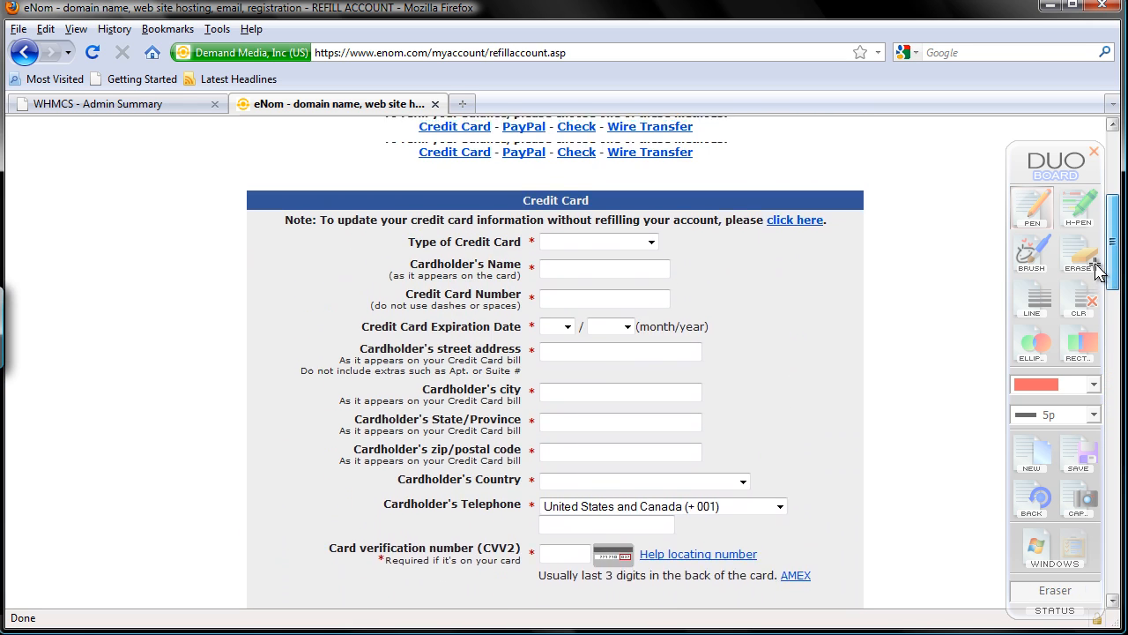
pyautogui.scroll(3)
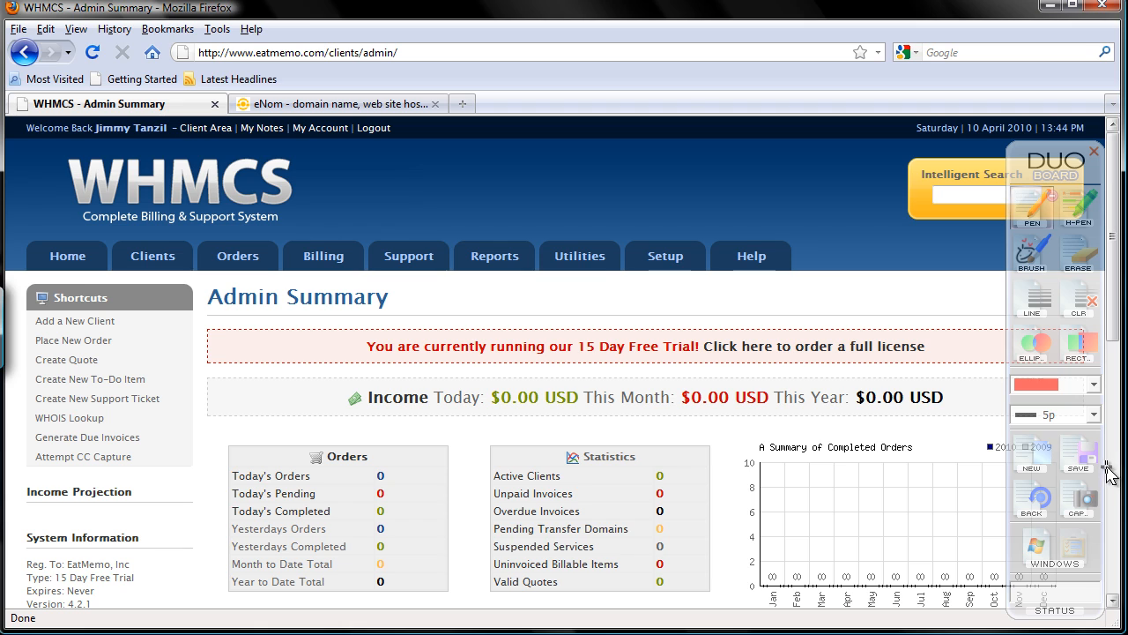
pyautogui.moveTo(1107, 475)
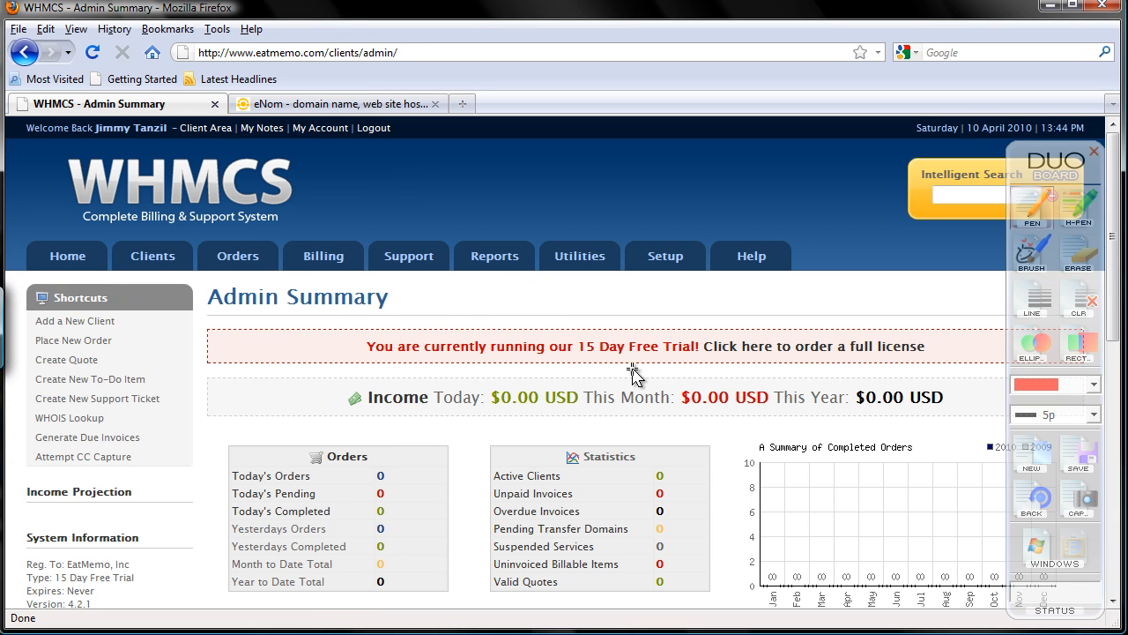
pyautogui.moveTo(466, 133)
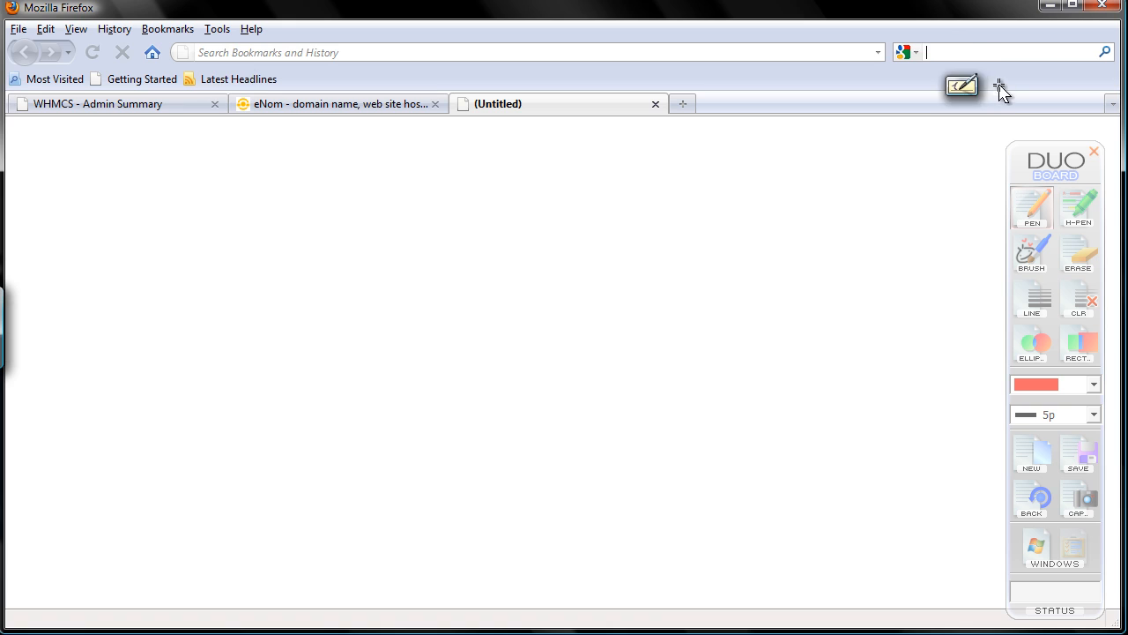
# Search Google for 'network tools' and choose the network-tools.com Traceroute/Ping/DNS result.
pyautogui.write('network tools')
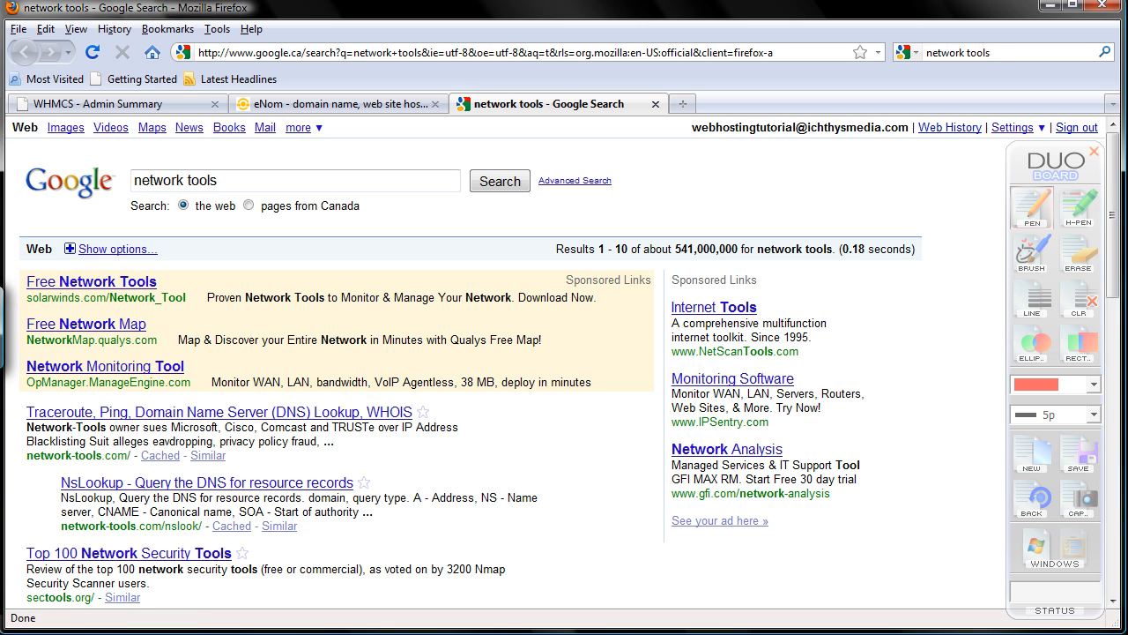
pyautogui.moveTo(1031, 476)
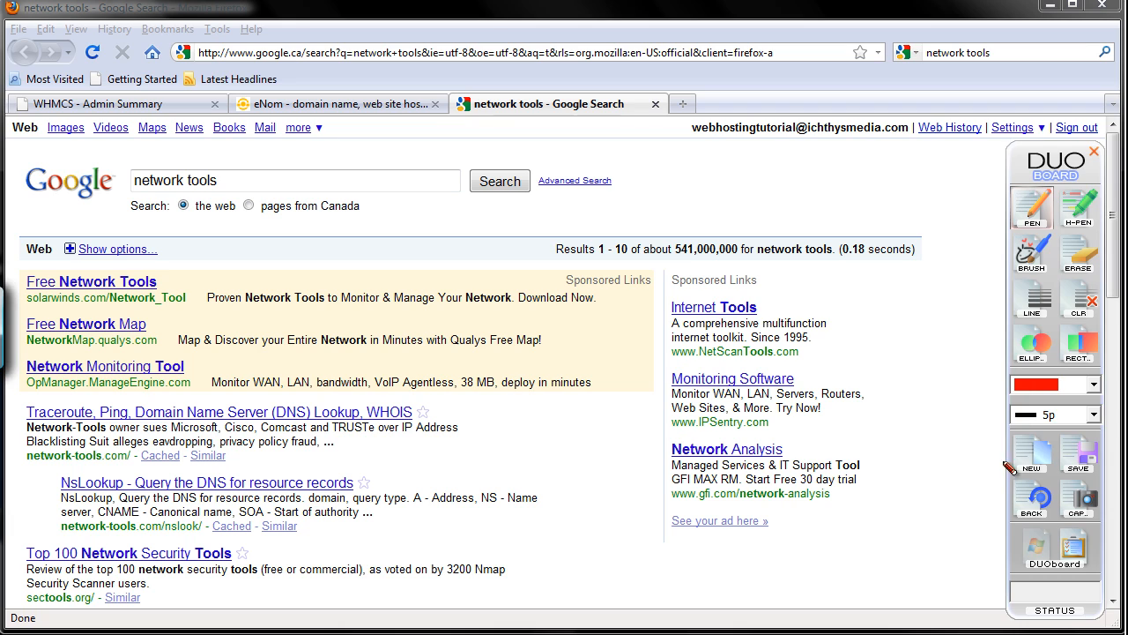
pyautogui.moveTo(744, 399)
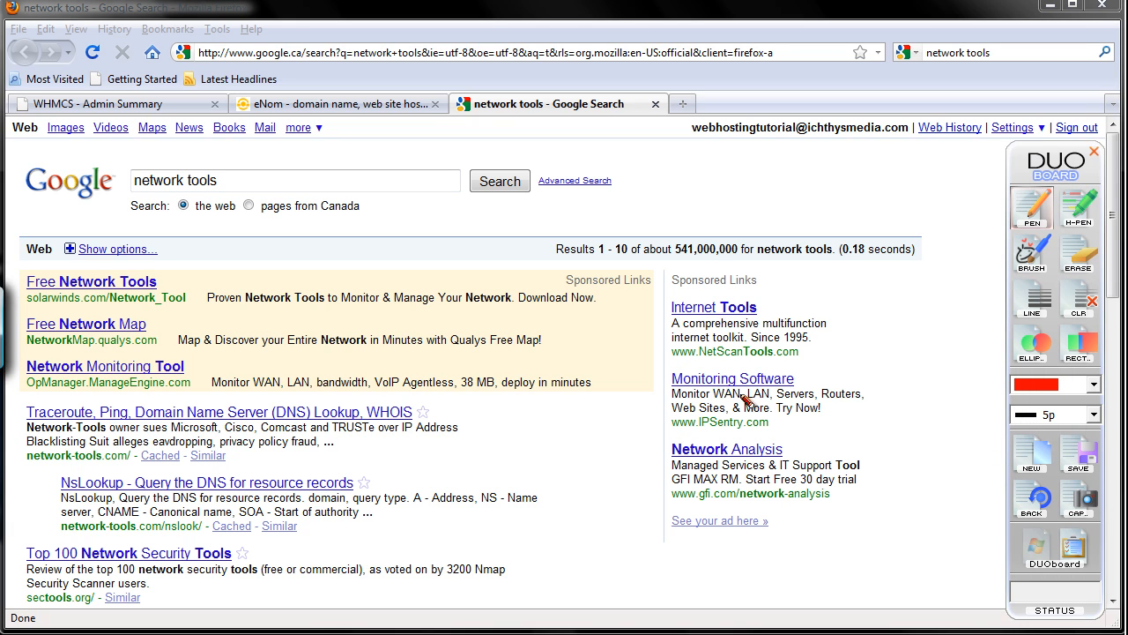
pyautogui.moveTo(34, 468); pyautogui.dragTo(148, 462)
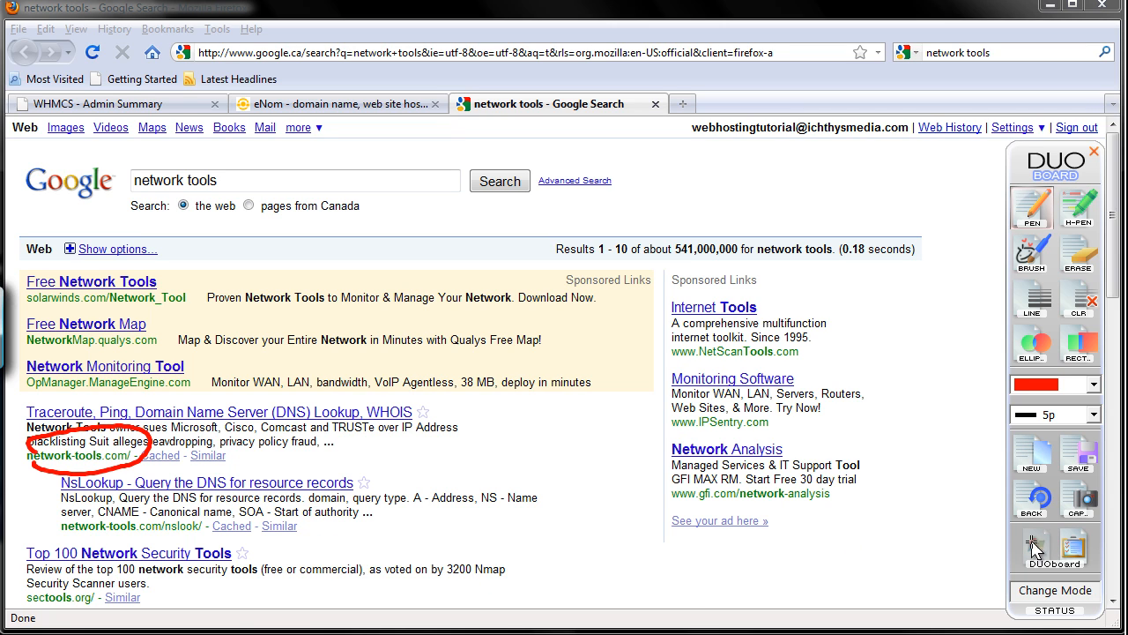
pyautogui.click(212, 413)
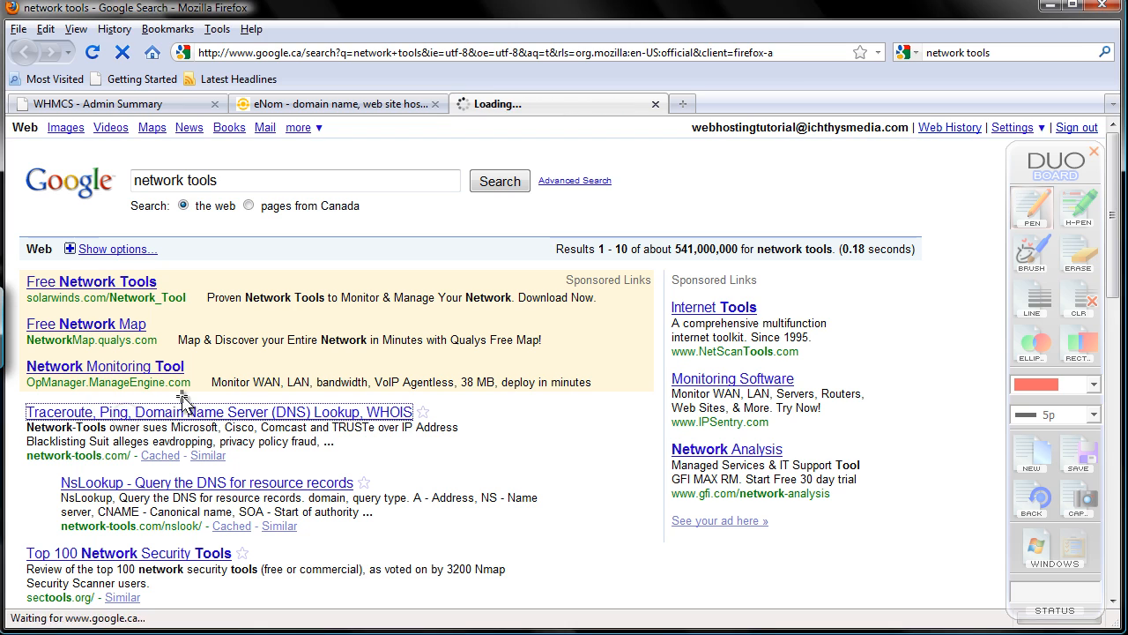
# Run a Network-Tools.com ping test against eatmemo.com.
pyautogui.click(205, 413)
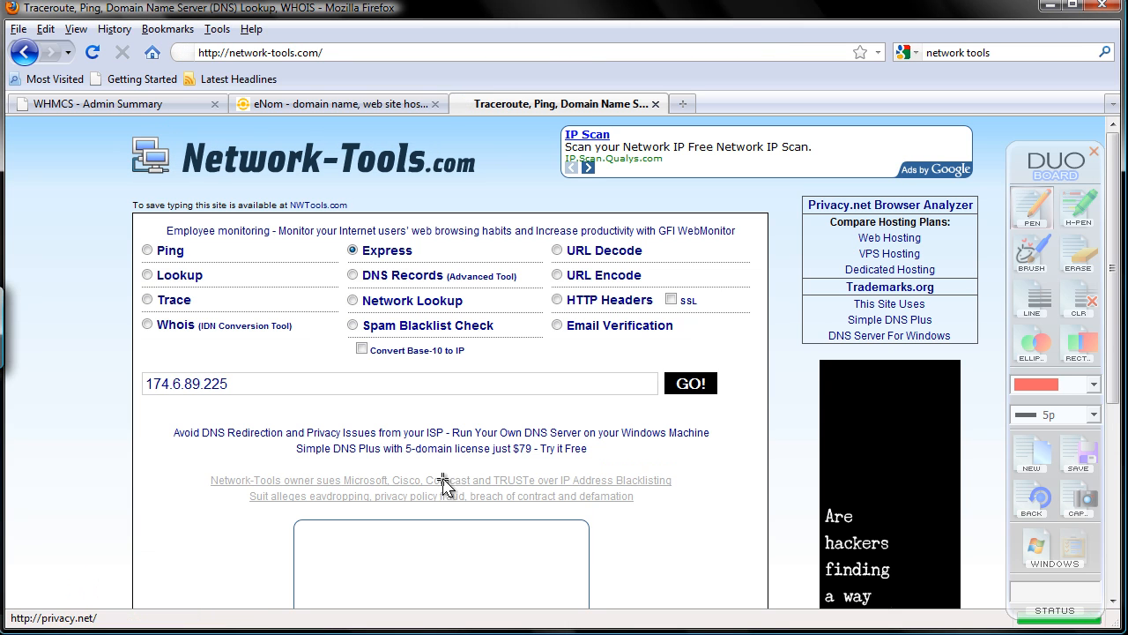
pyautogui.click(148, 250)
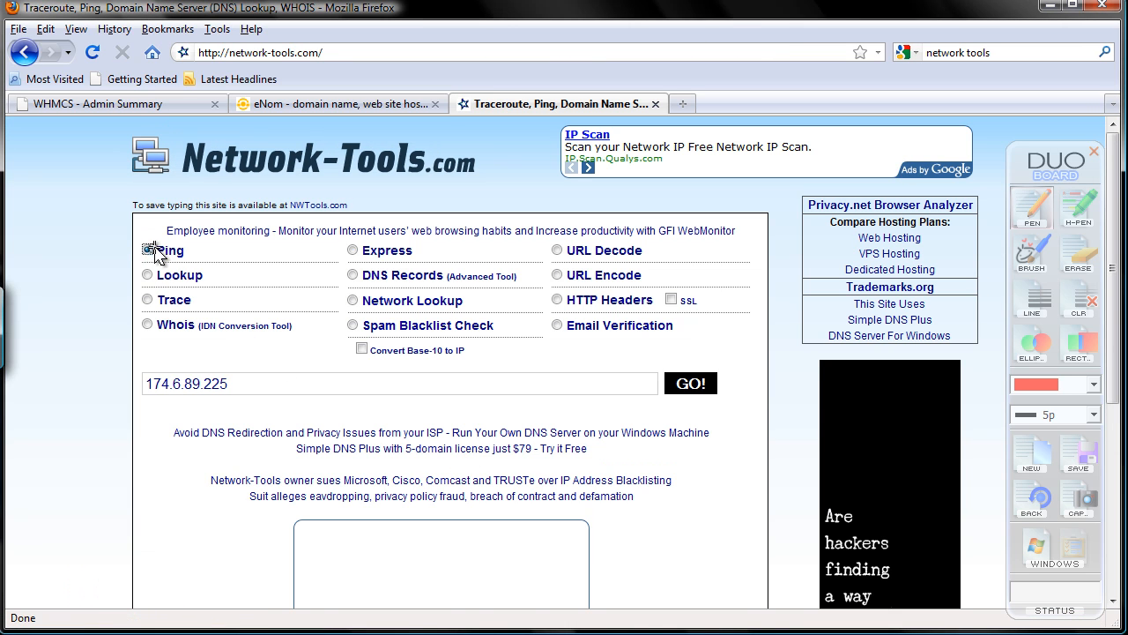
pyautogui.click(148, 250)
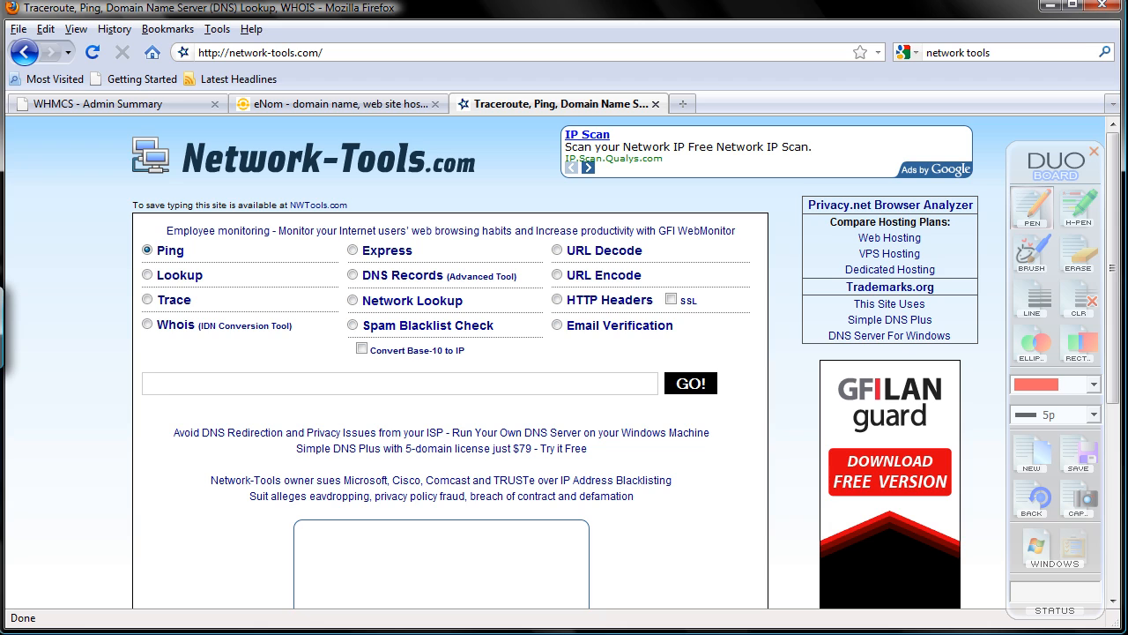
pyautogui.write('eatmemo.comn')
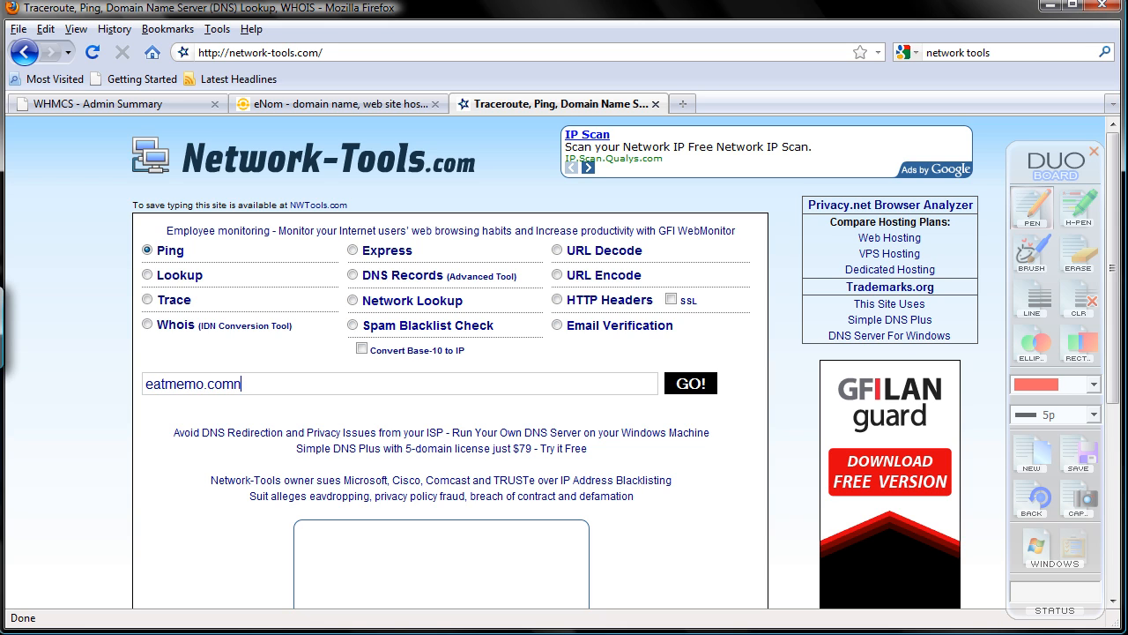
pyautogui.press('Backspace')
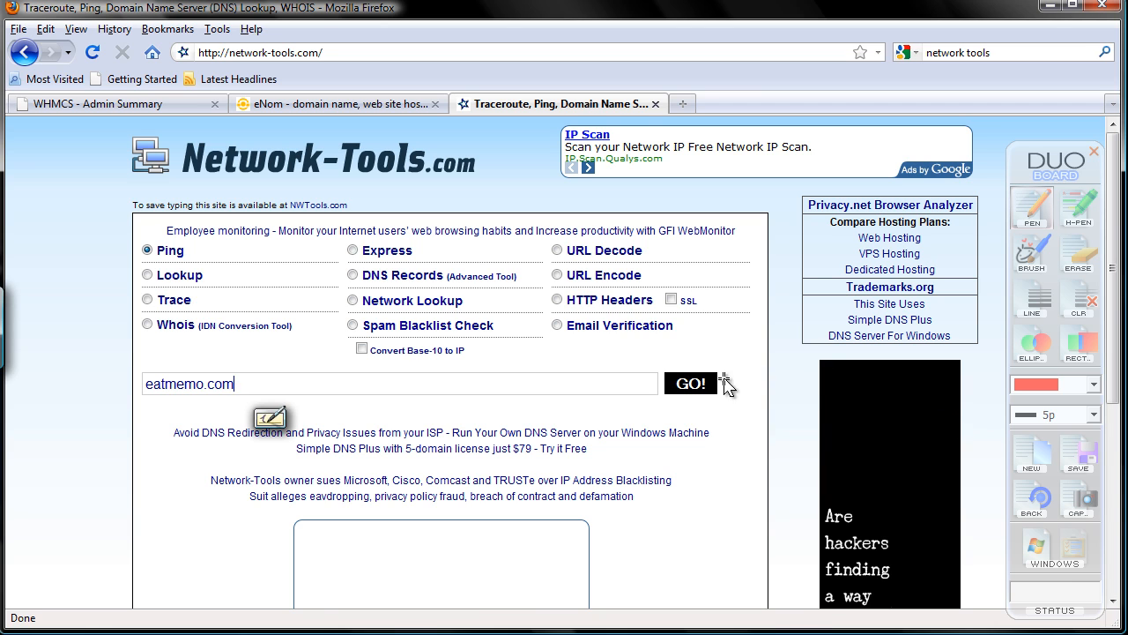
pyautogui.click(691, 382)
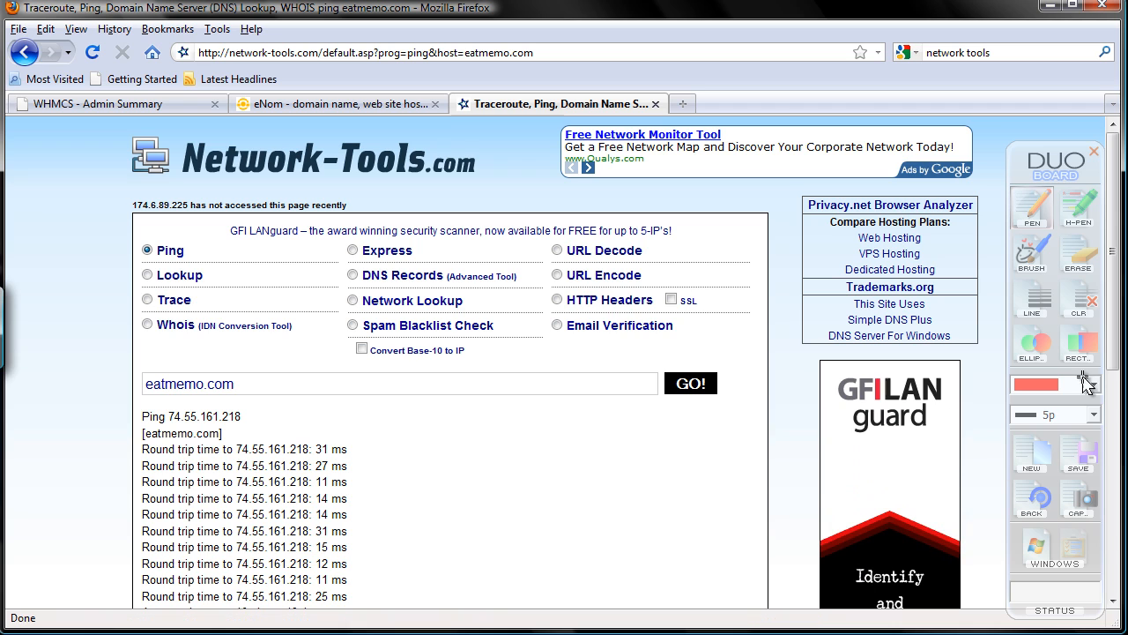
# Copy the resulting IP address 74.55.161.218 from the ping results.
pyautogui.scroll(-3)
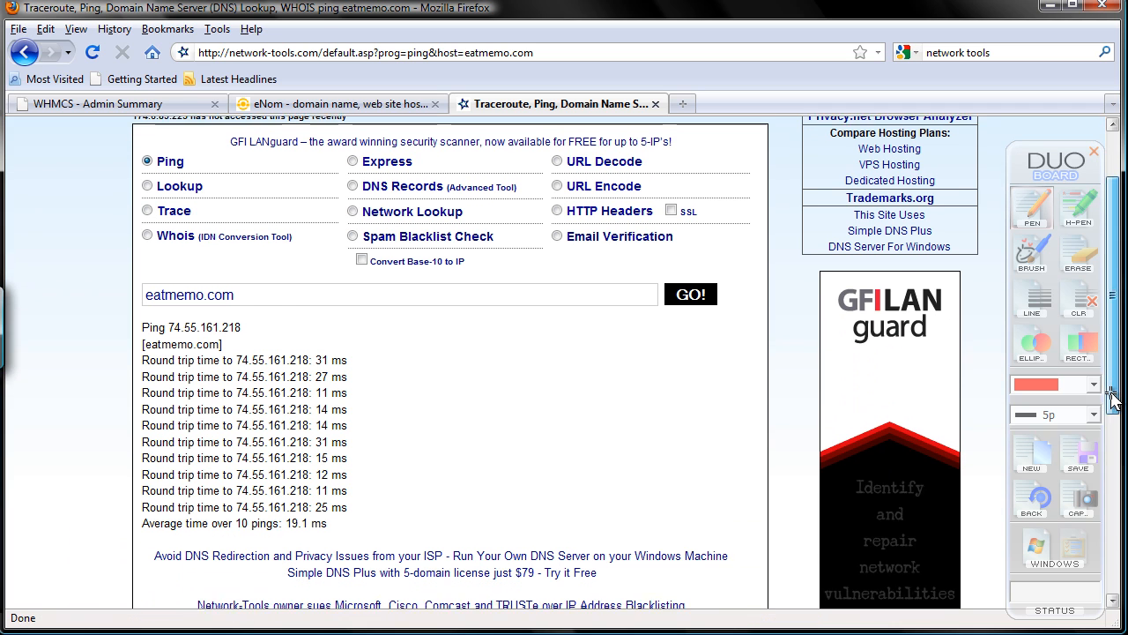
pyautogui.scroll(-3)
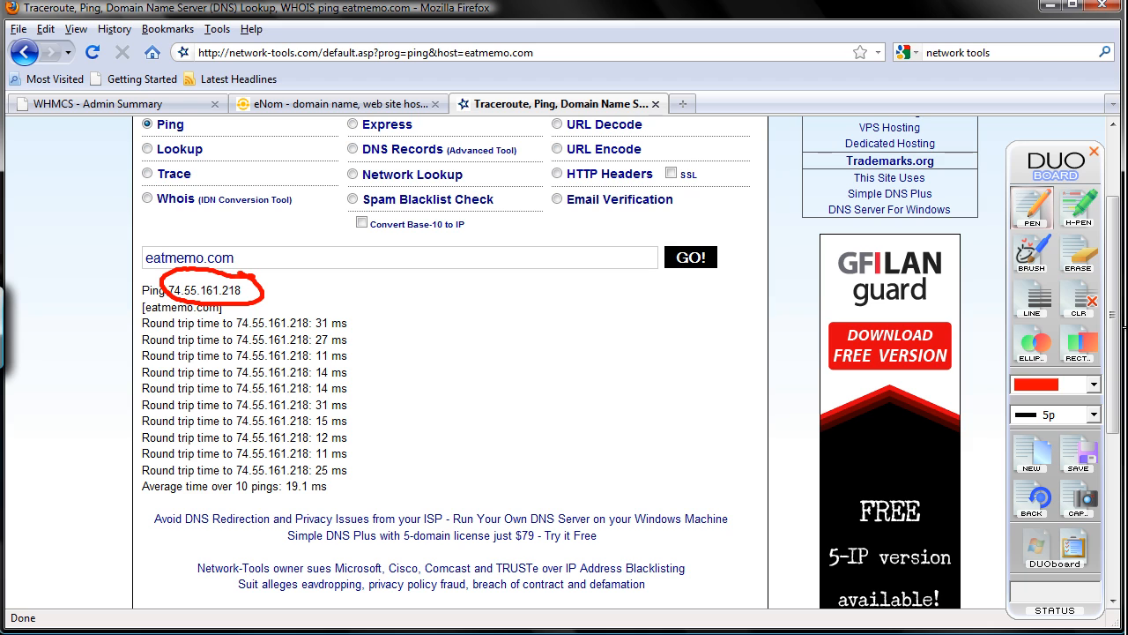
pyautogui.moveTo(1068, 227)
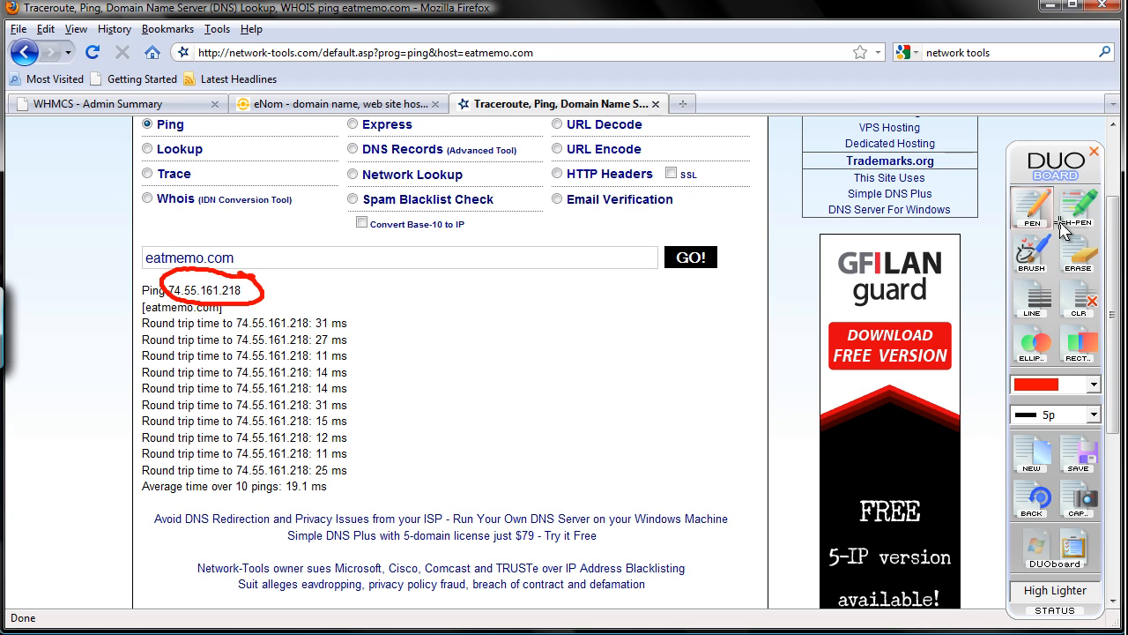
pyautogui.click(1032, 208)
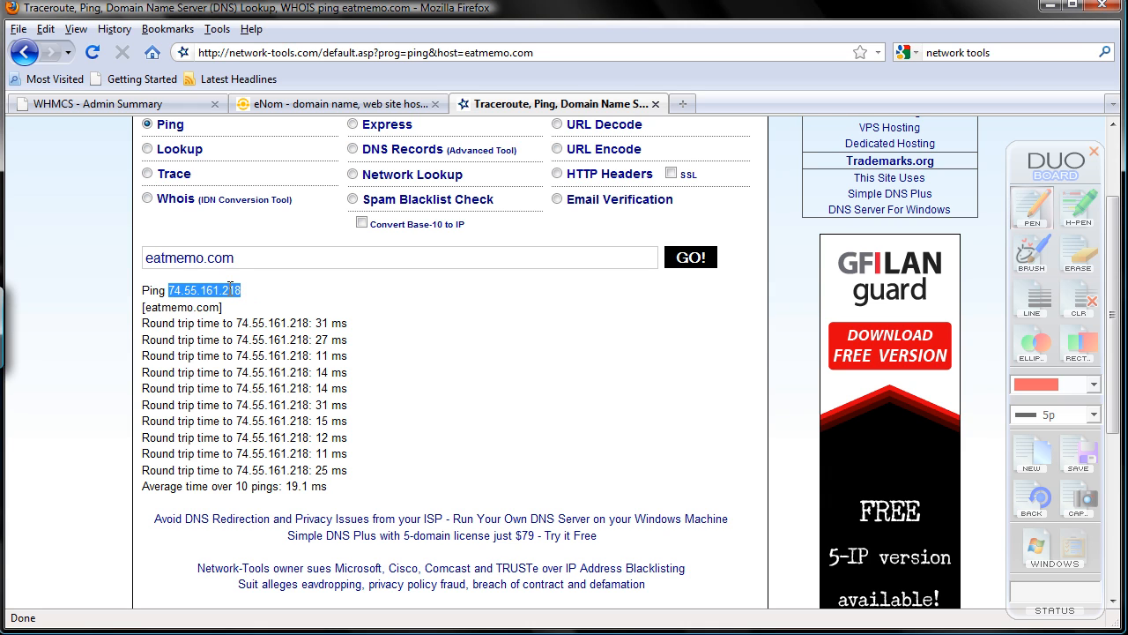
pyautogui.rightClick(202, 289)
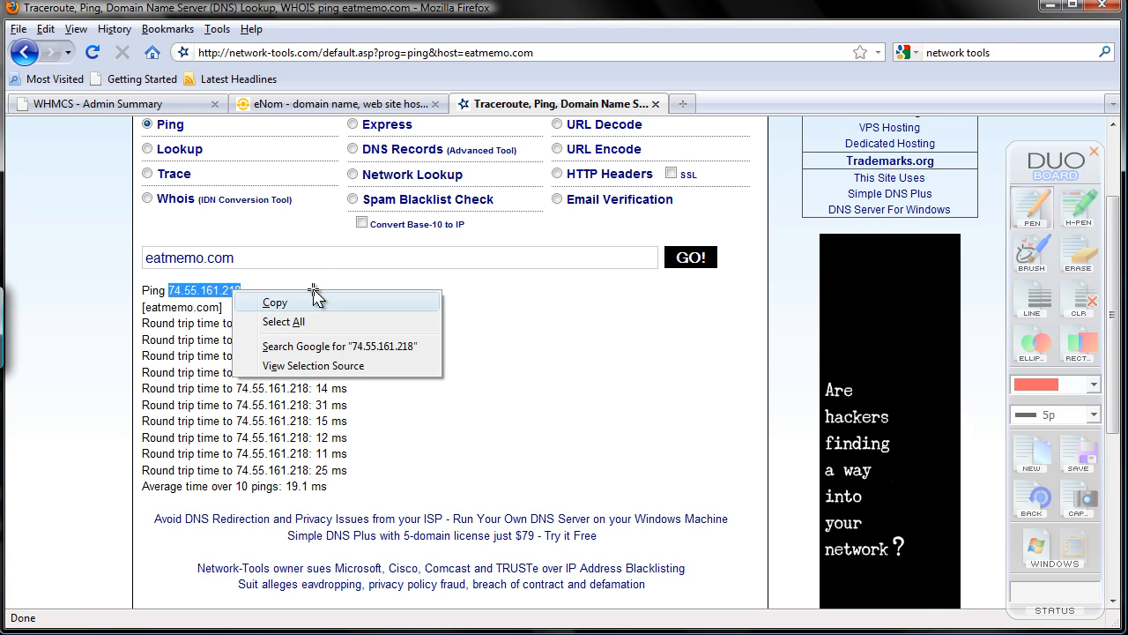
pyautogui.click(450, 415)
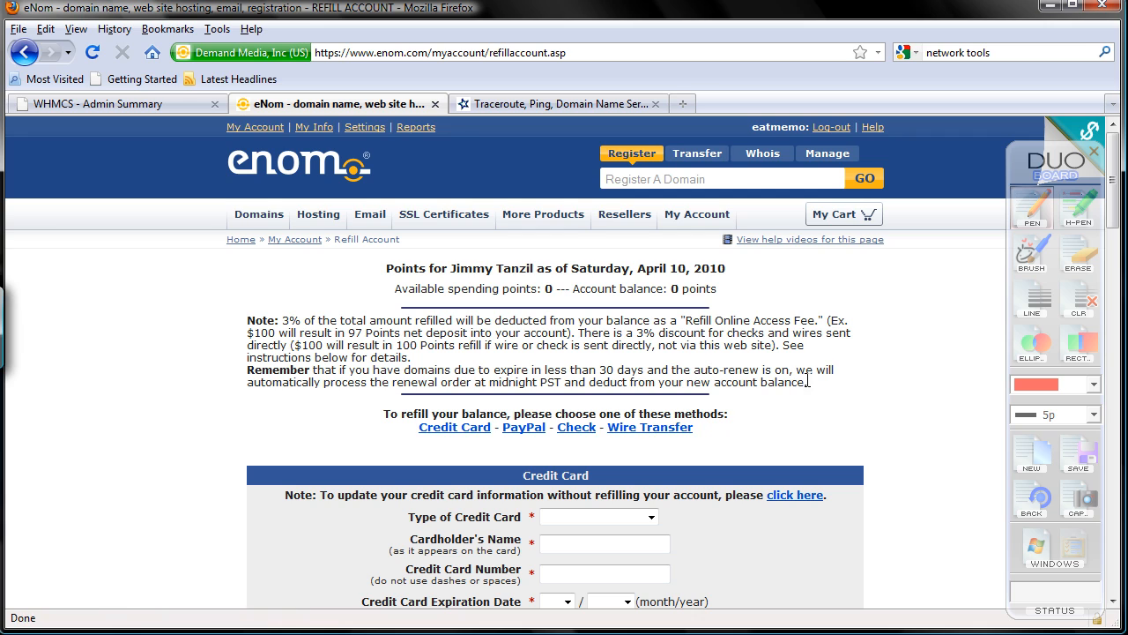
pyautogui.moveTo(889, 392)
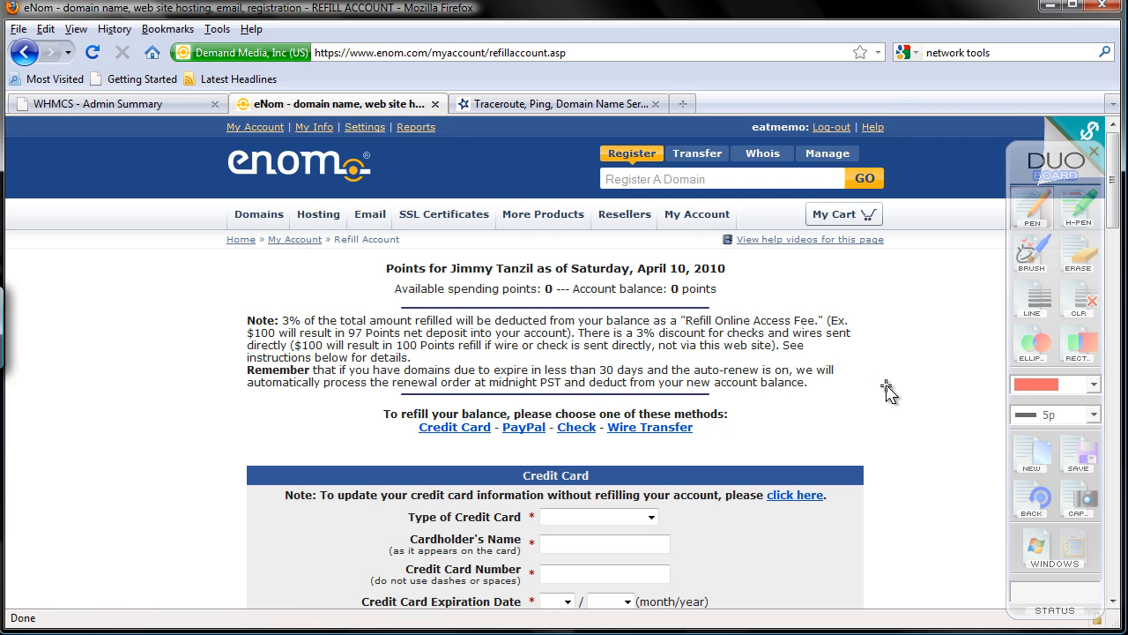
pyautogui.moveTo(903, 175)
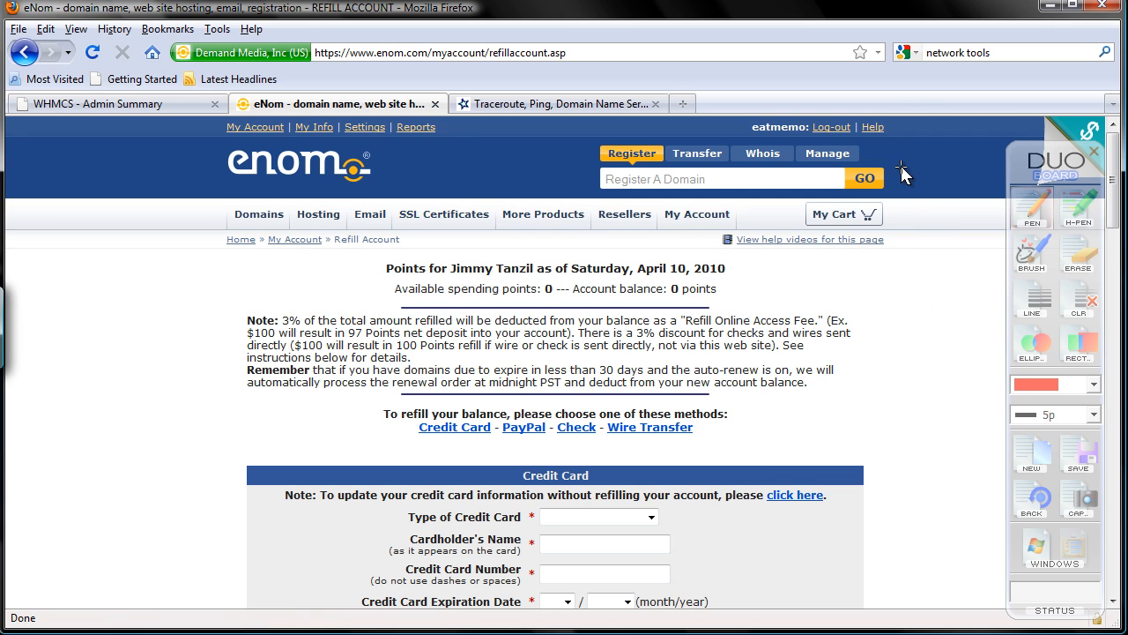
pyautogui.moveTo(1058, 412)
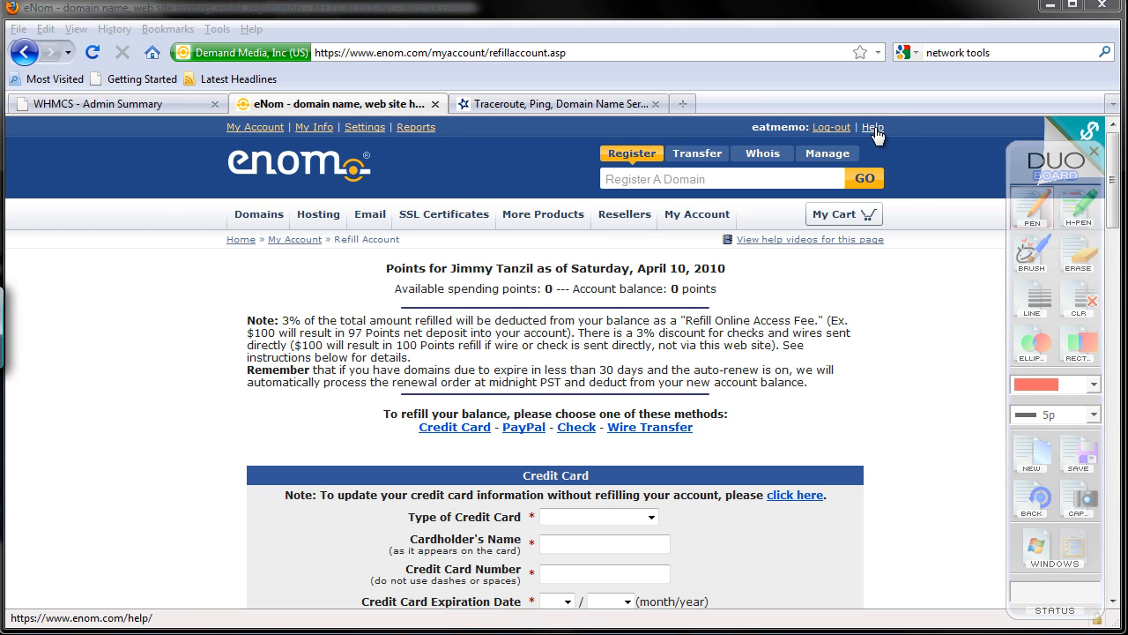
# Go to the eNom Help Center and look down through its support and FAQ sections.
pyautogui.click(871, 127)
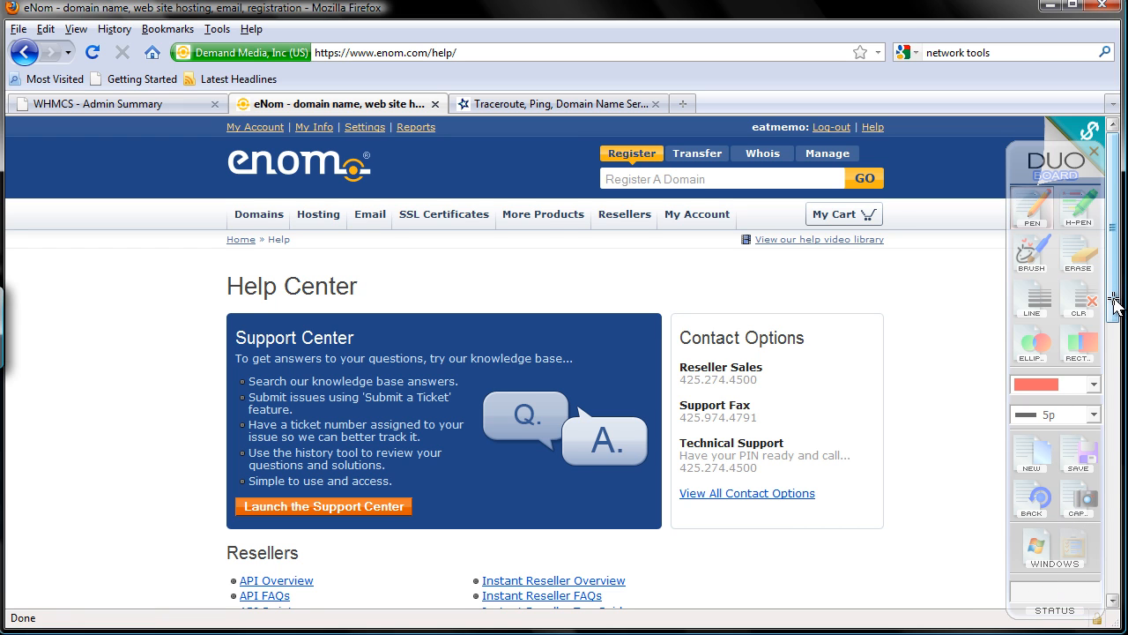
pyautogui.scroll(-3)
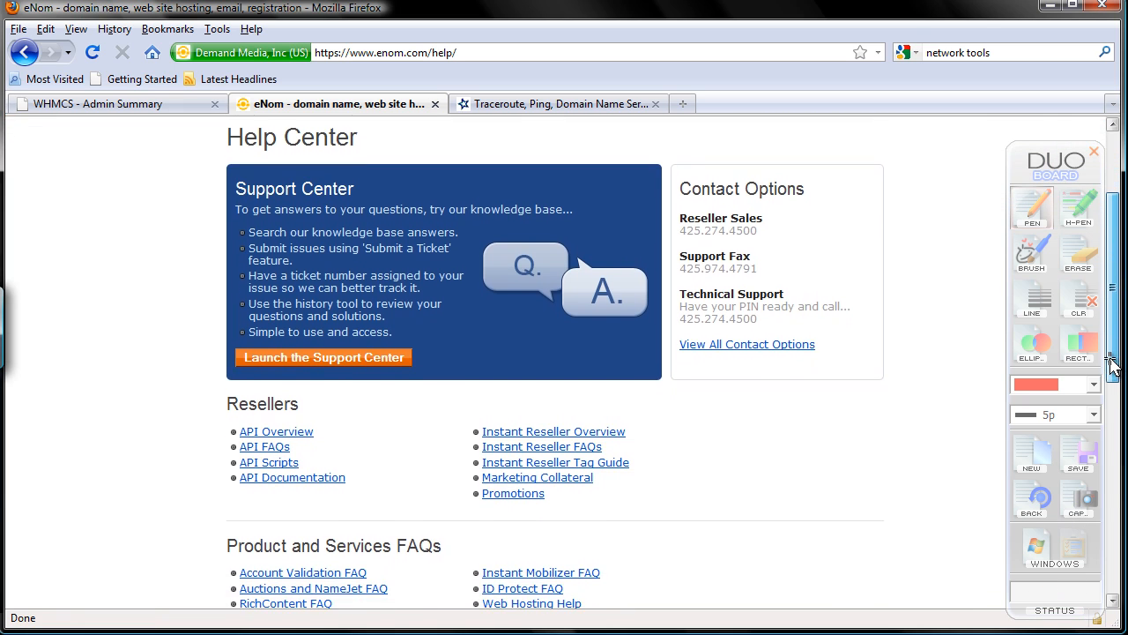
pyautogui.scroll(-3)
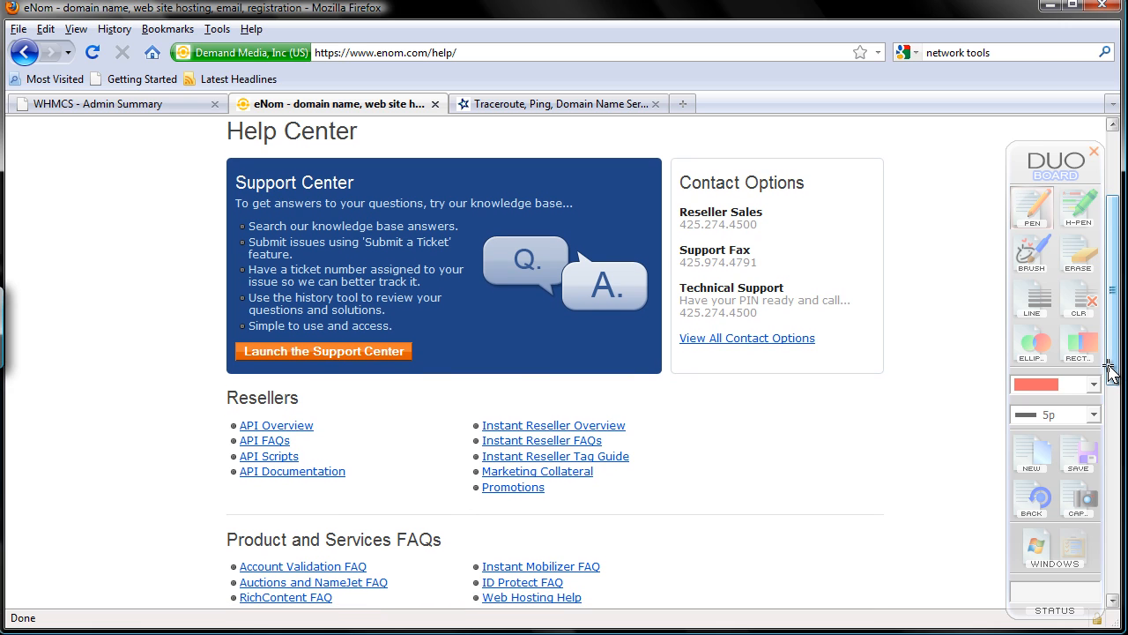
pyautogui.moveTo(1109, 373)
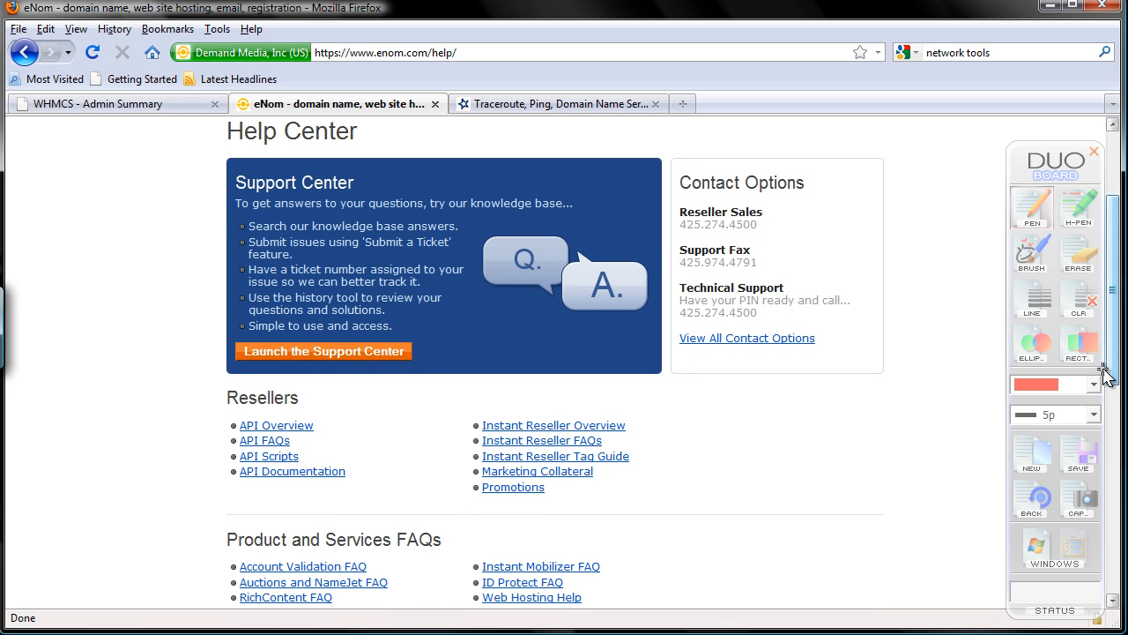
pyautogui.moveTo(1103, 379)
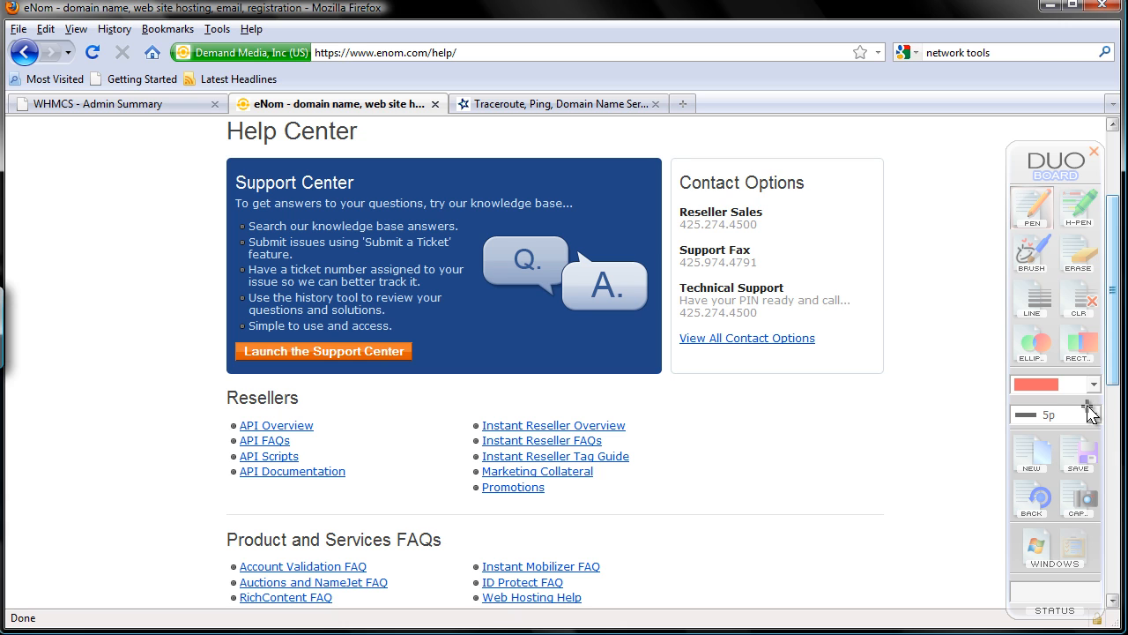
pyautogui.moveTo(1115, 388)
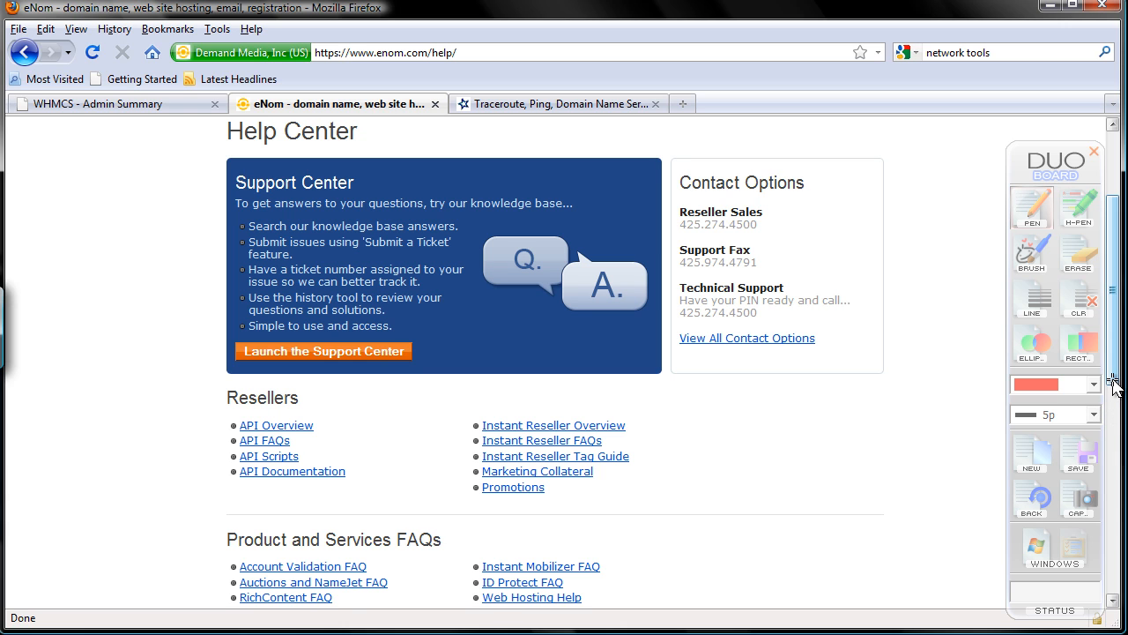
pyautogui.scroll(-3)
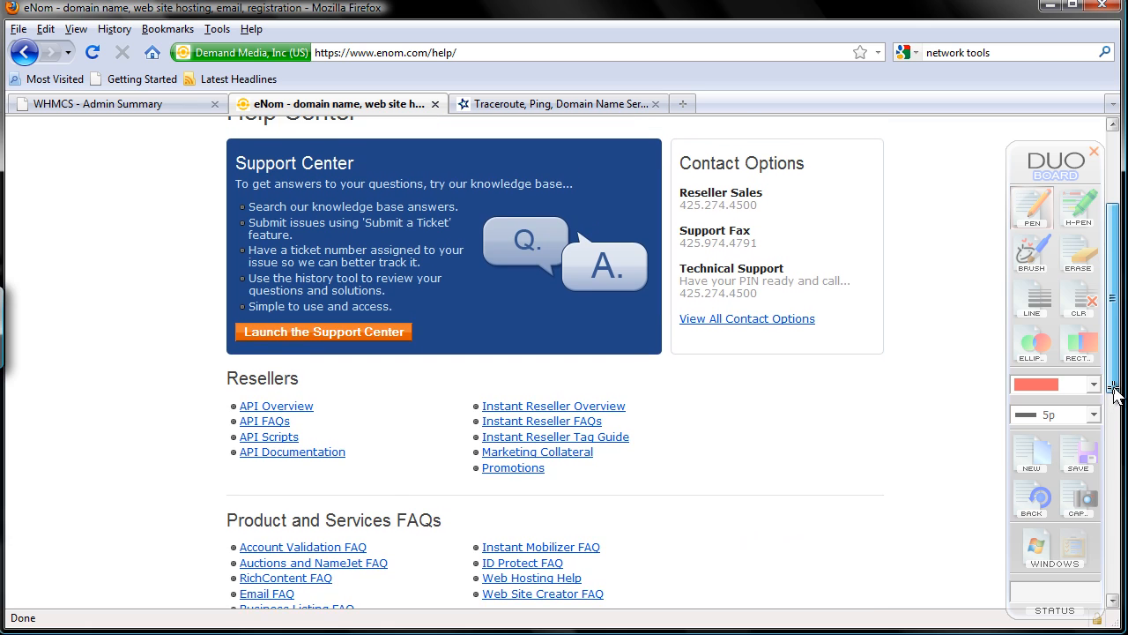
pyautogui.scroll(-3)
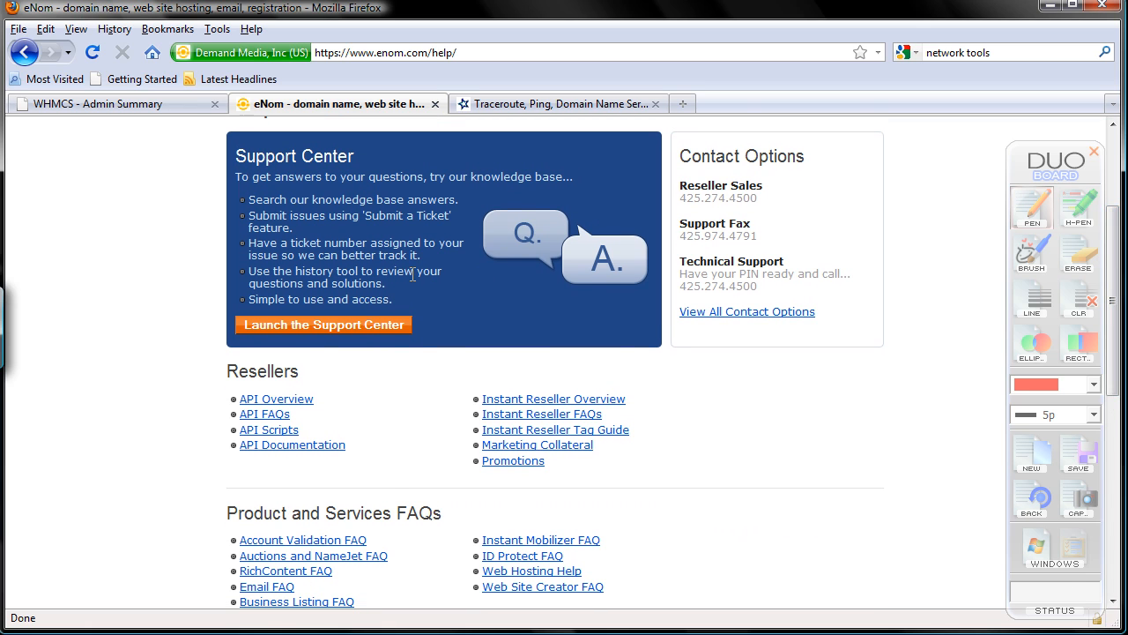
# Launch the eNom Support Center knowledge base in its own tab.
pyautogui.click(324, 325)
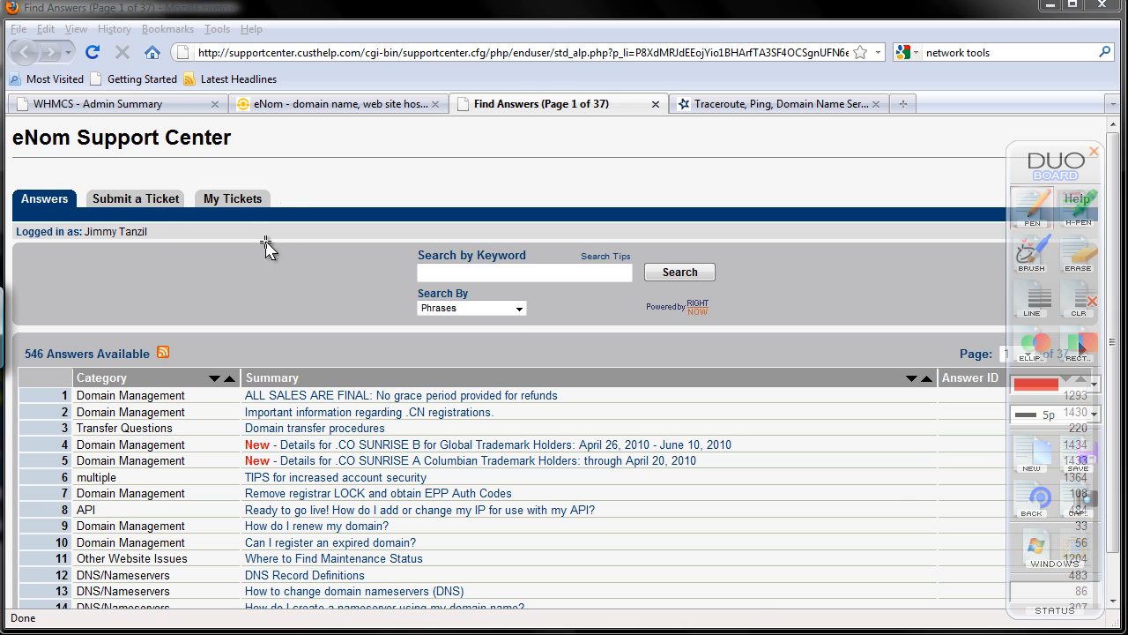
# Start a support ticket with subject 'Please whitelist my IP address for live production server'.
pyautogui.click(134, 198)
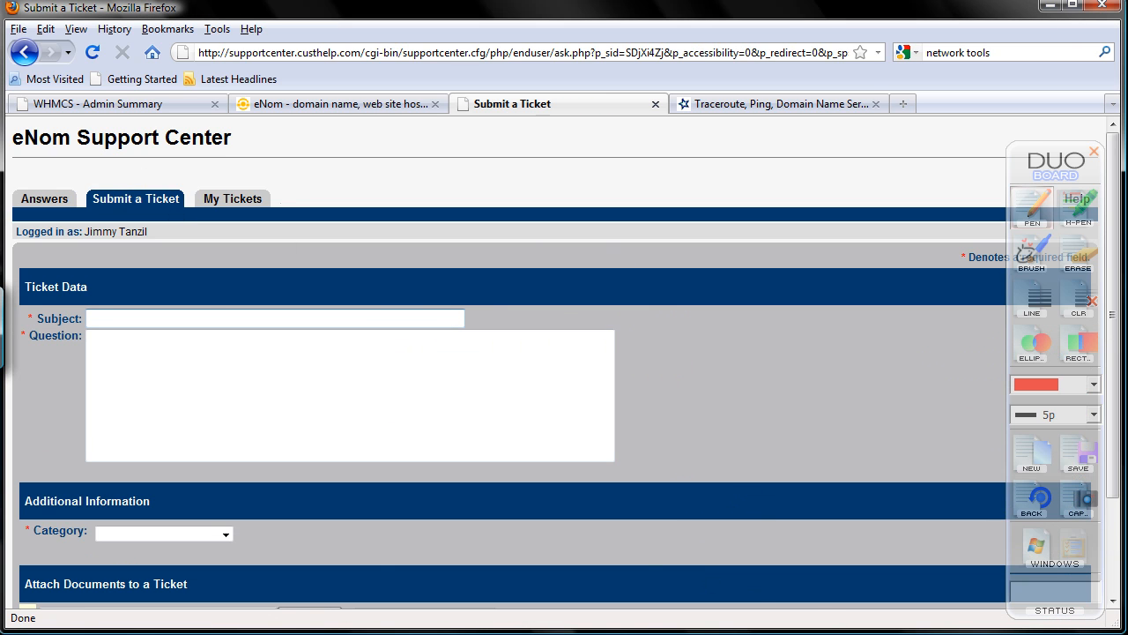
pyautogui.write('Please')
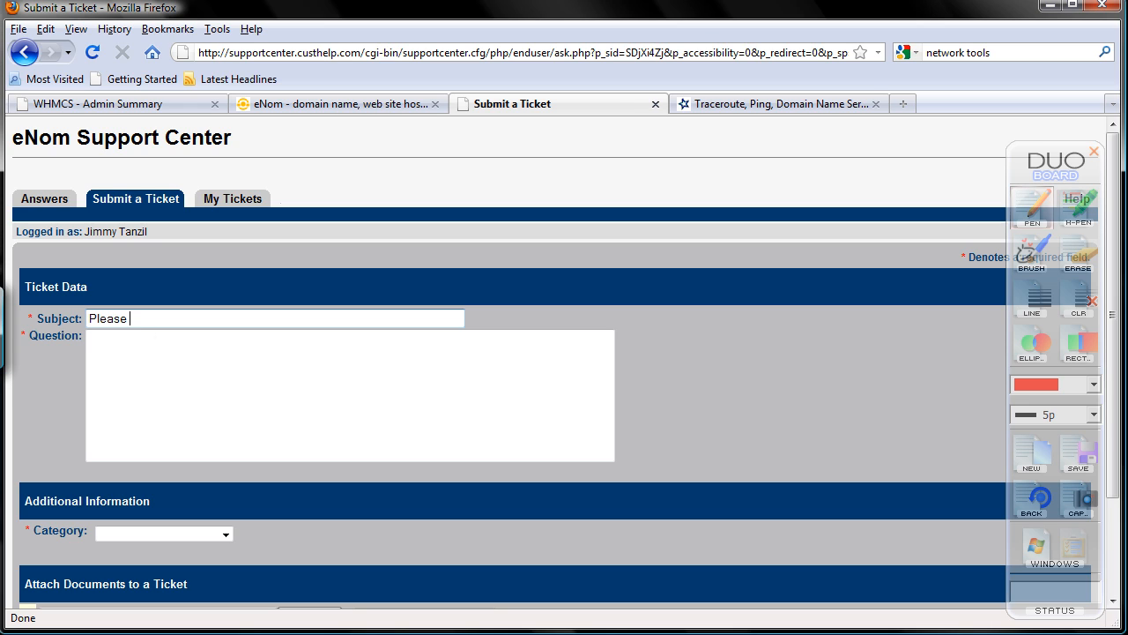
pyautogui.write('whitelist')
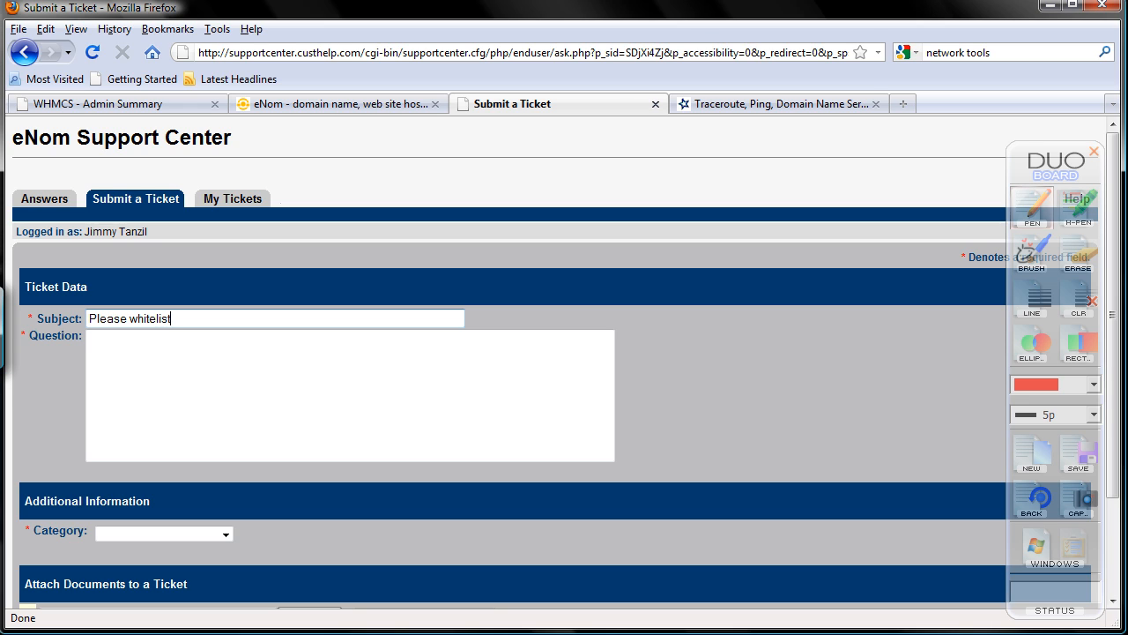
pyautogui.write('myn')
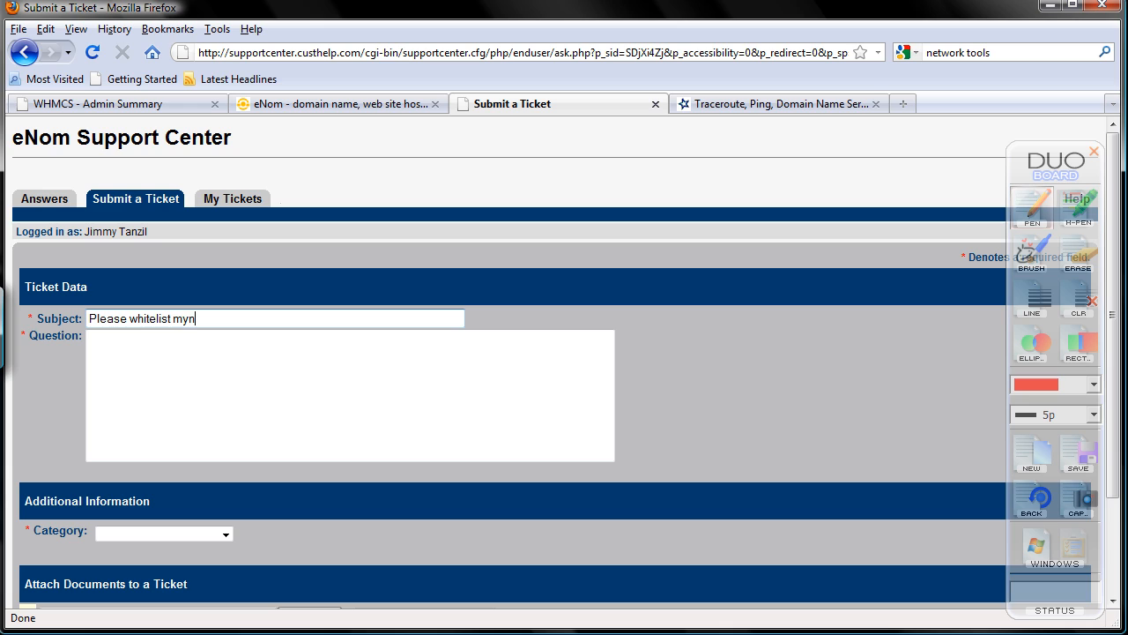
pyautogui.write('IP')
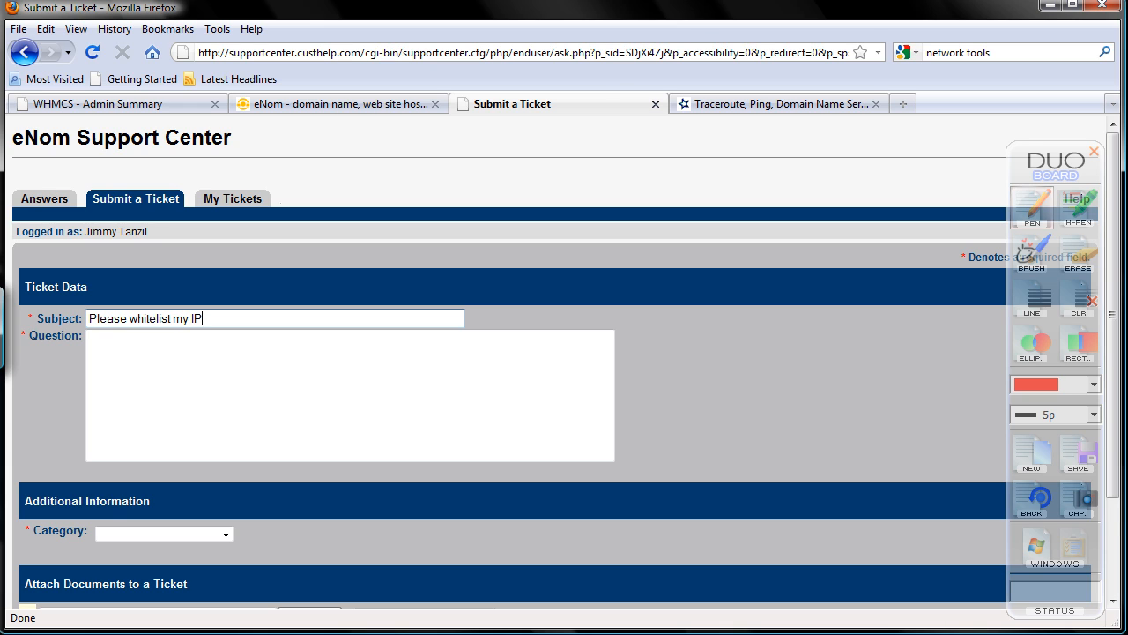
pyautogui.write('address')
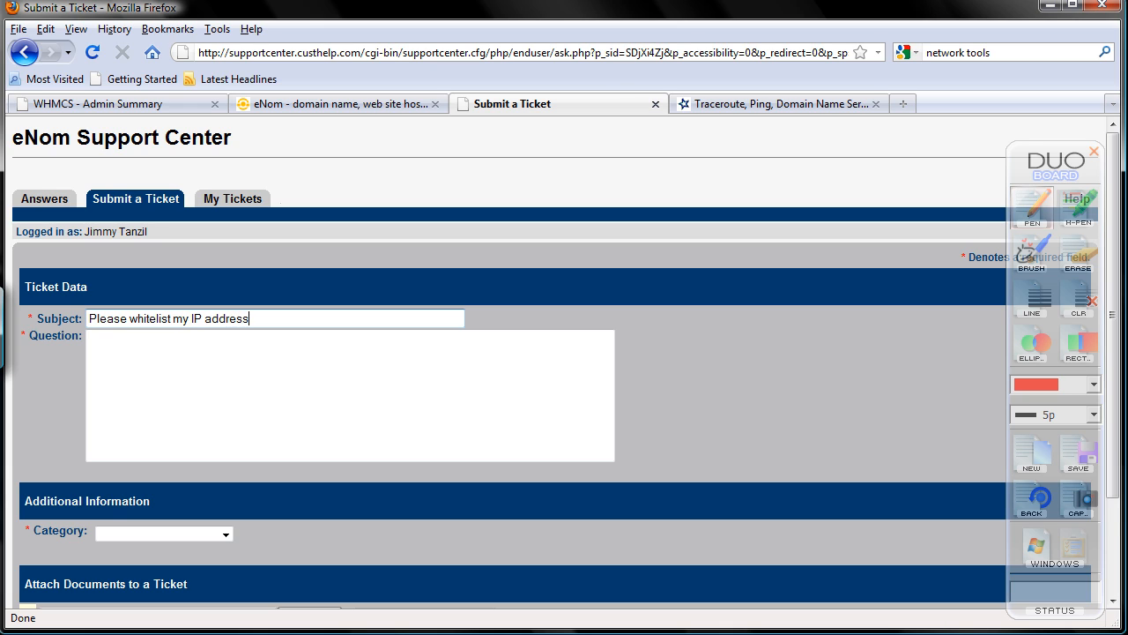
pyautogui.write('fpr')
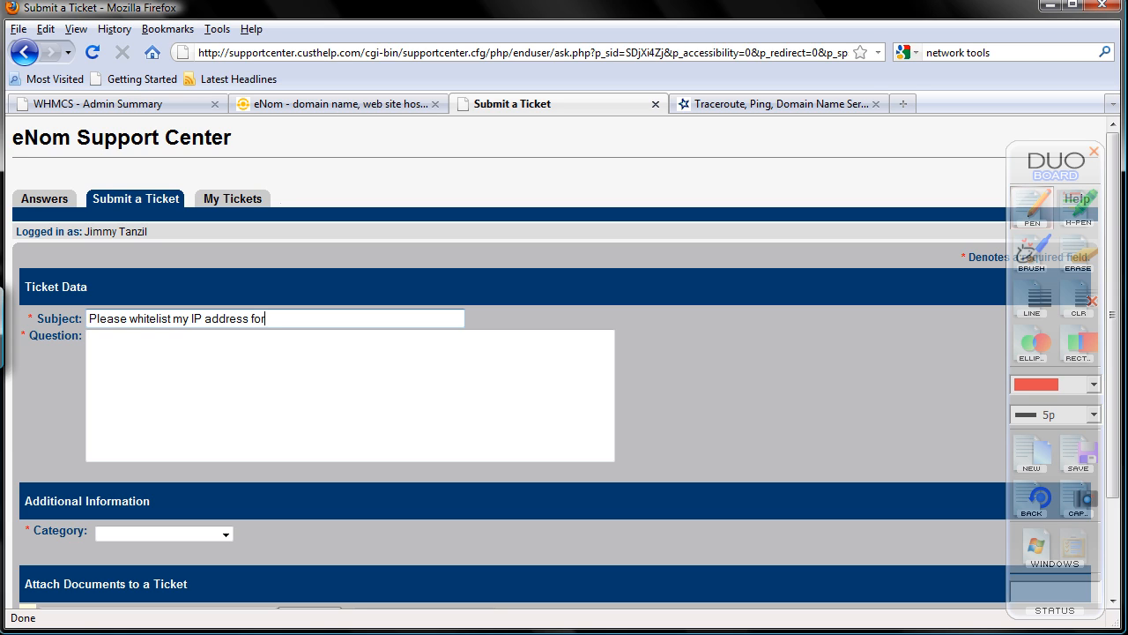
pyautogui.write('live pr')
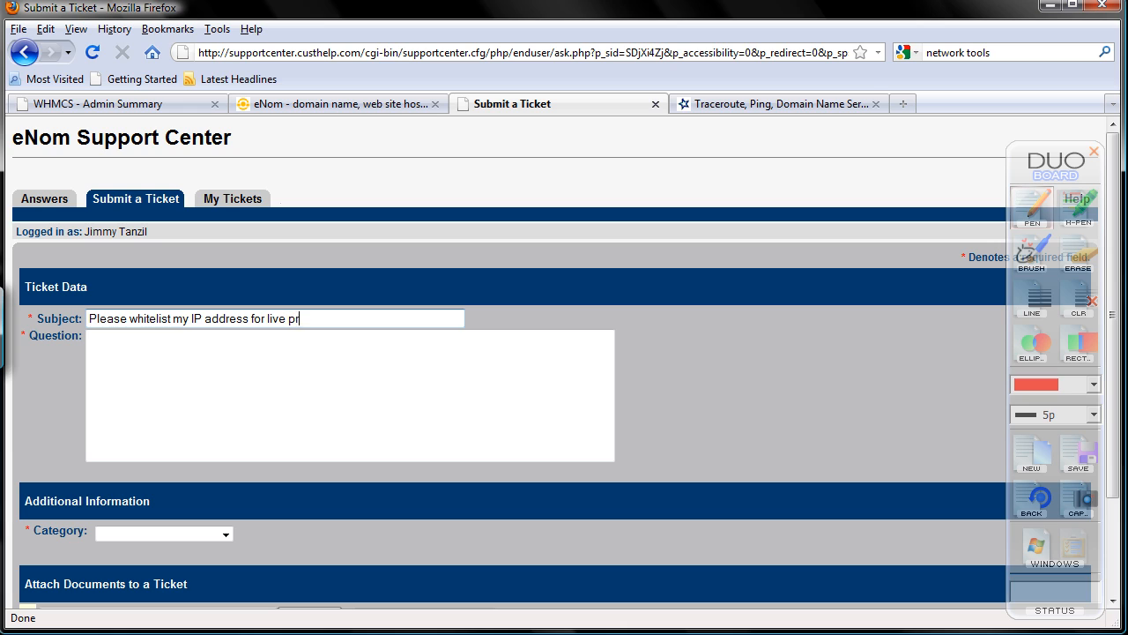
pyautogui.write('oduction')
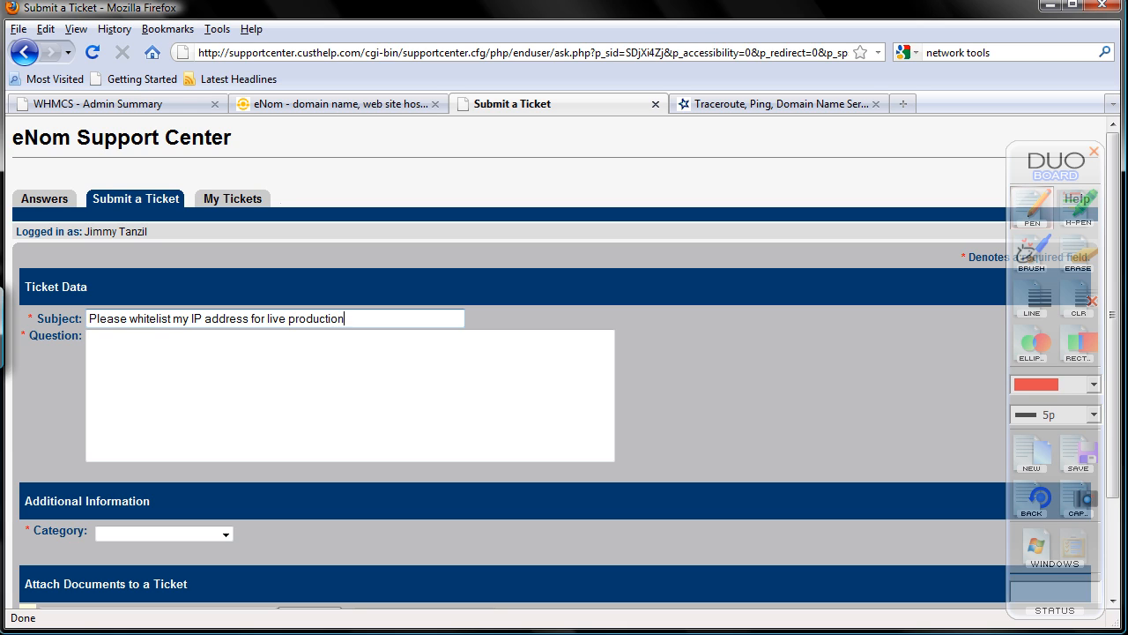
pyautogui.write('server')
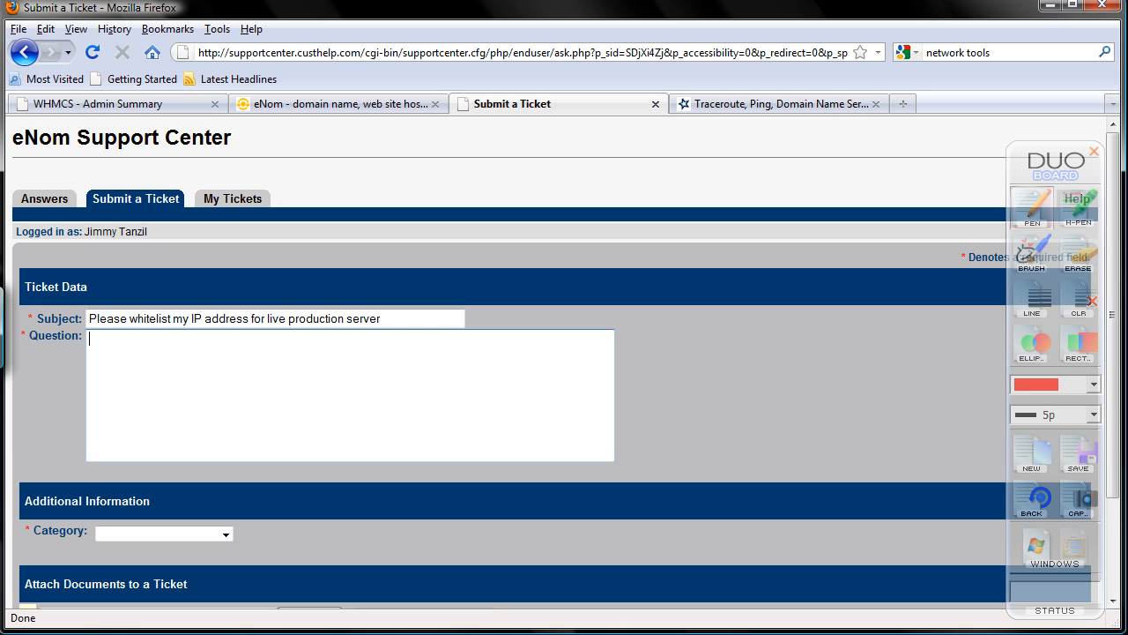
pyautogui.write('My IP for account e')
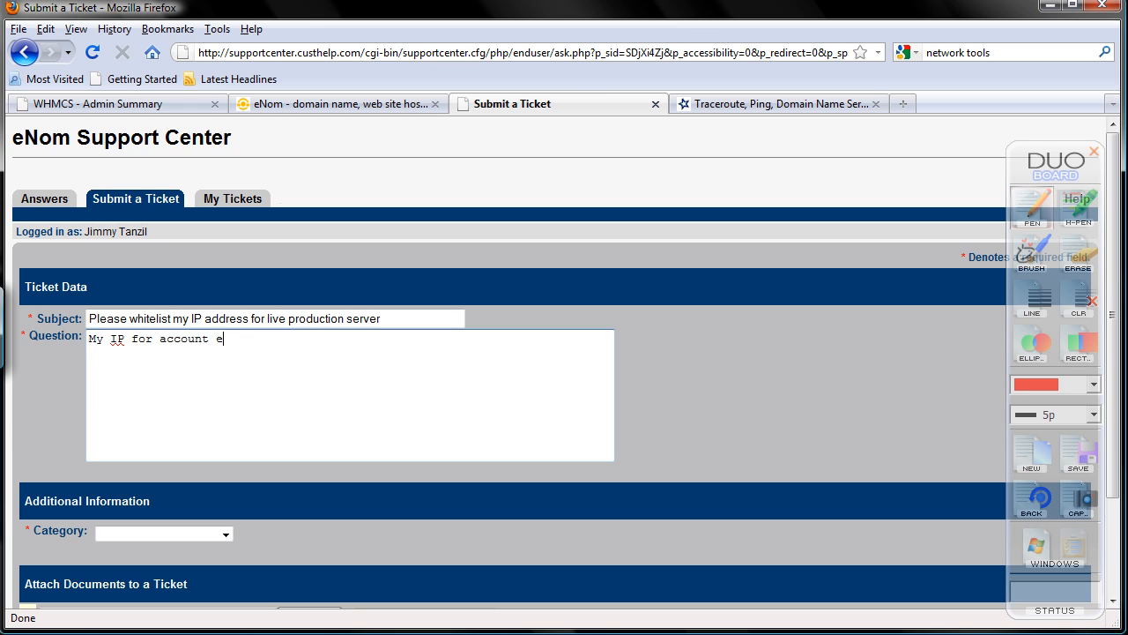
pyautogui.write('atmemo is')
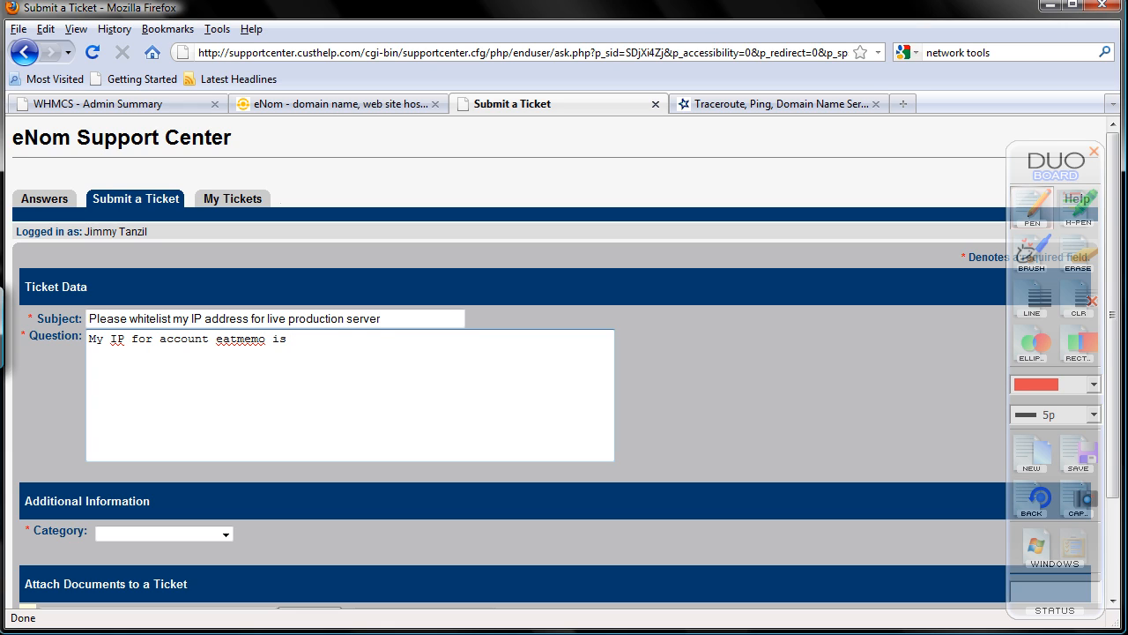
pyautogui.write('74.55.161.218')
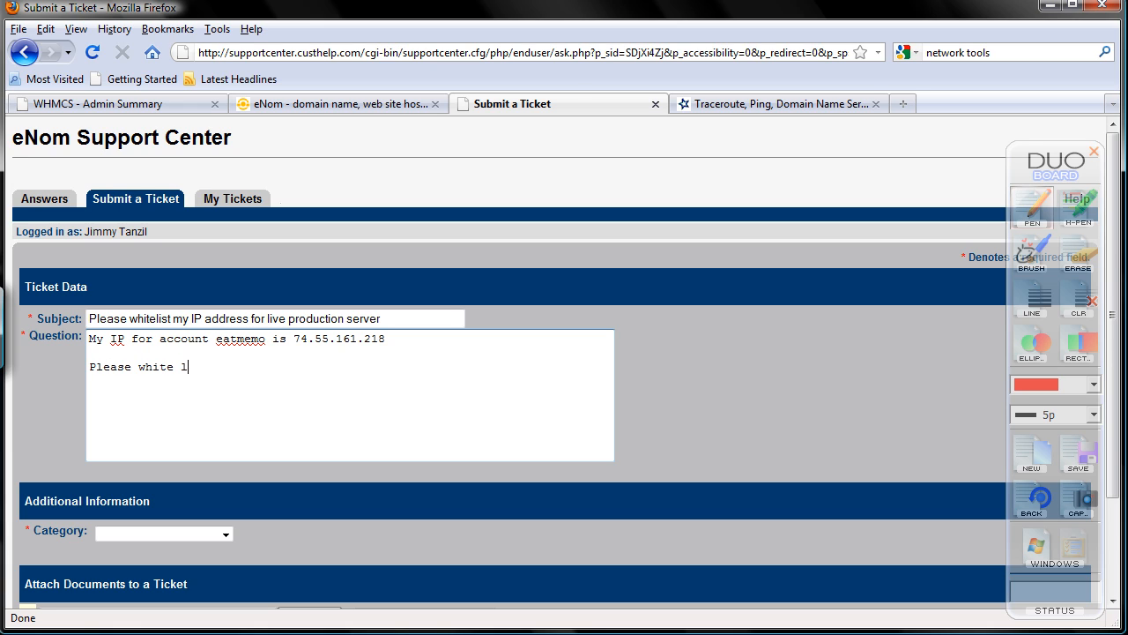
pyautogui.write('ist it. Thank y')
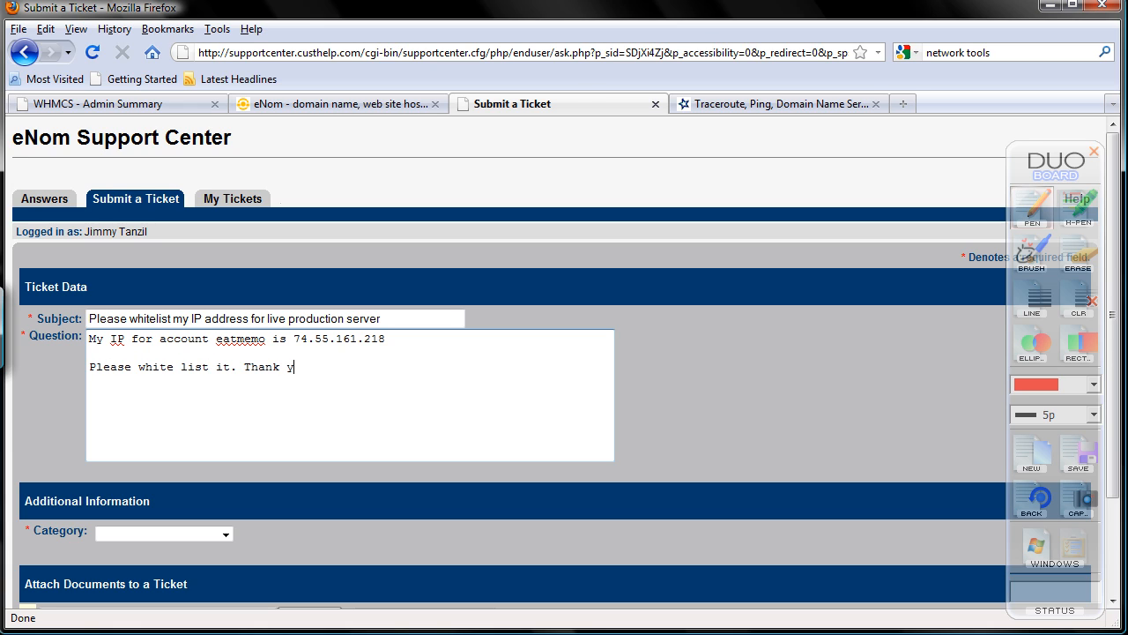
pyautogui.write('ou.')
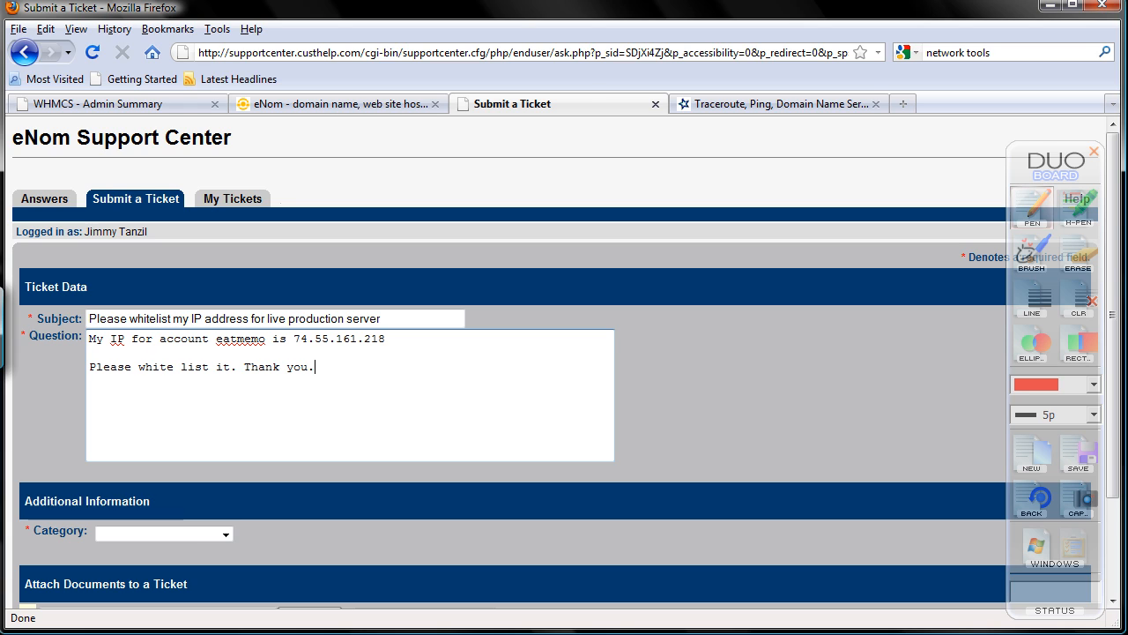
# Set the ticket category to Reseller Support with subcategory General Reseller Info.
pyautogui.click(226, 534)
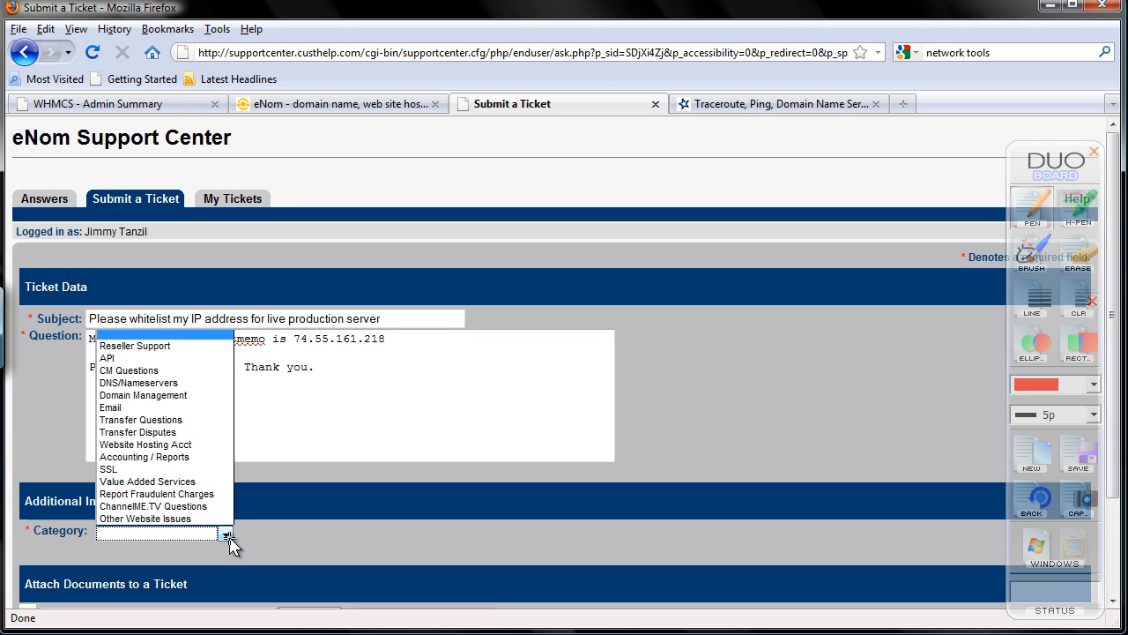
pyautogui.moveTo(163, 343)
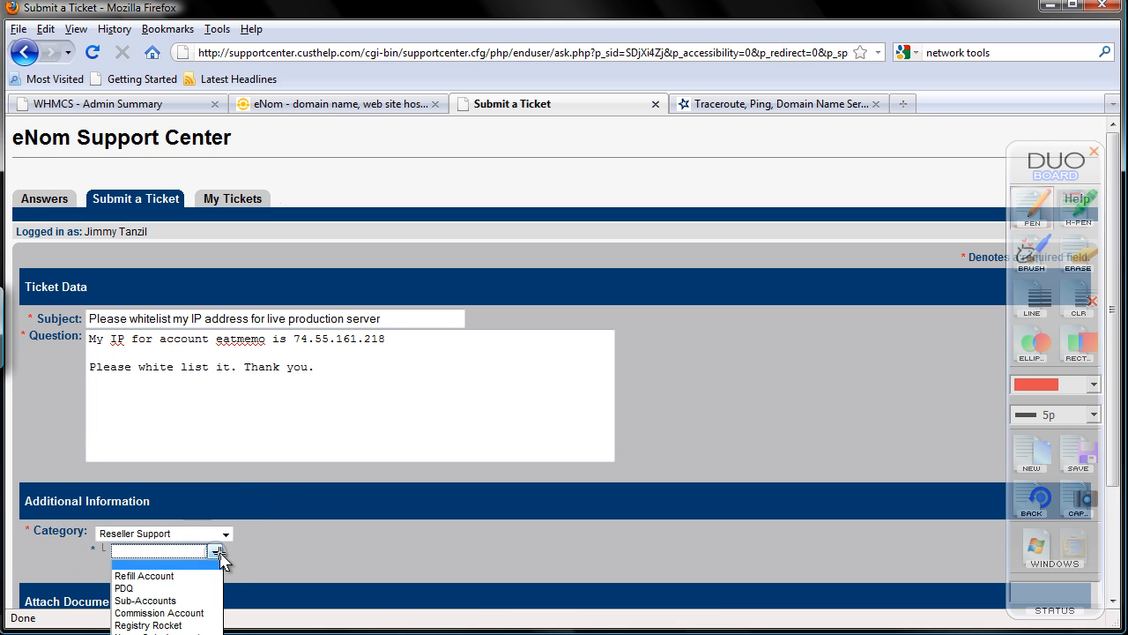
pyautogui.moveTo(233, 551)
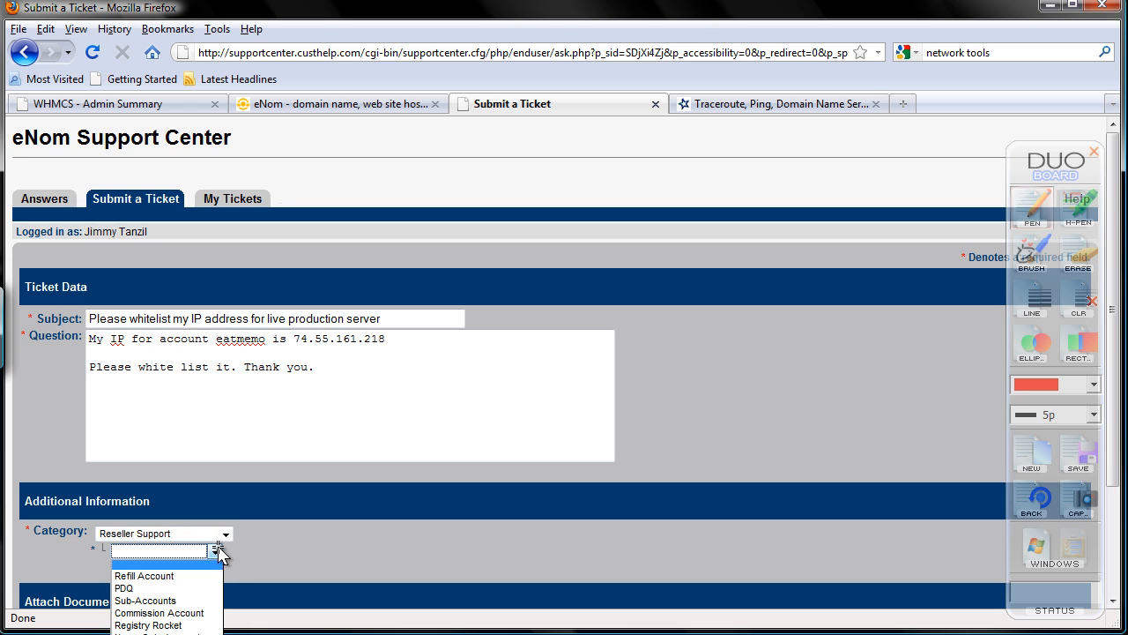
pyautogui.click(159, 550)
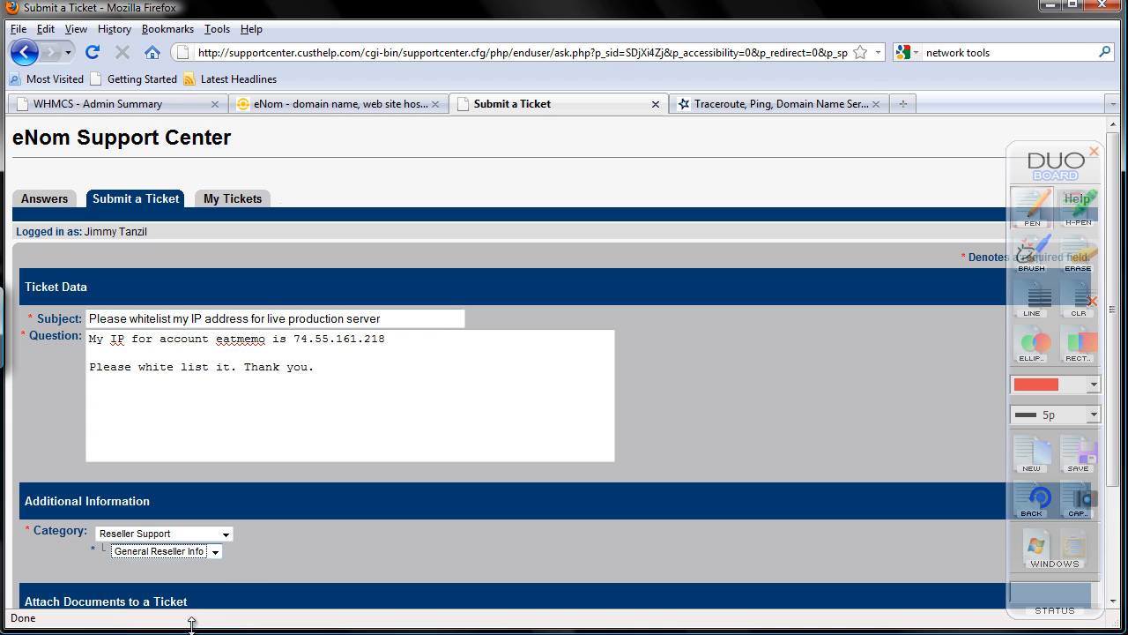
pyautogui.moveTo(1104, 413)
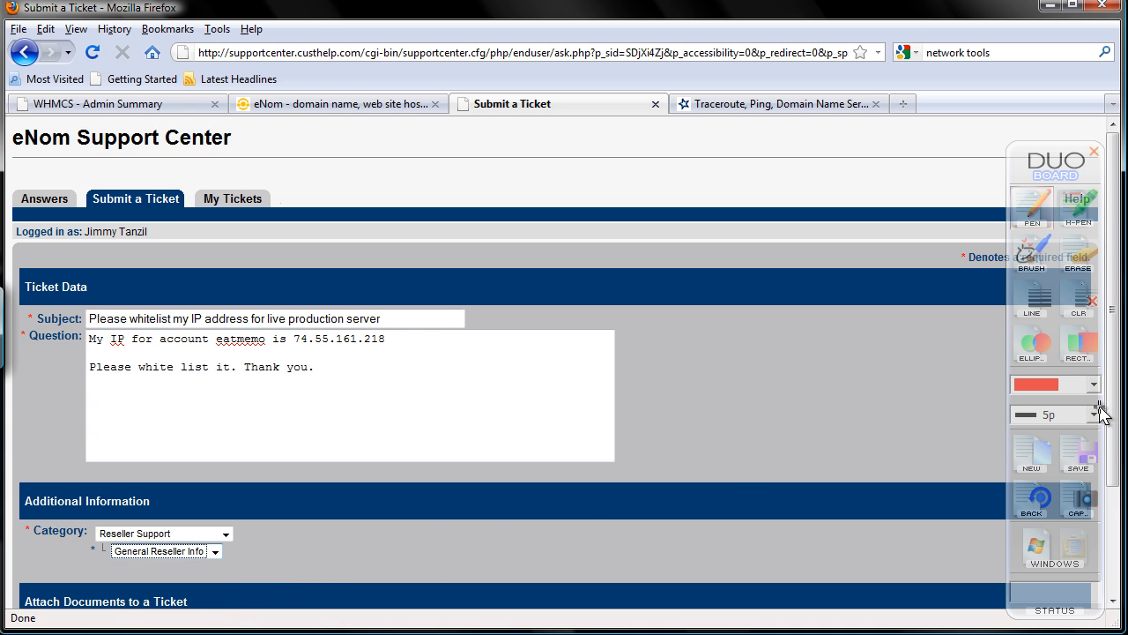
pyautogui.scroll(-3)
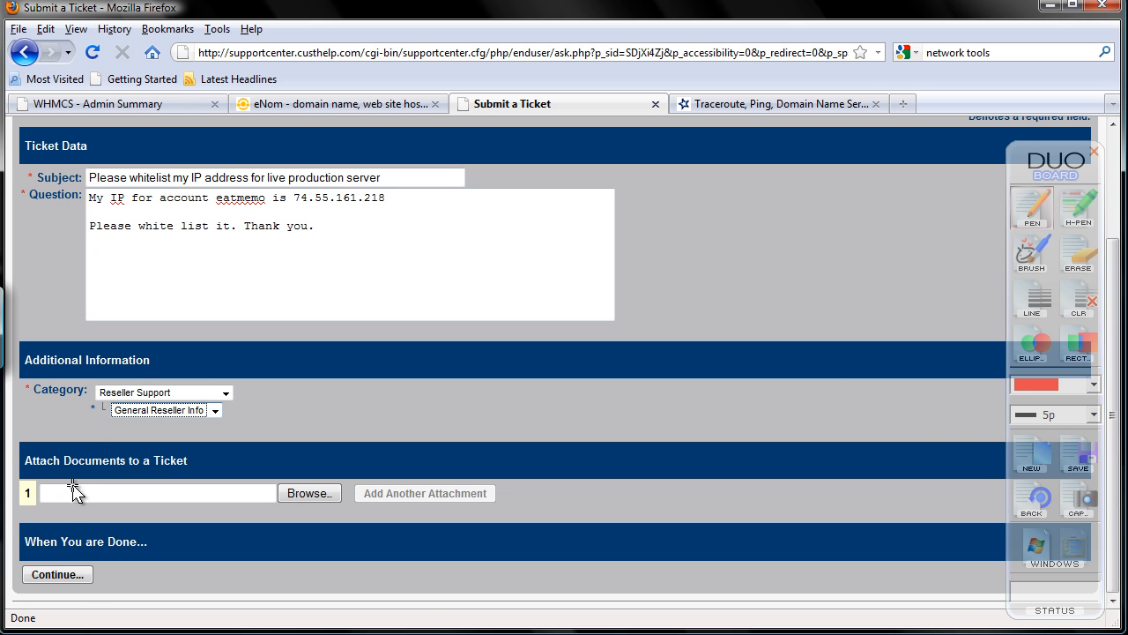
# Continue past the SmartAssistant suggestions and finish submitting the whitelist ticket.
pyautogui.click(57, 575)
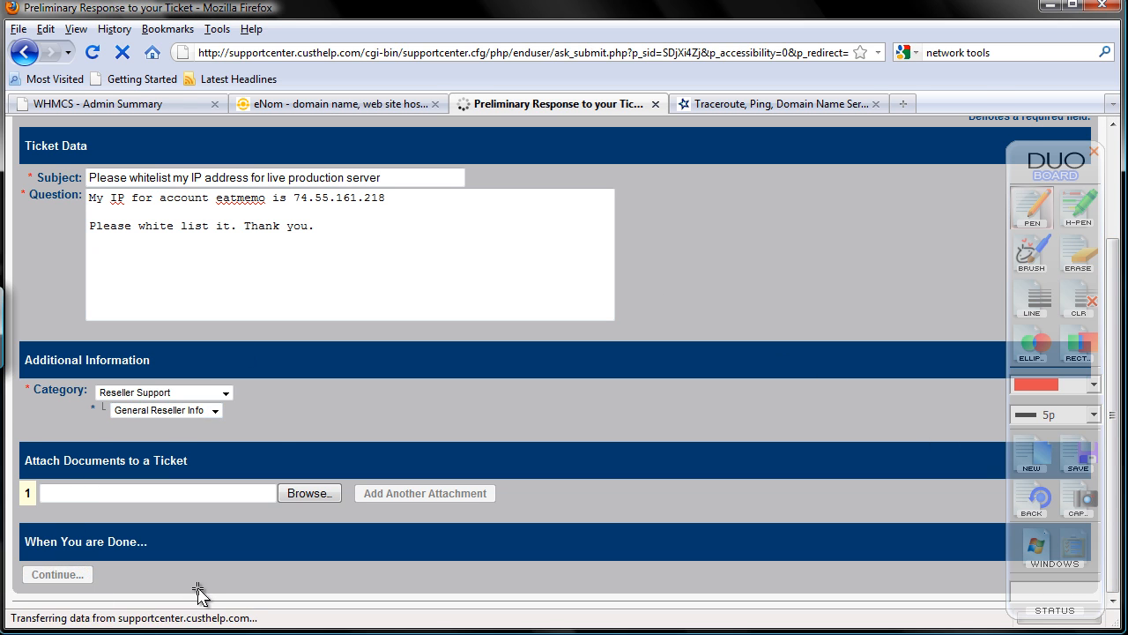
pyautogui.click(57, 575)
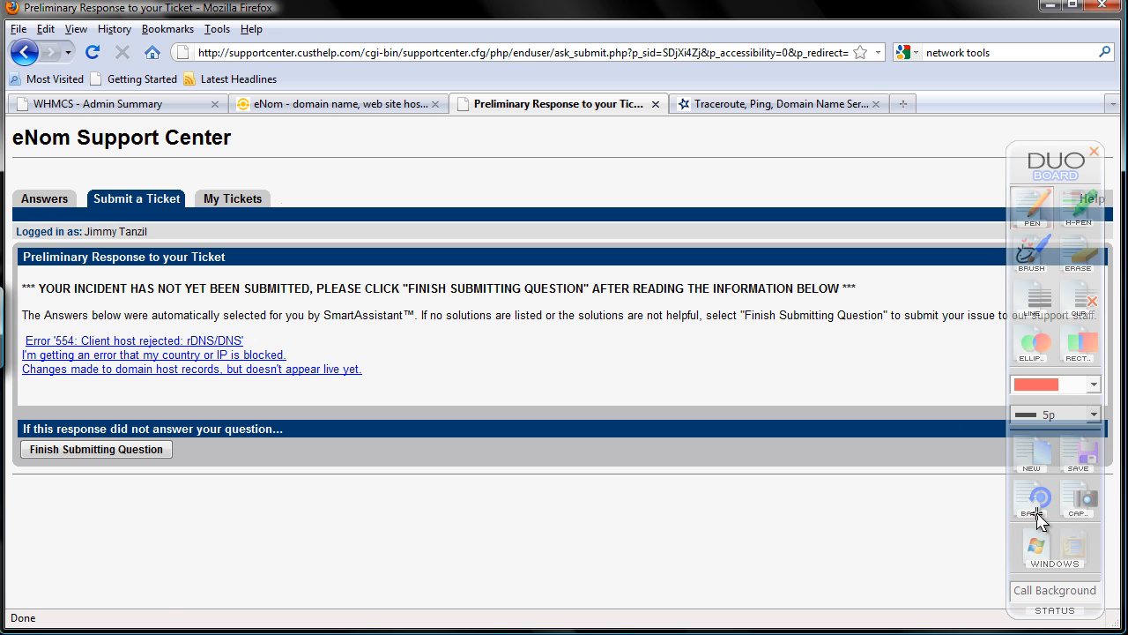
pyautogui.click(43, 198)
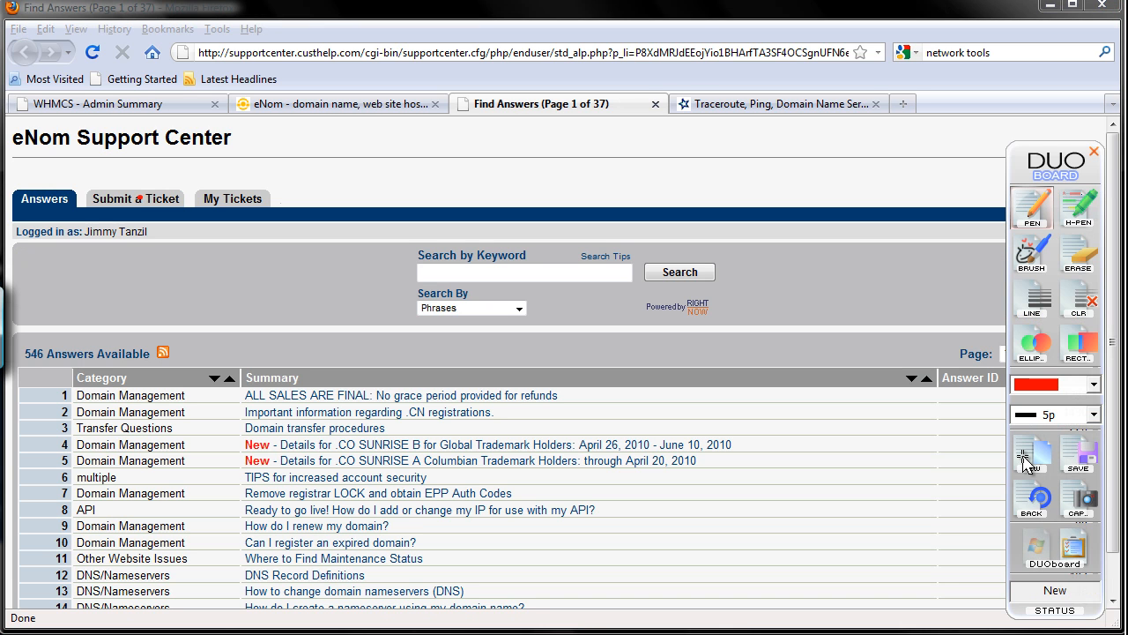
pyautogui.click(134, 198)
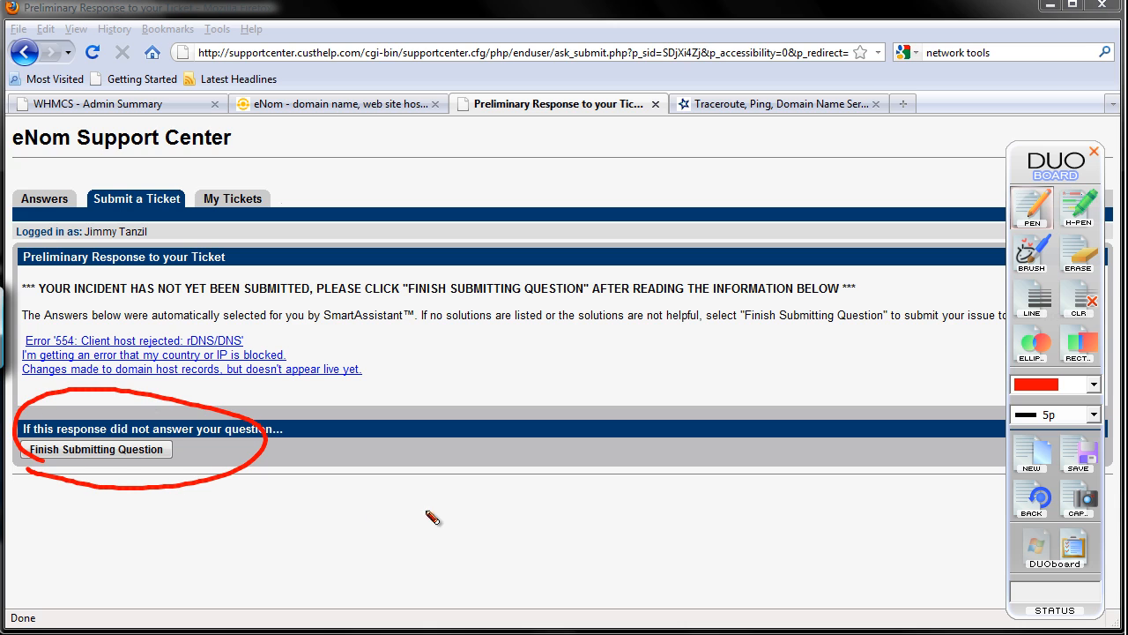
pyautogui.moveTo(1040, 420)
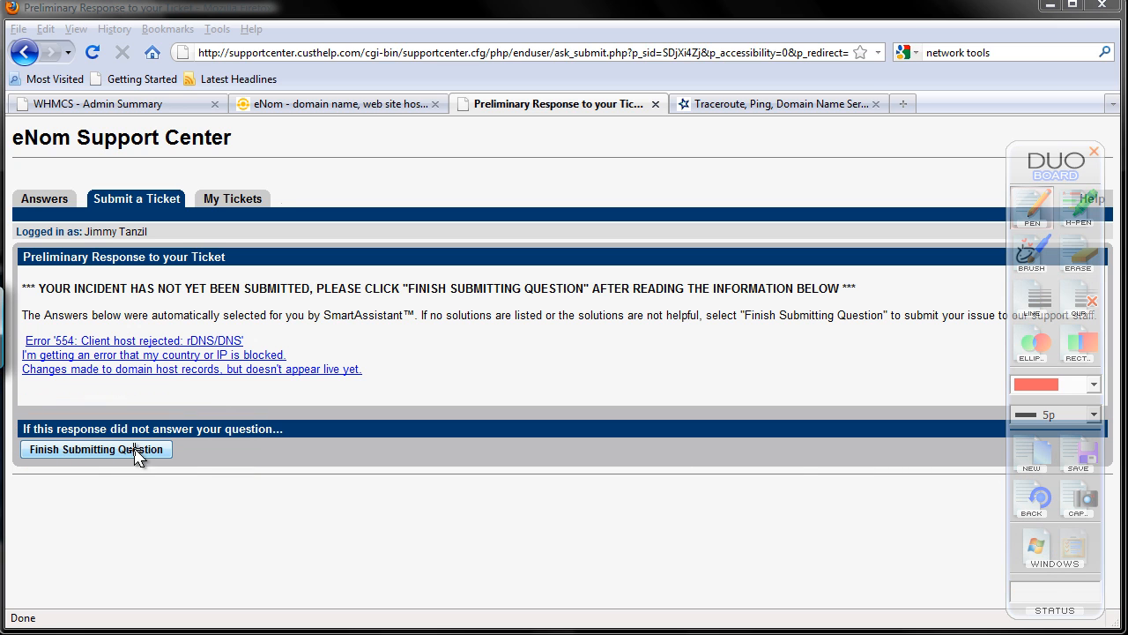
pyautogui.click(95, 449)
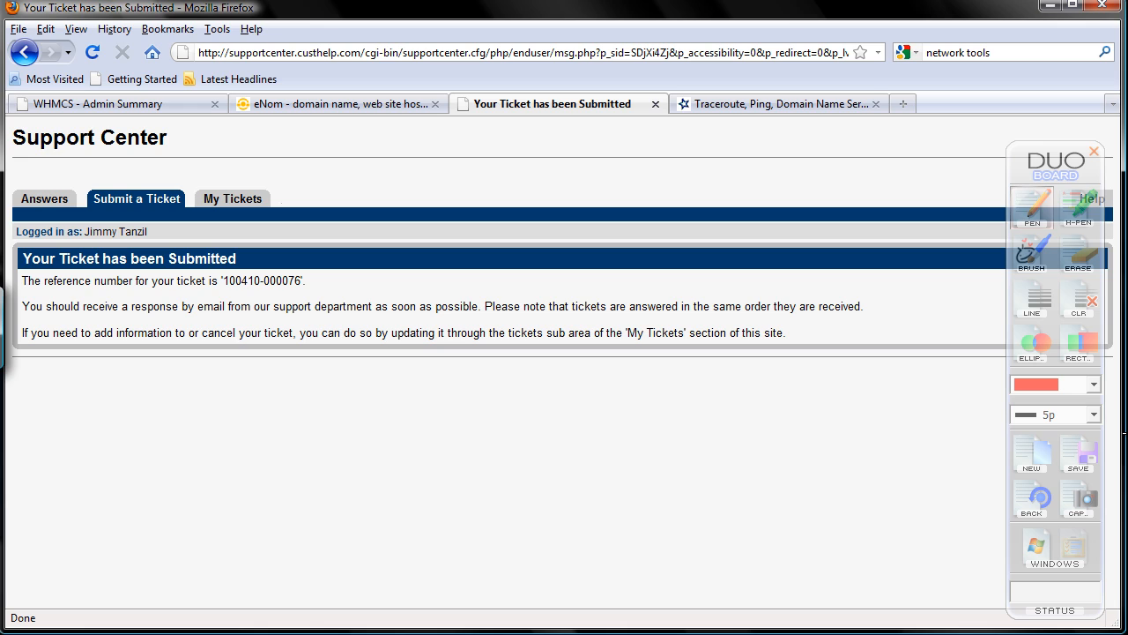
pyautogui.moveTo(738, 169)
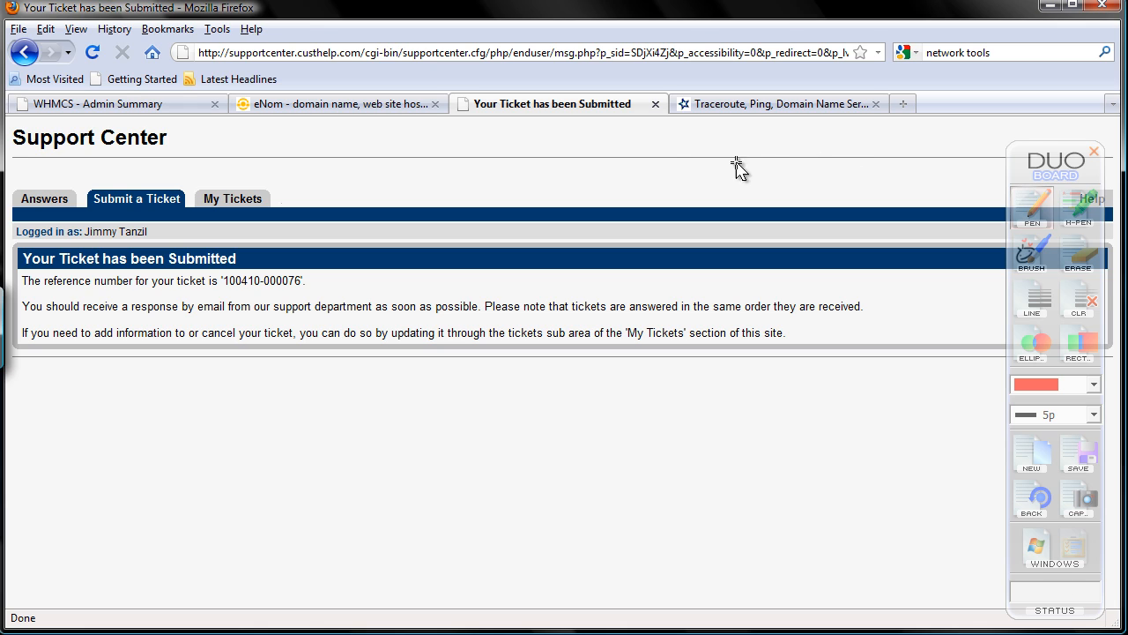
pyautogui.moveTo(656, 104)
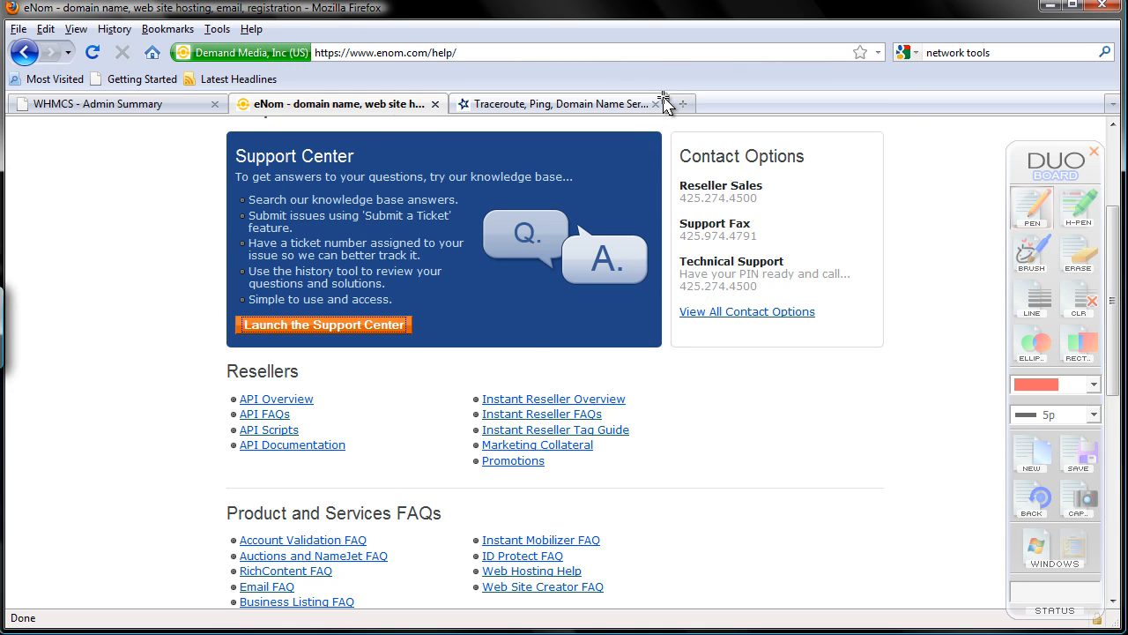
# Close the eNom support tab, returning to the WHMCS Admin Summary.
pyautogui.click(652, 103)
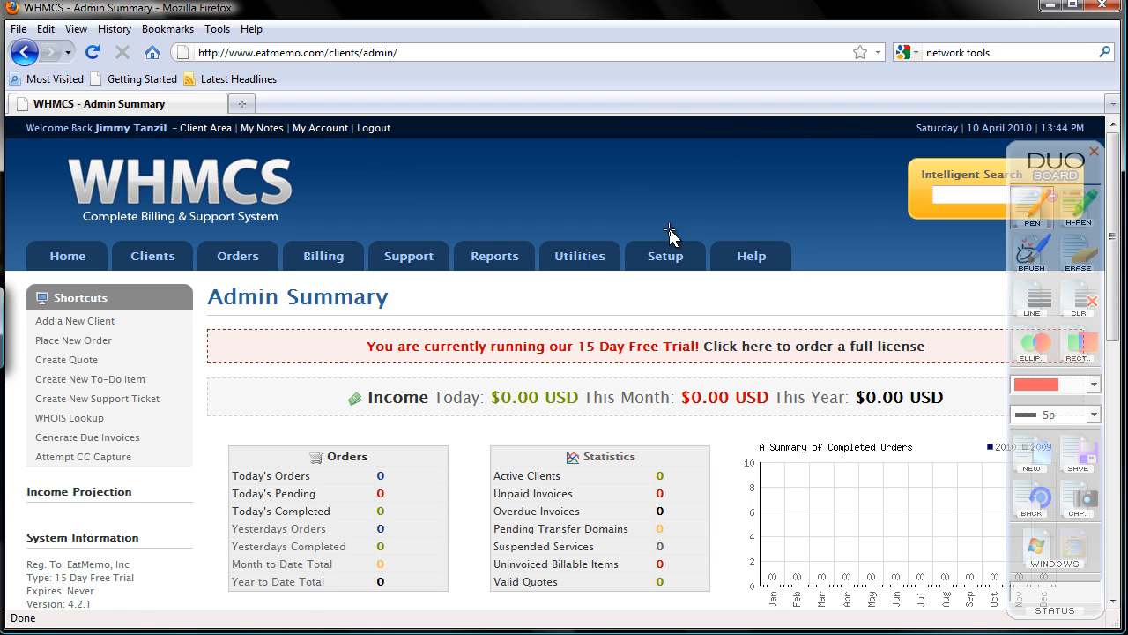
# Go to Setup > Domain Registrars in WHMCS.
pyautogui.click(664, 256)
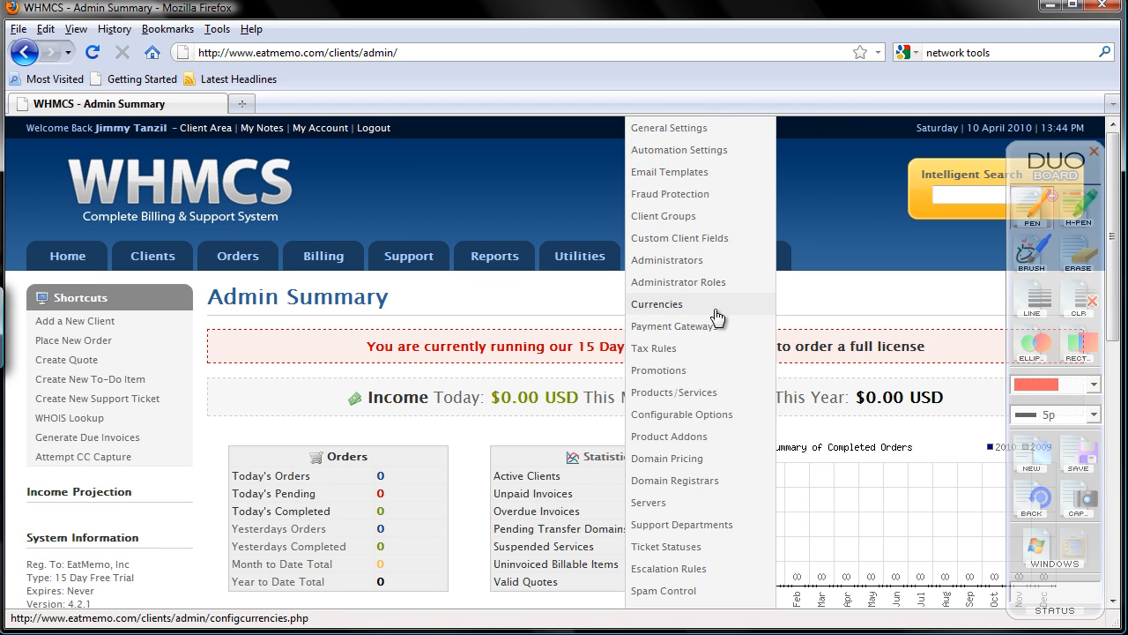
pyautogui.moveTo(697, 392)
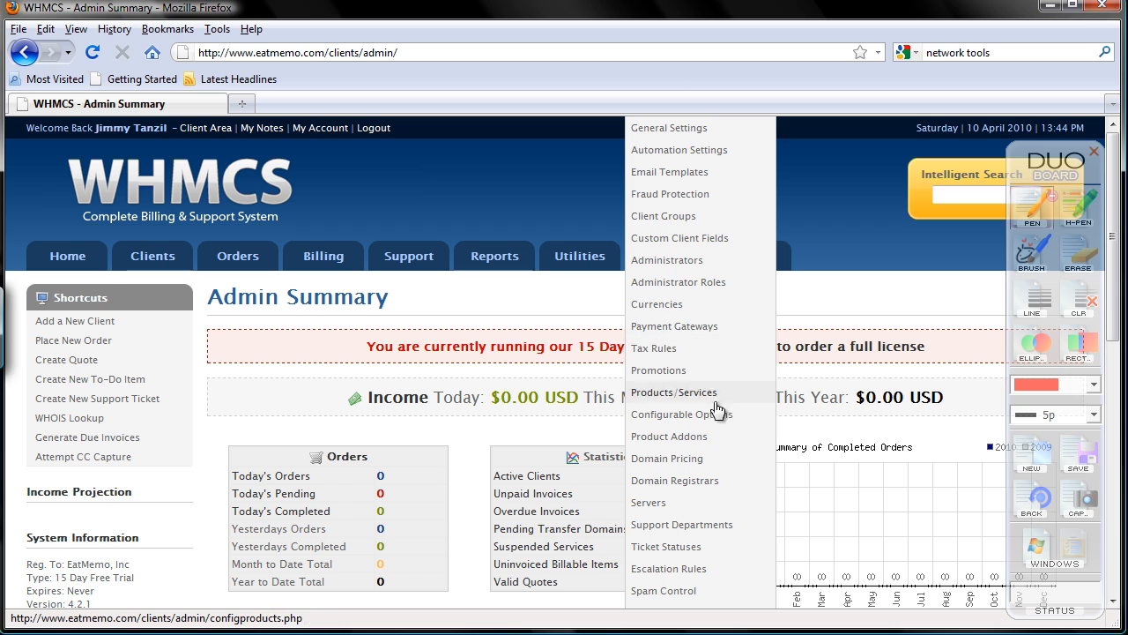
pyautogui.moveTo(677, 480)
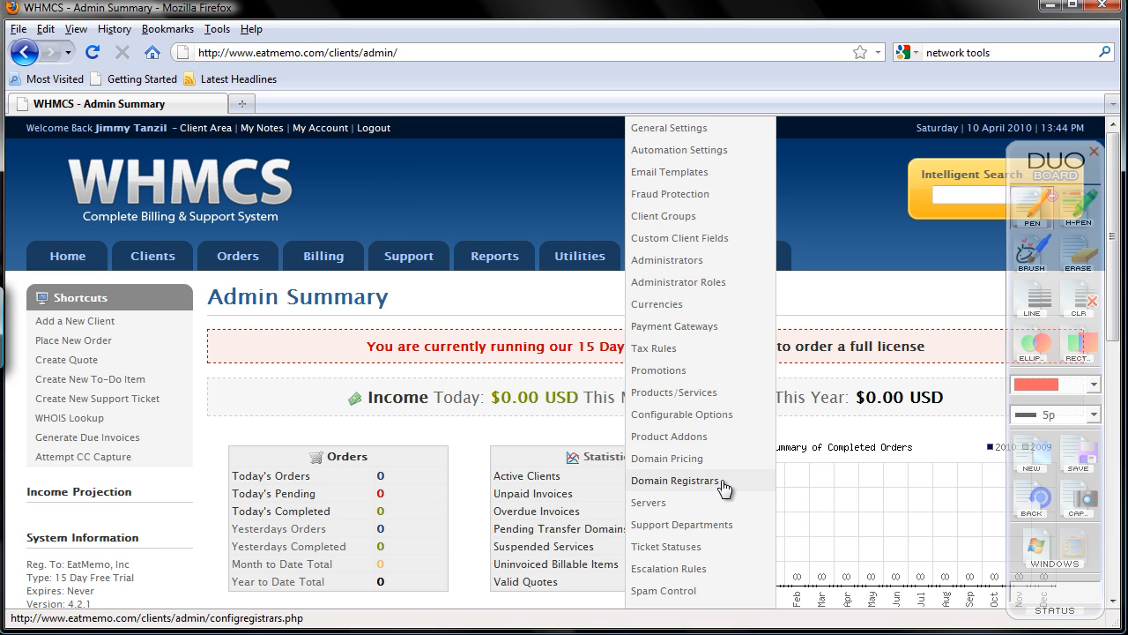
pyautogui.click(677, 480)
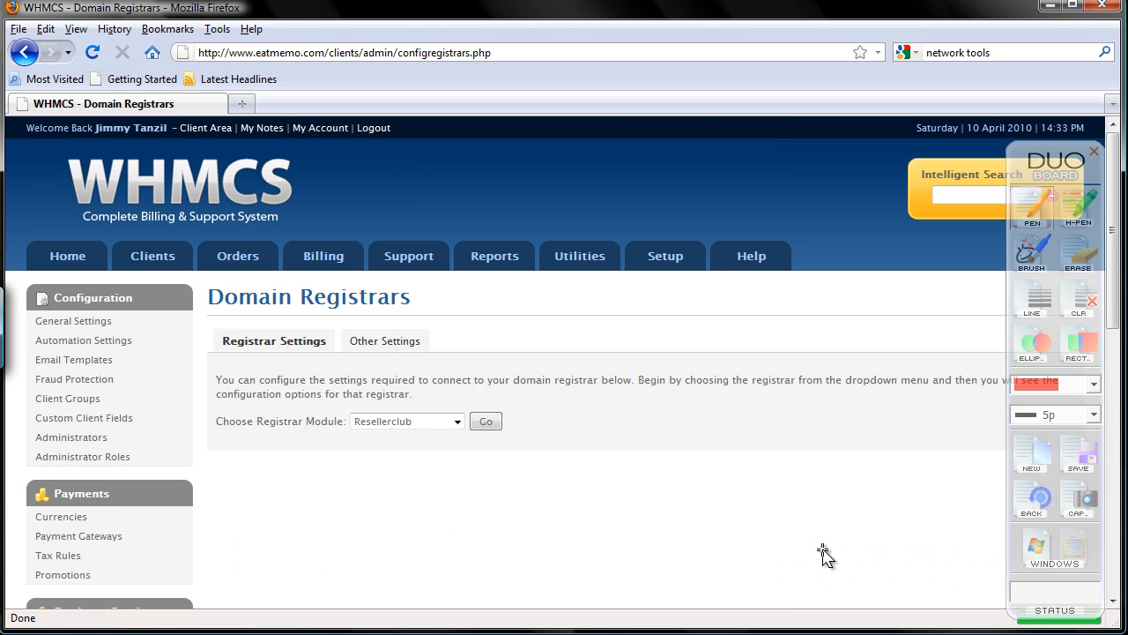
pyautogui.moveTo(780, 560)
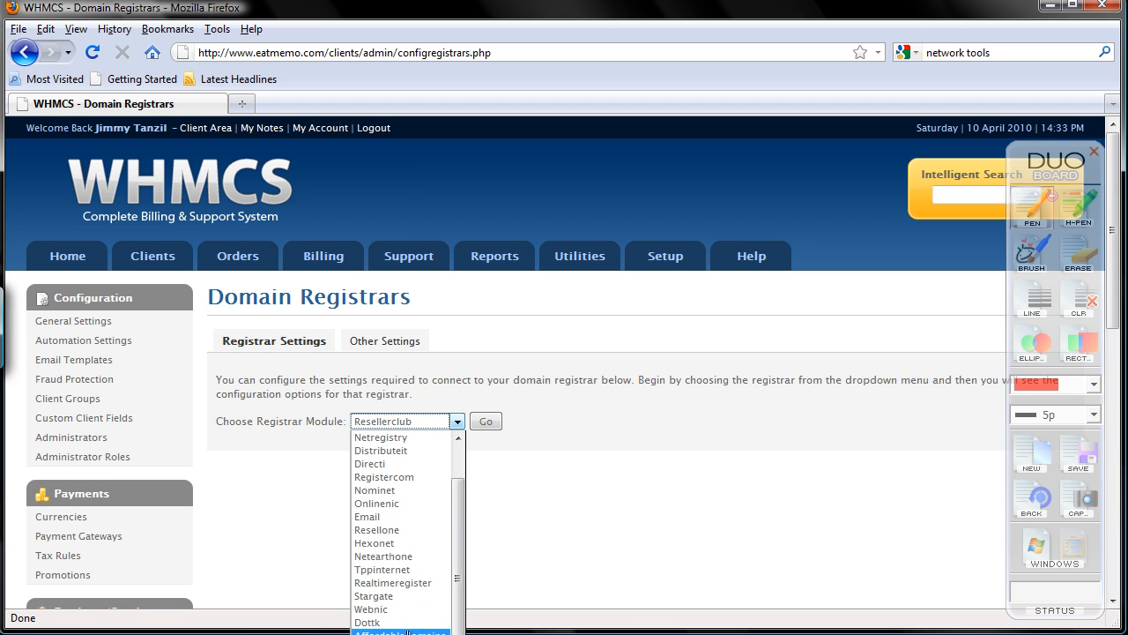
# Choose the Enom registrar module and enter eatmemo as the reseller username.
pyautogui.click(381, 437)
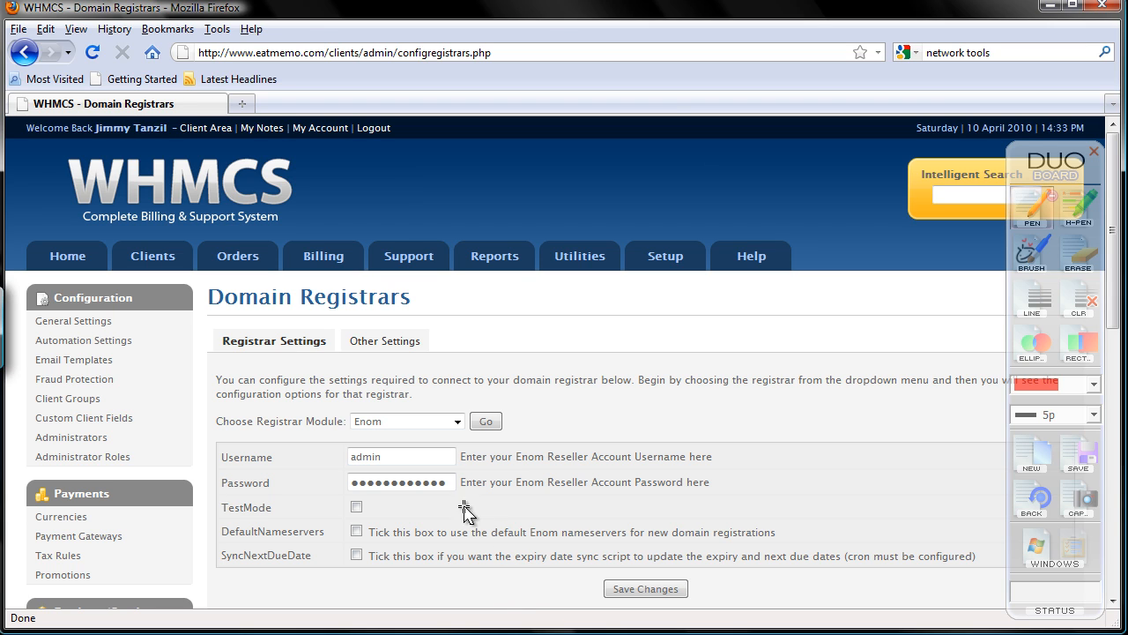
pyautogui.click(402, 455)
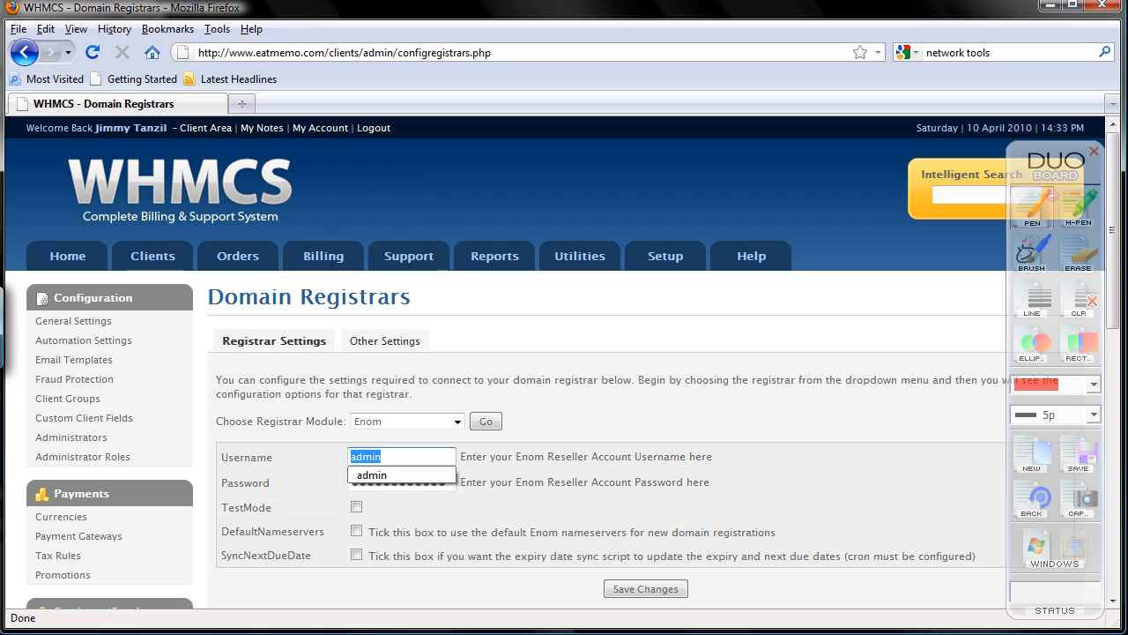
pyautogui.write('eatmo')
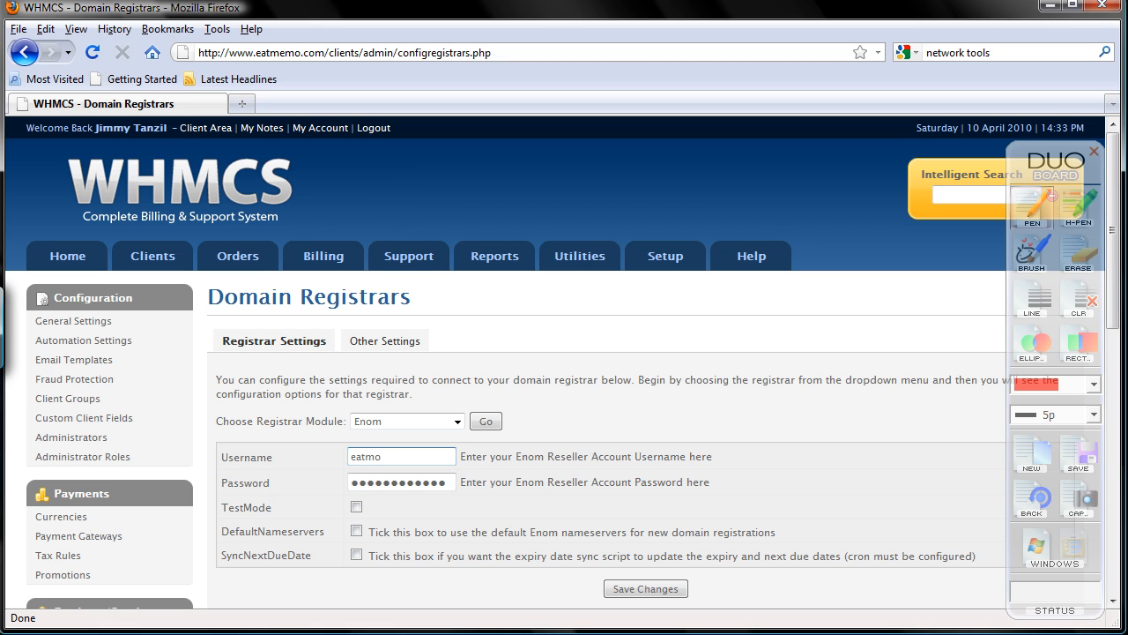
pyautogui.click(402, 481)
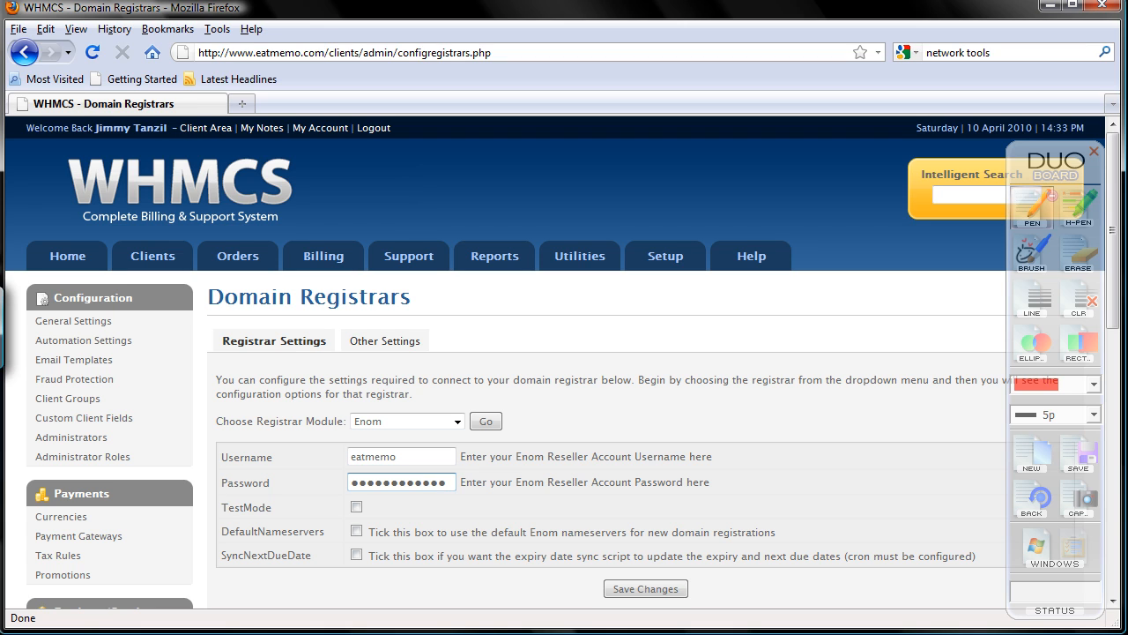
# Toggle TestMode several times, leaving it switched off.
pyautogui.click(356, 508)
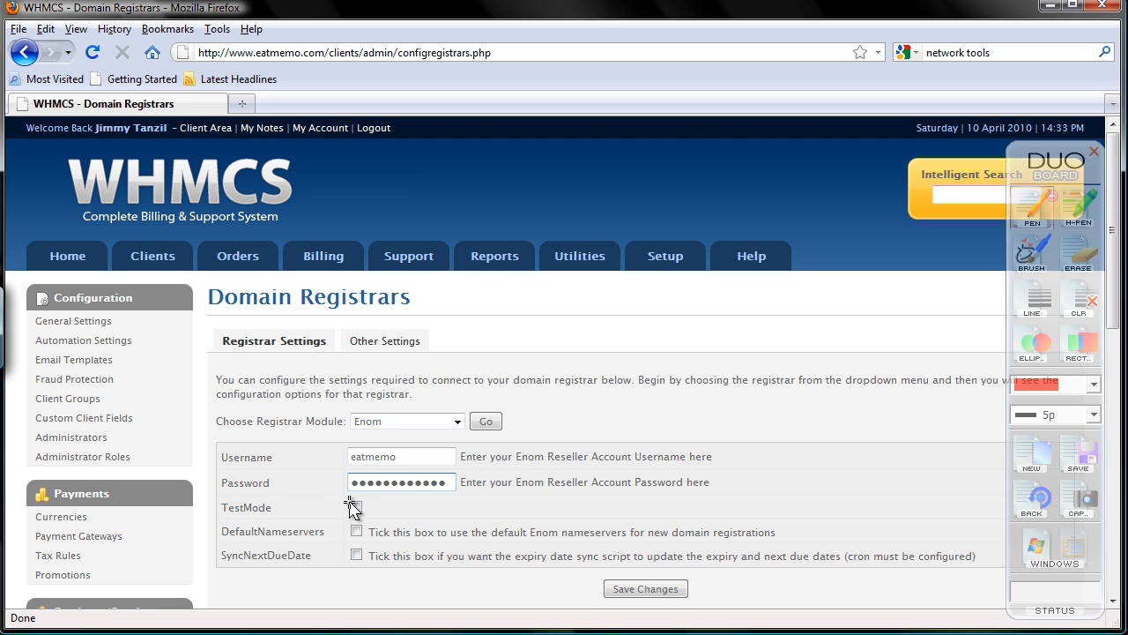
pyautogui.click(357, 508)
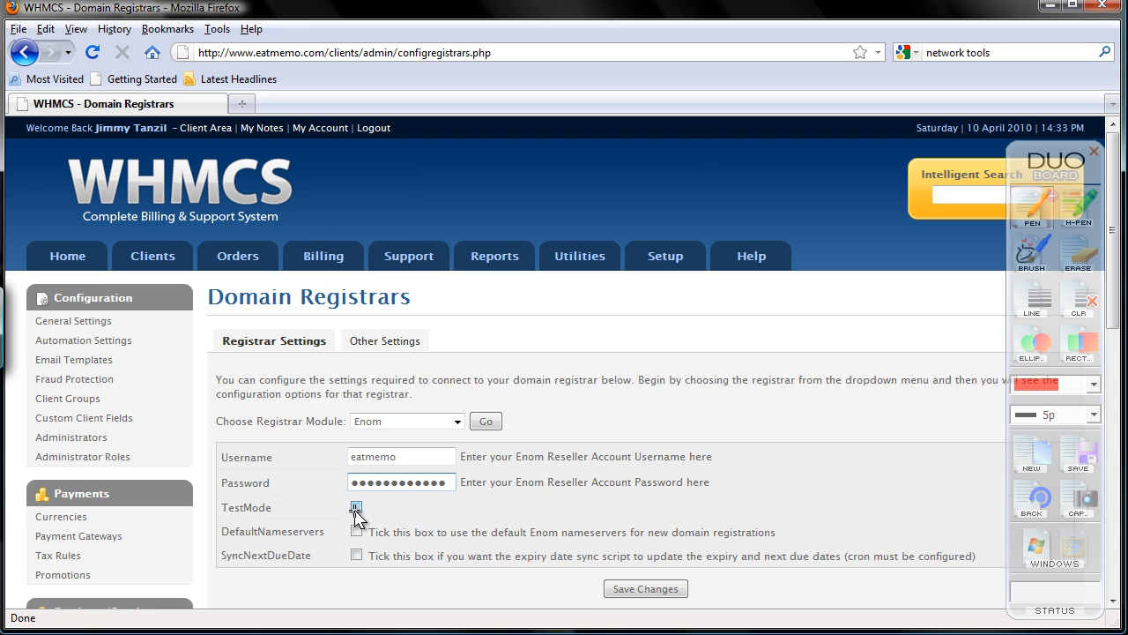
pyautogui.click(357, 508)
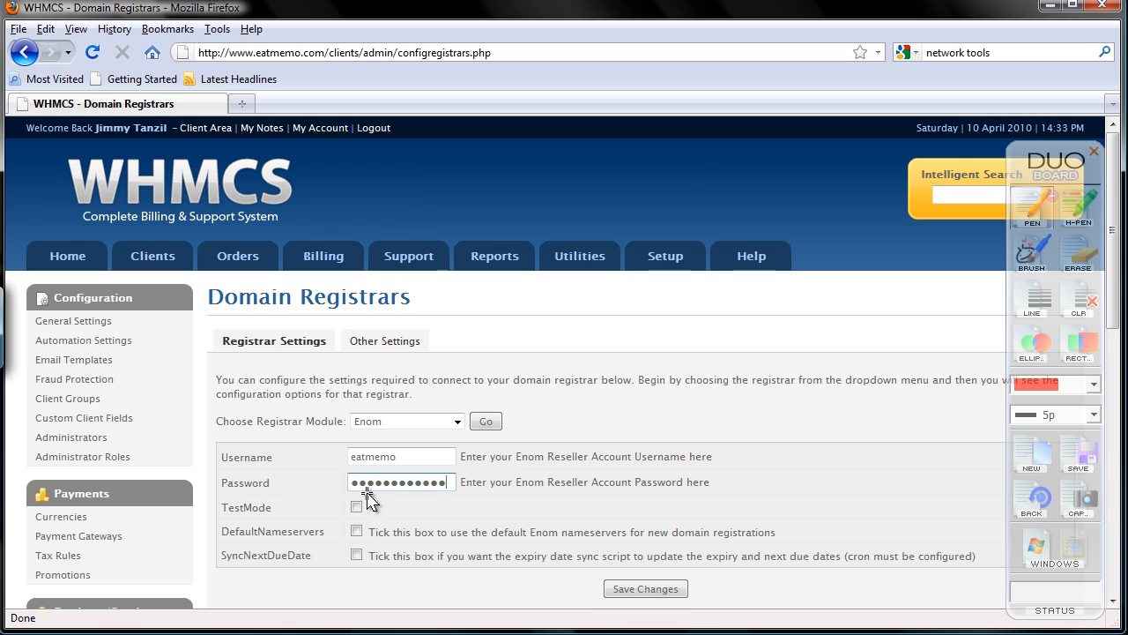
pyautogui.click(356, 504)
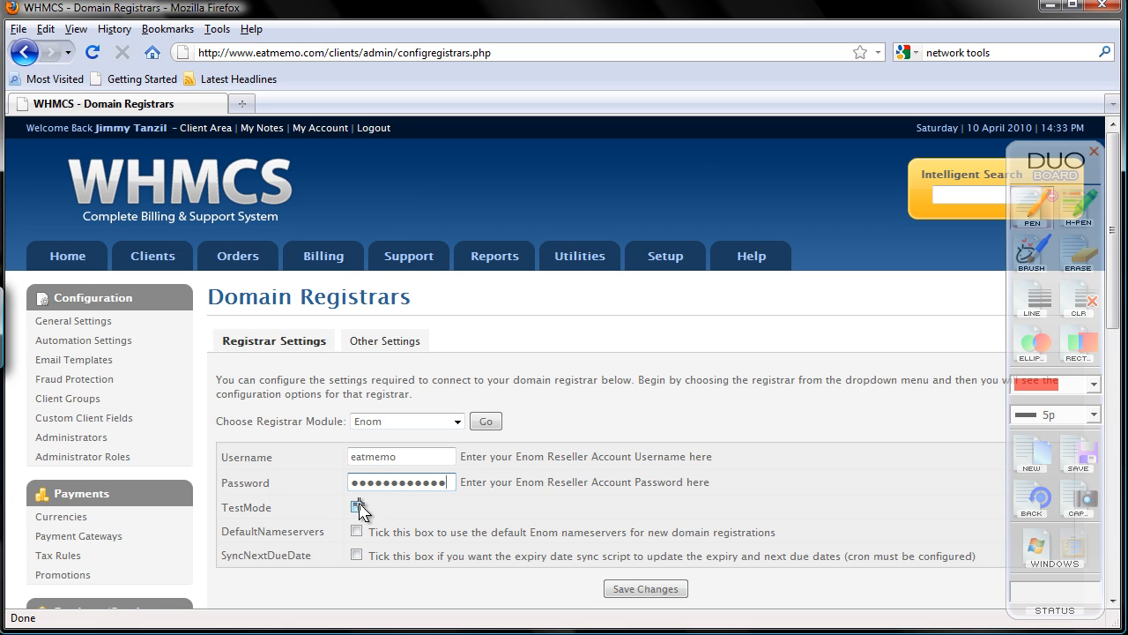
pyautogui.click(356, 507)
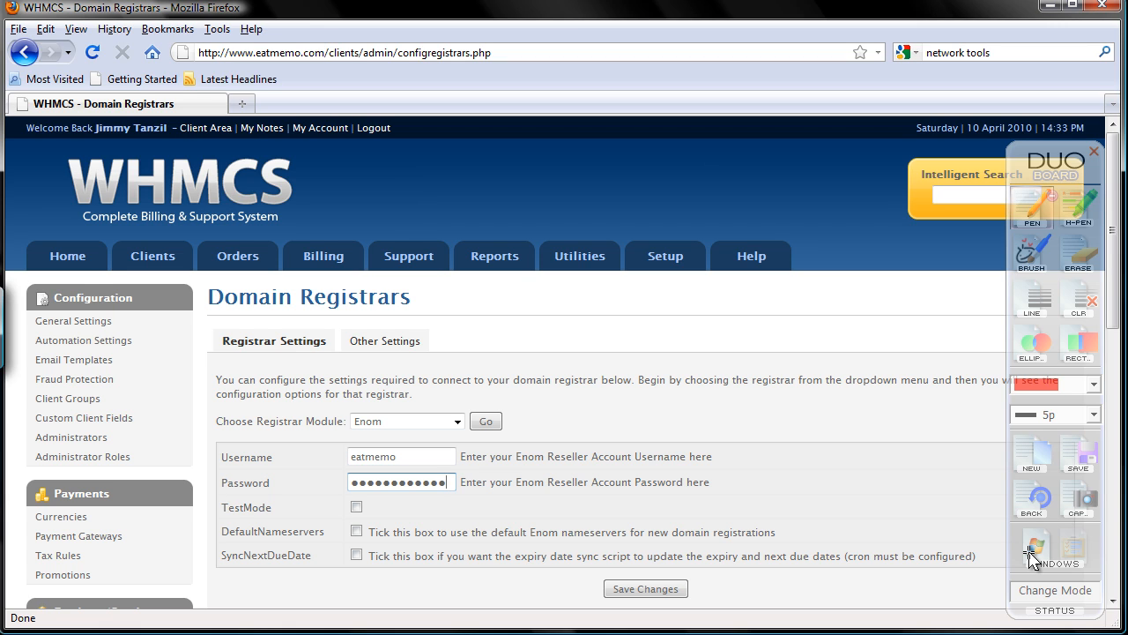
# Enable SyncNextDueDate for the Enom module and save the registrar settings.
pyautogui.click(405, 420)
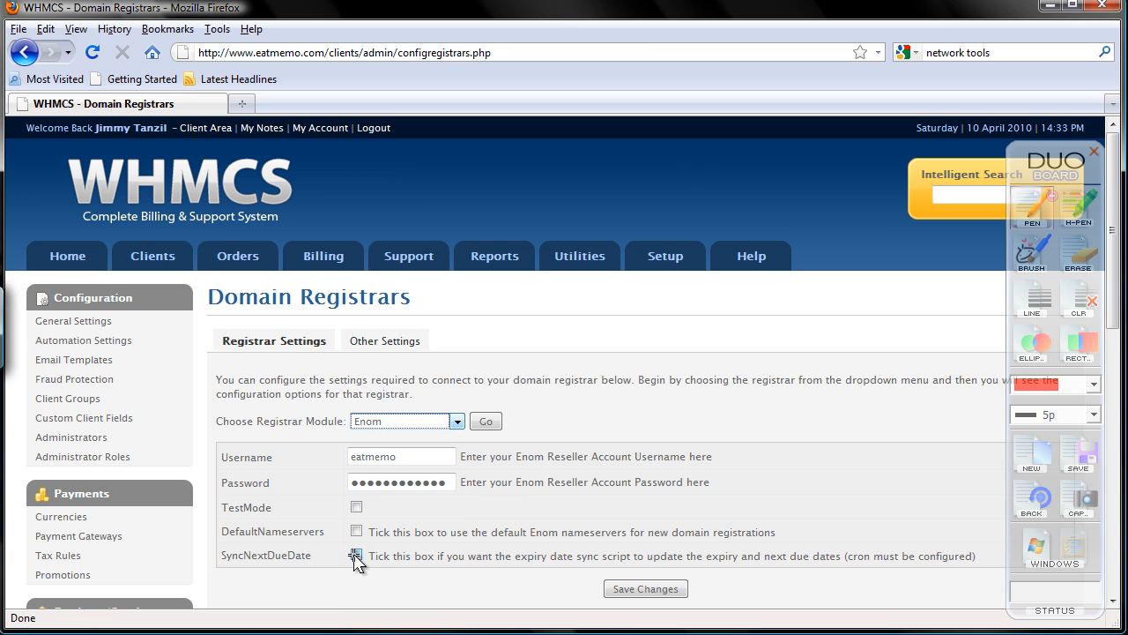
pyautogui.click(356, 556)
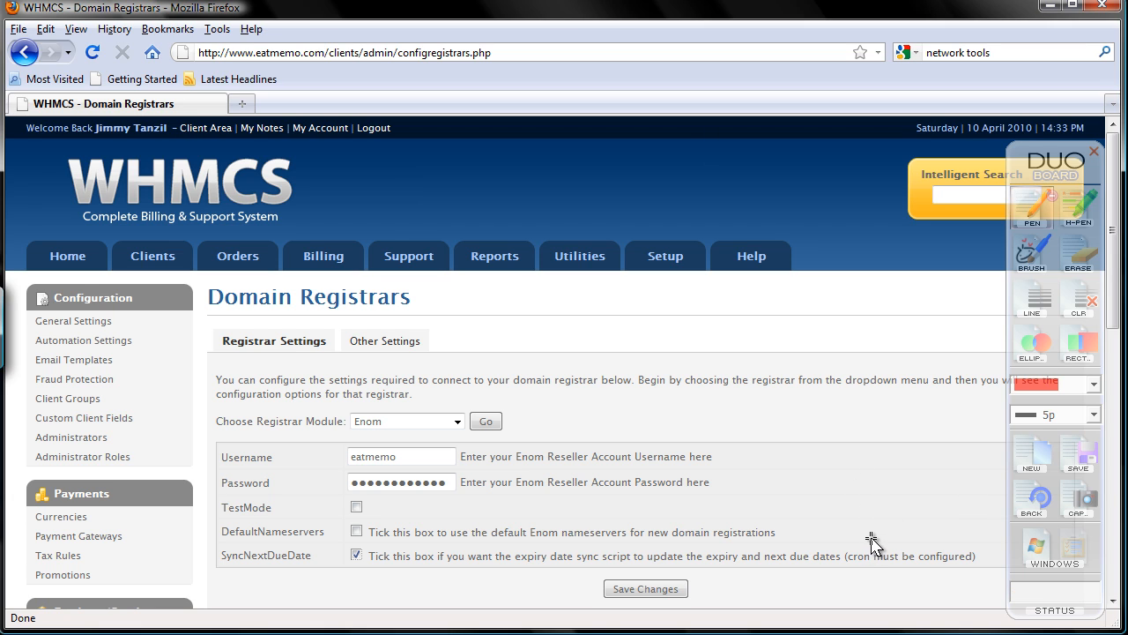
pyautogui.moveTo(881, 533)
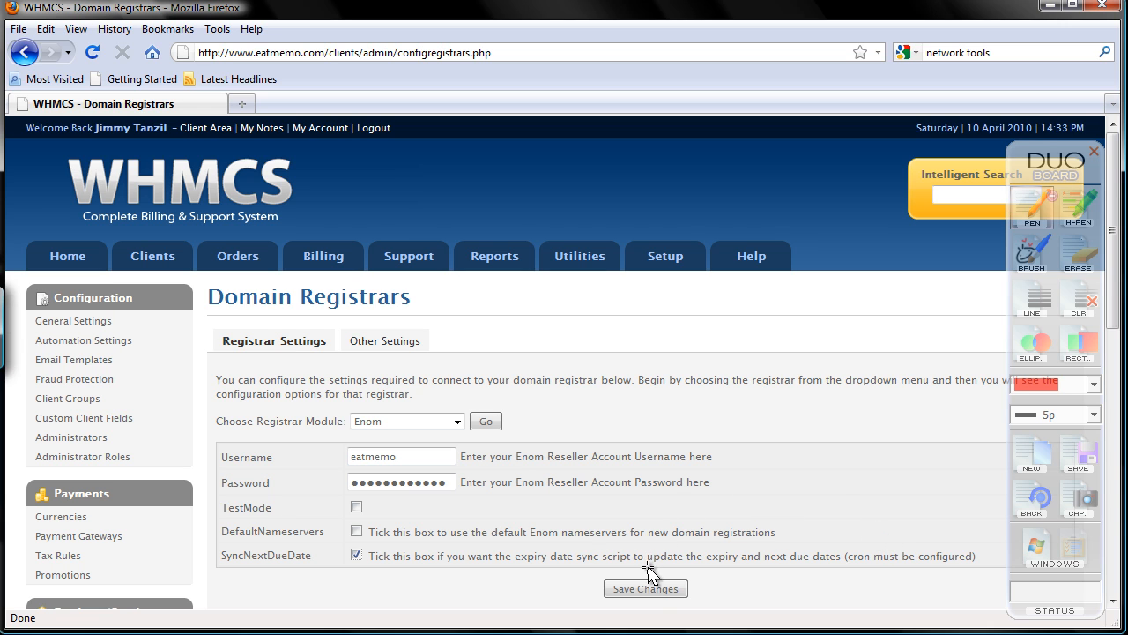
pyautogui.click(646, 589)
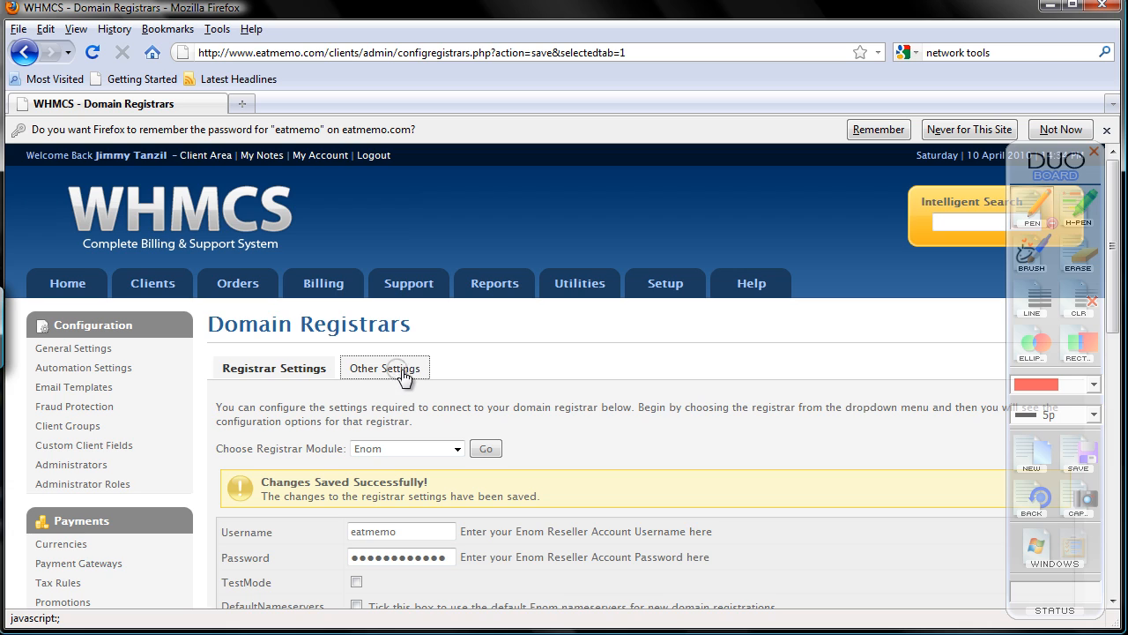
# Show the registrar Other Settings with the Default Nameservers and contact details sections.
pyautogui.click(384, 368)
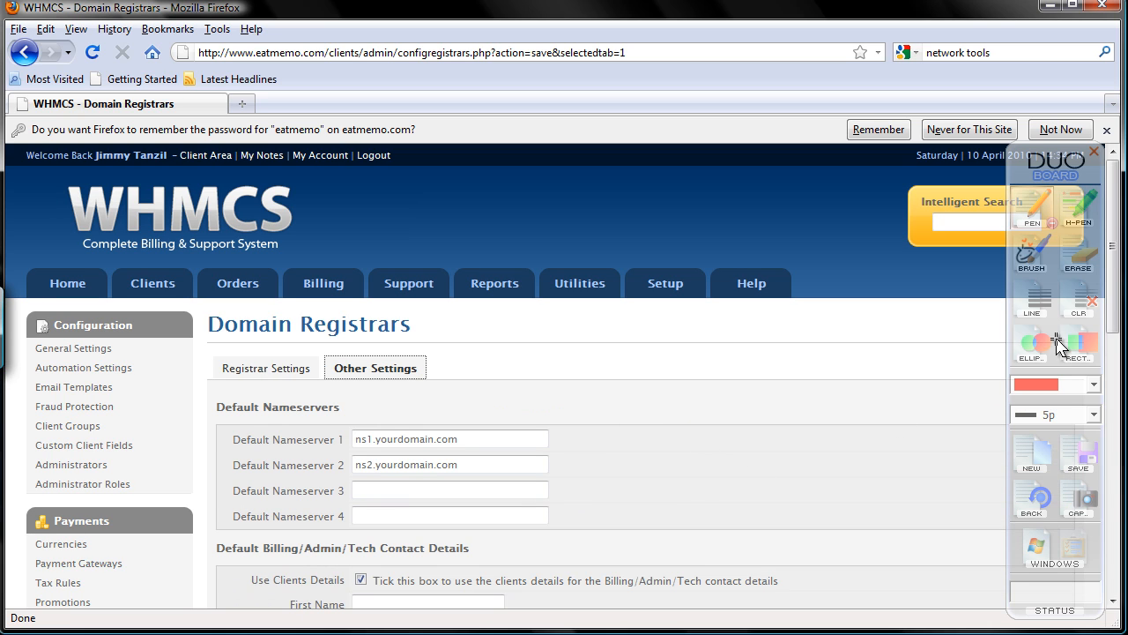
pyautogui.scroll(-3)
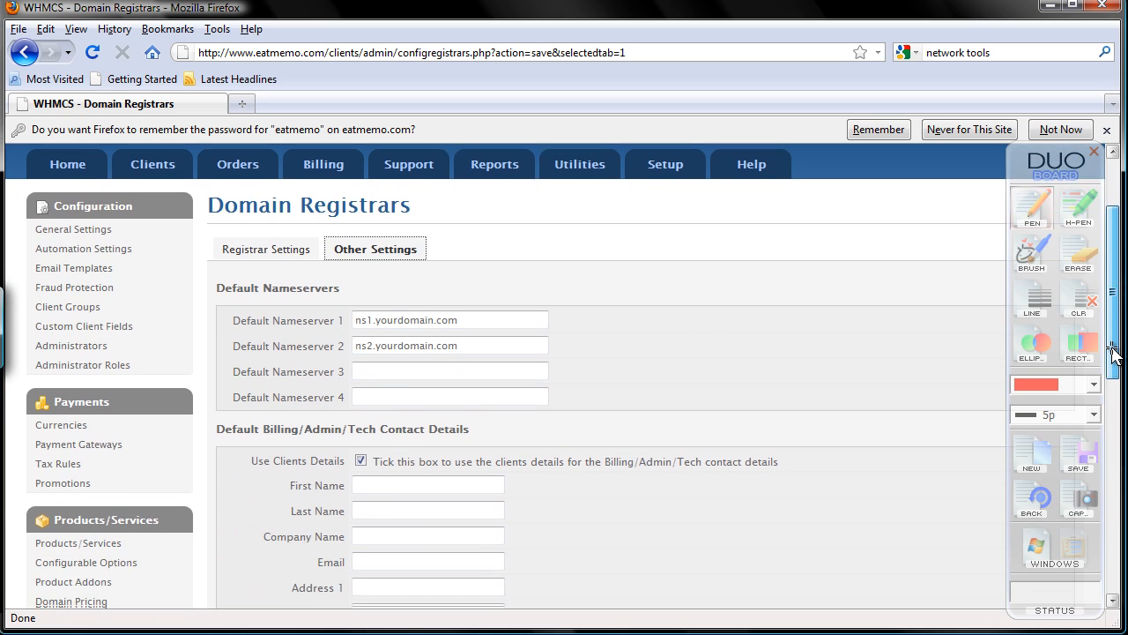
pyautogui.scroll(-3)
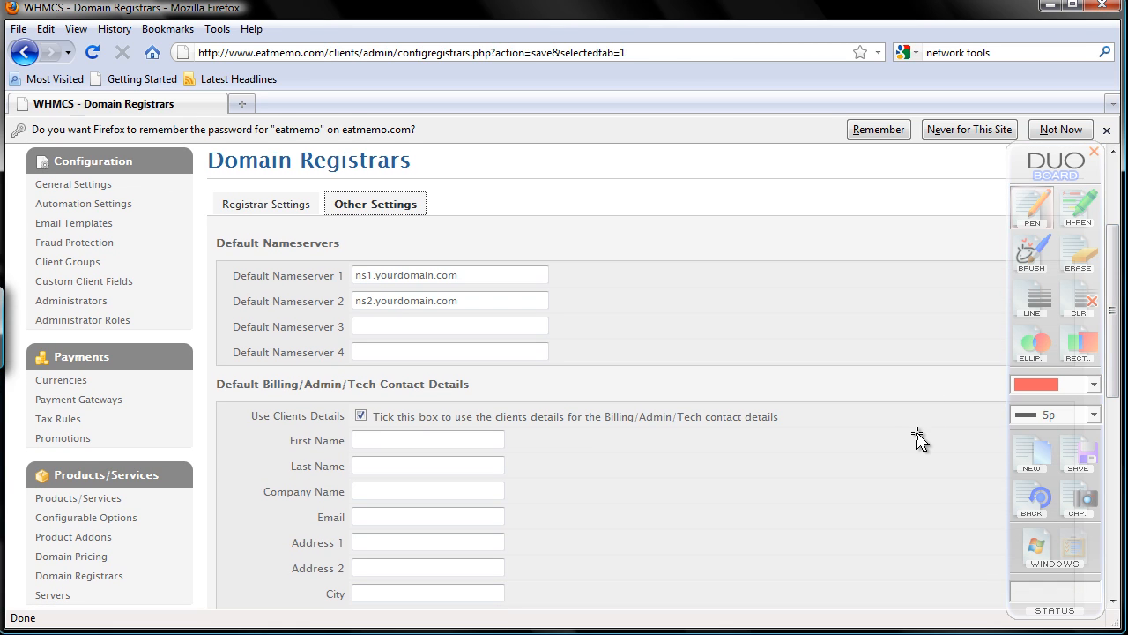
pyautogui.moveTo(924, 439)
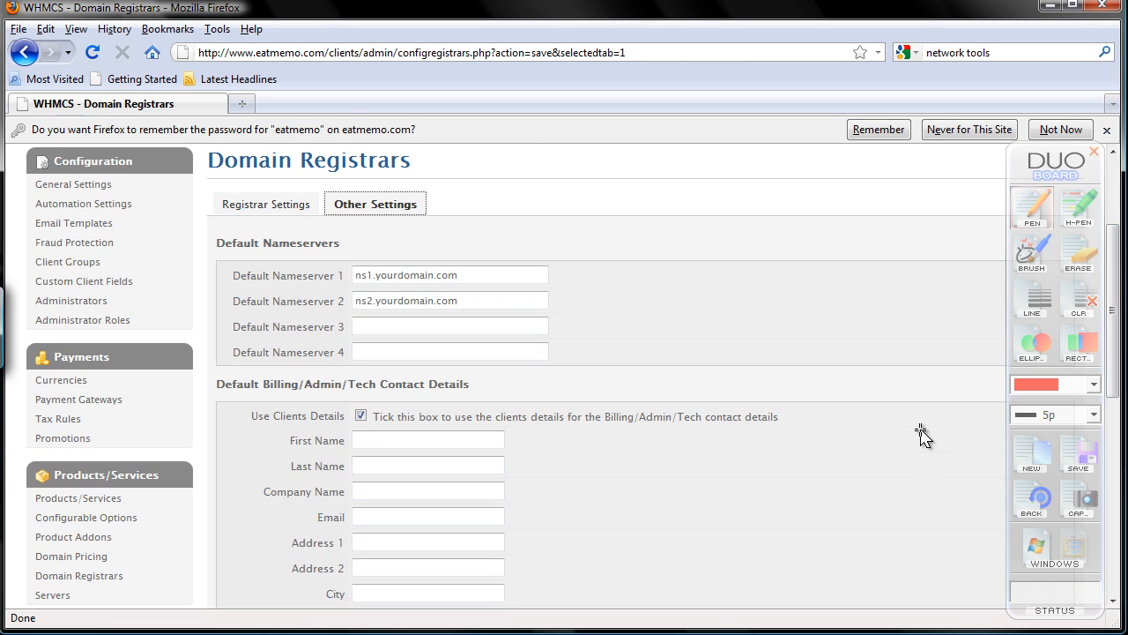
pyautogui.moveTo(979, 211)
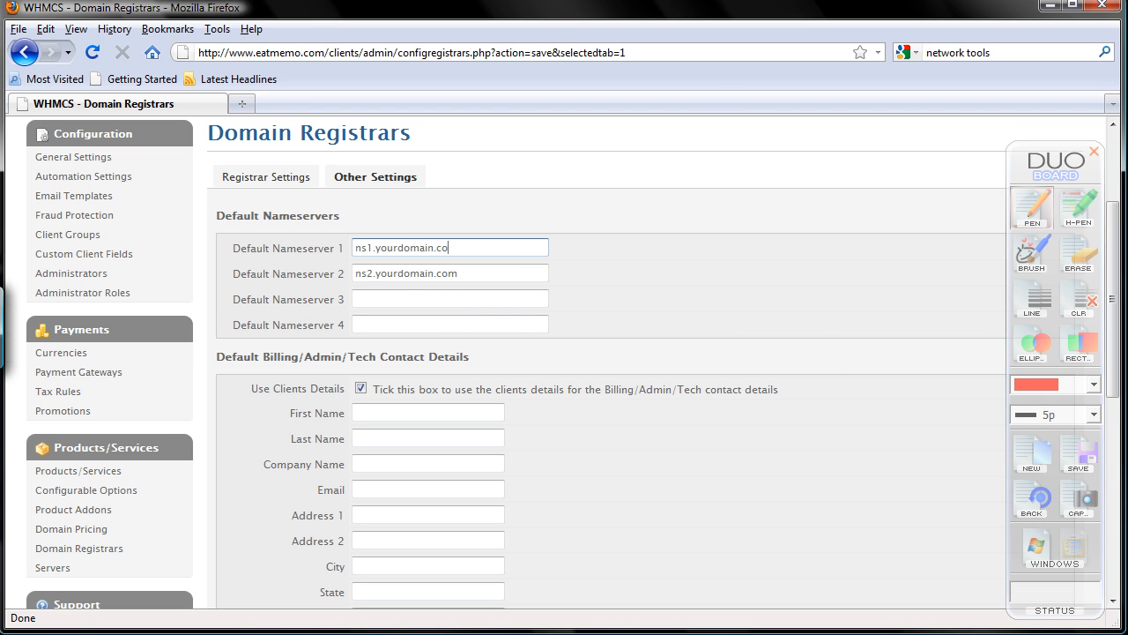
# Set Default Nameserver 1 to ns1.eatmemo.com and Nameserver 2 to ns2.eatmemo.com.
pyautogui.press('BackSpace')
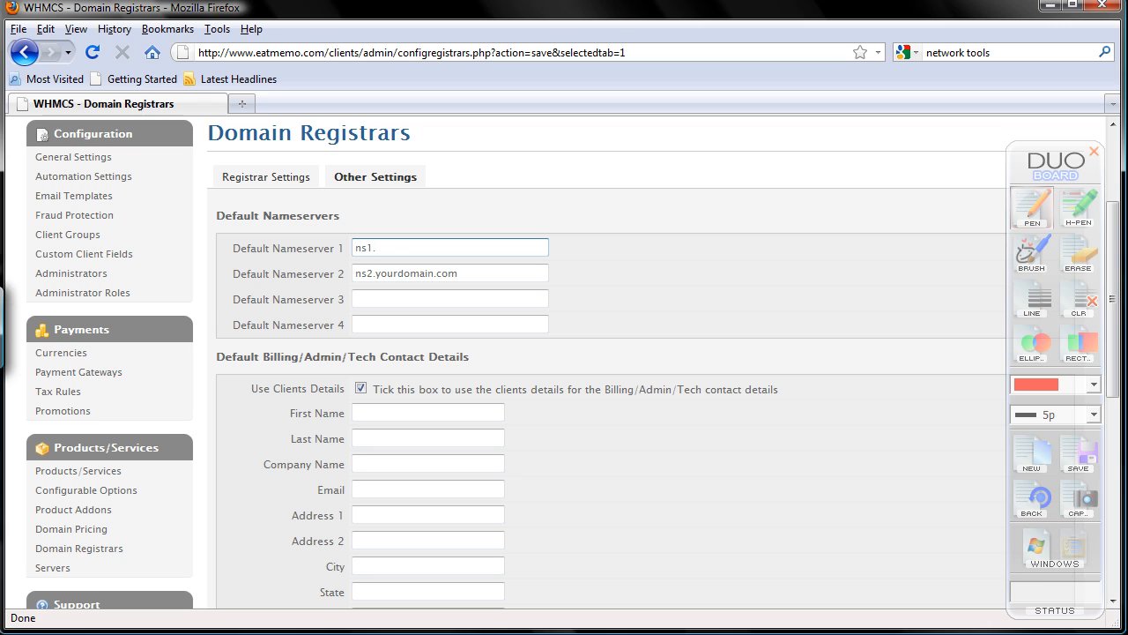
pyautogui.write('eatme')
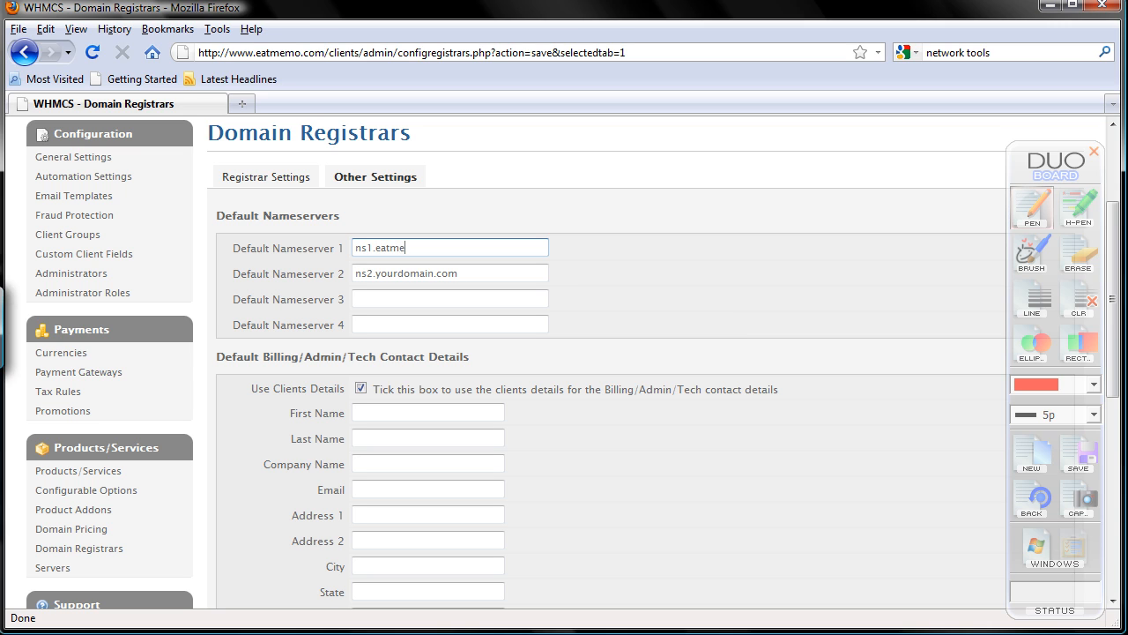
pyautogui.write('mo.com')
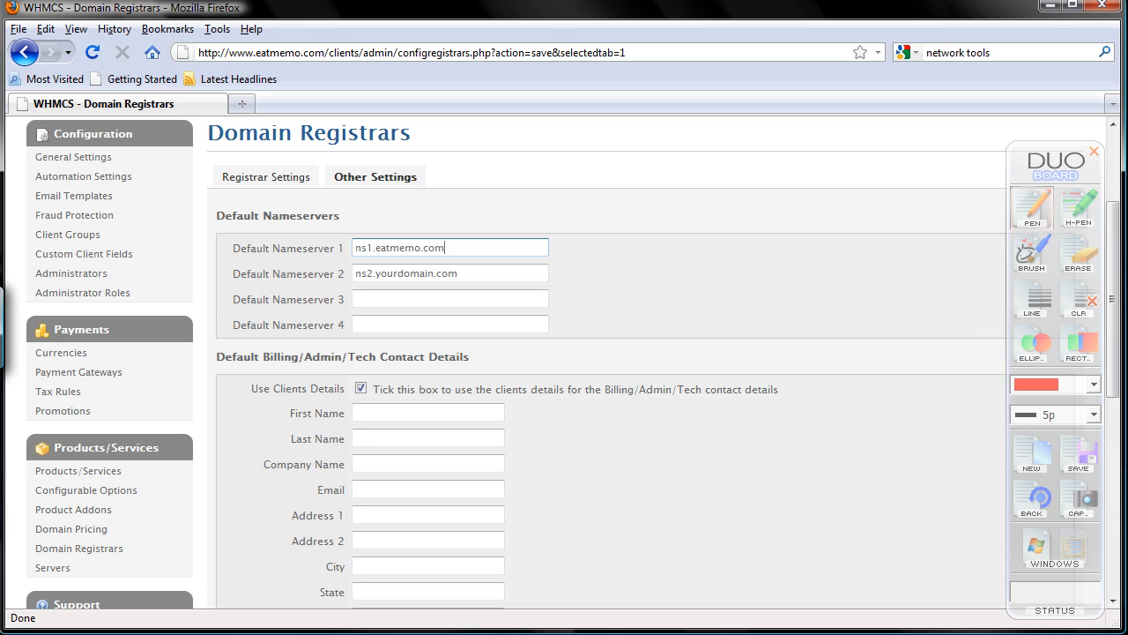
pyautogui.click(449, 271)
pyautogui.write('ns2.eat')
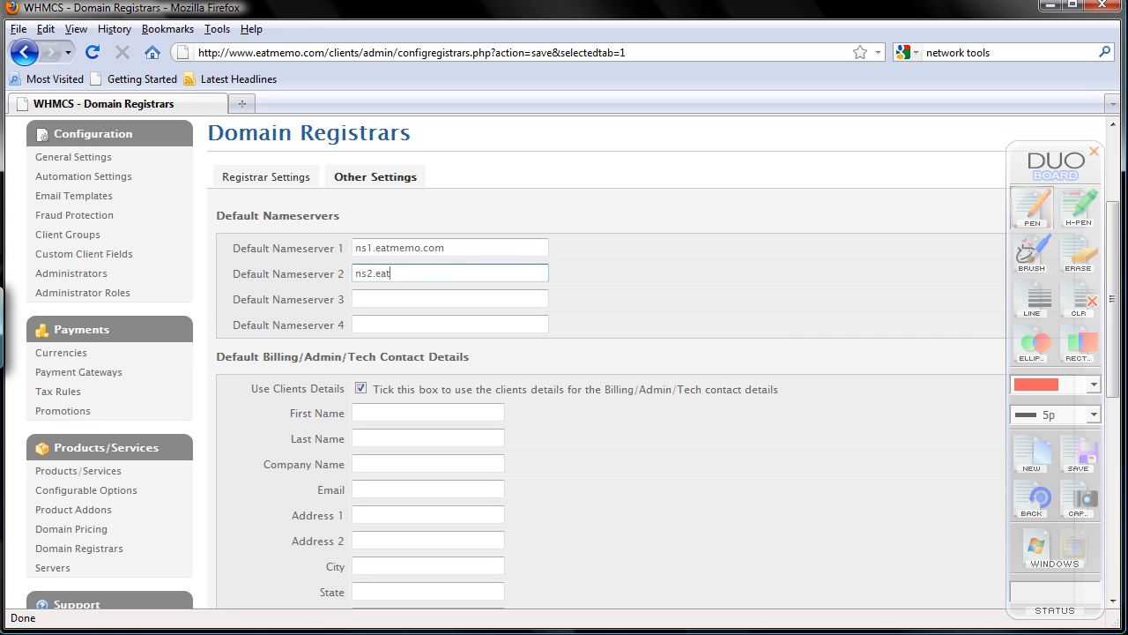
pyautogui.write('memo.com')
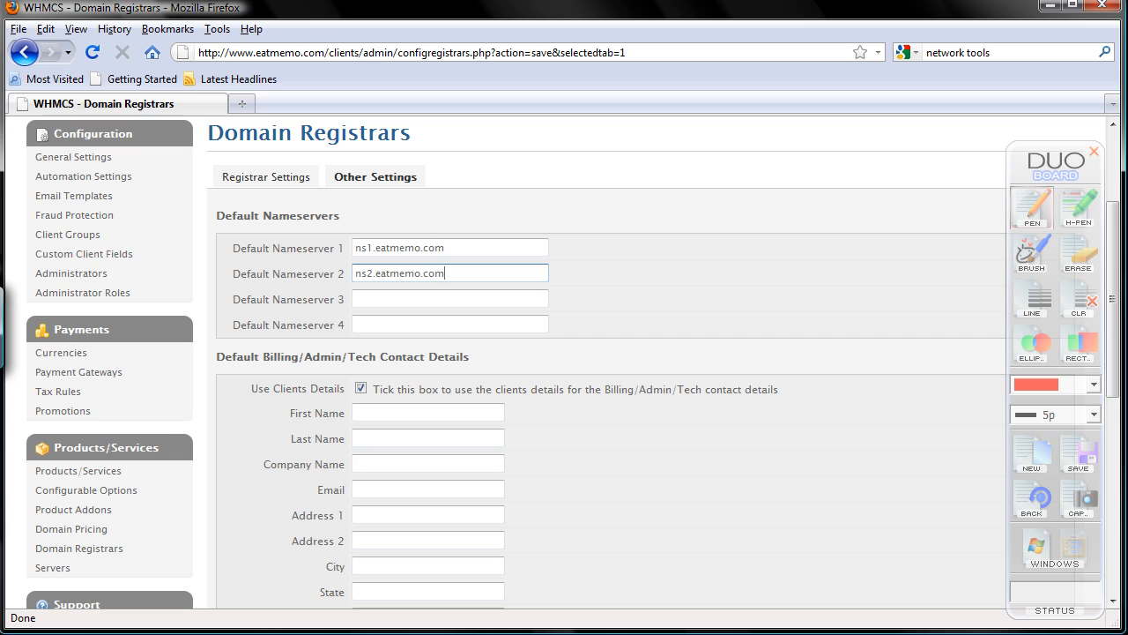